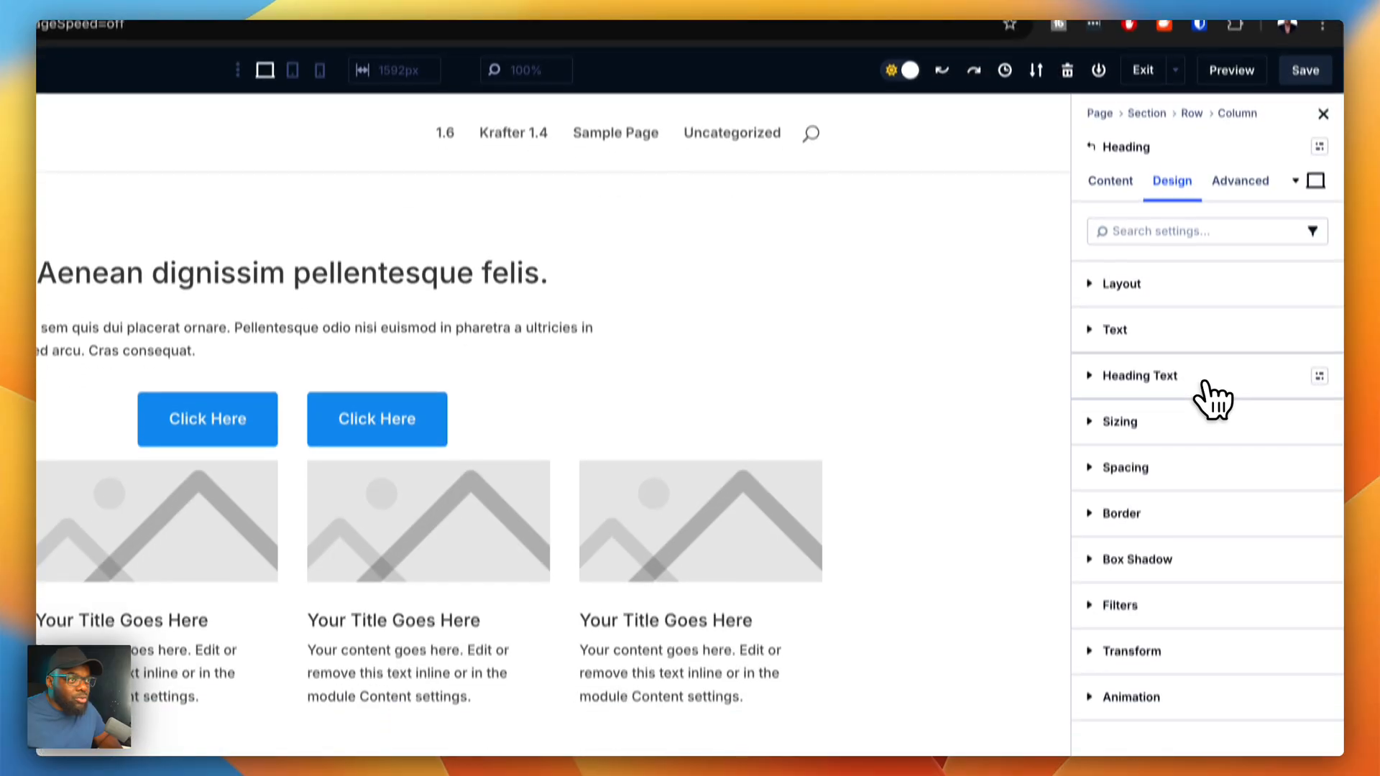
Step: Assign the h1 heading text preset to the page heading, making it large and bold
{"action": "left_click", "coordinate": [1139, 376]}
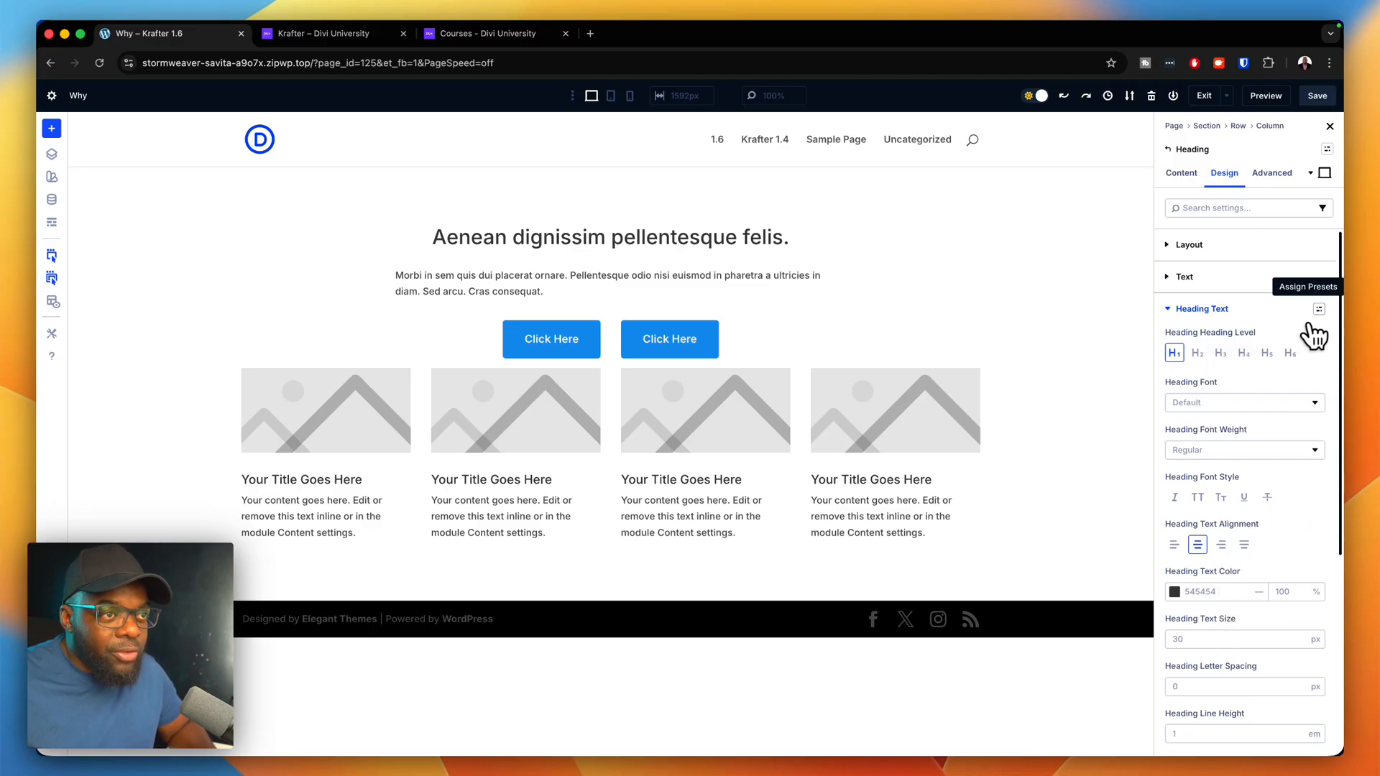
{"action": "left_click", "coordinate": [1320, 309]}
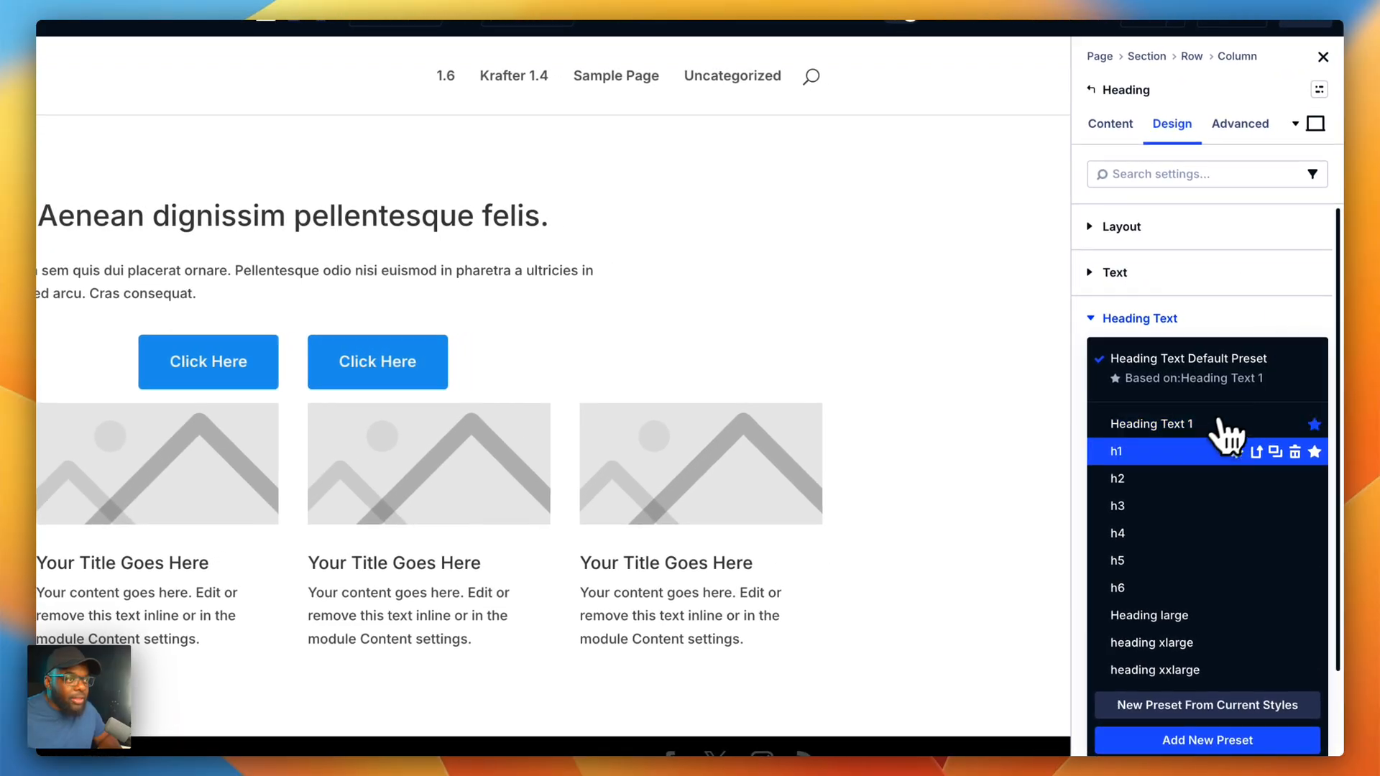
{"action": "left_click", "coordinate": [1118, 452]}
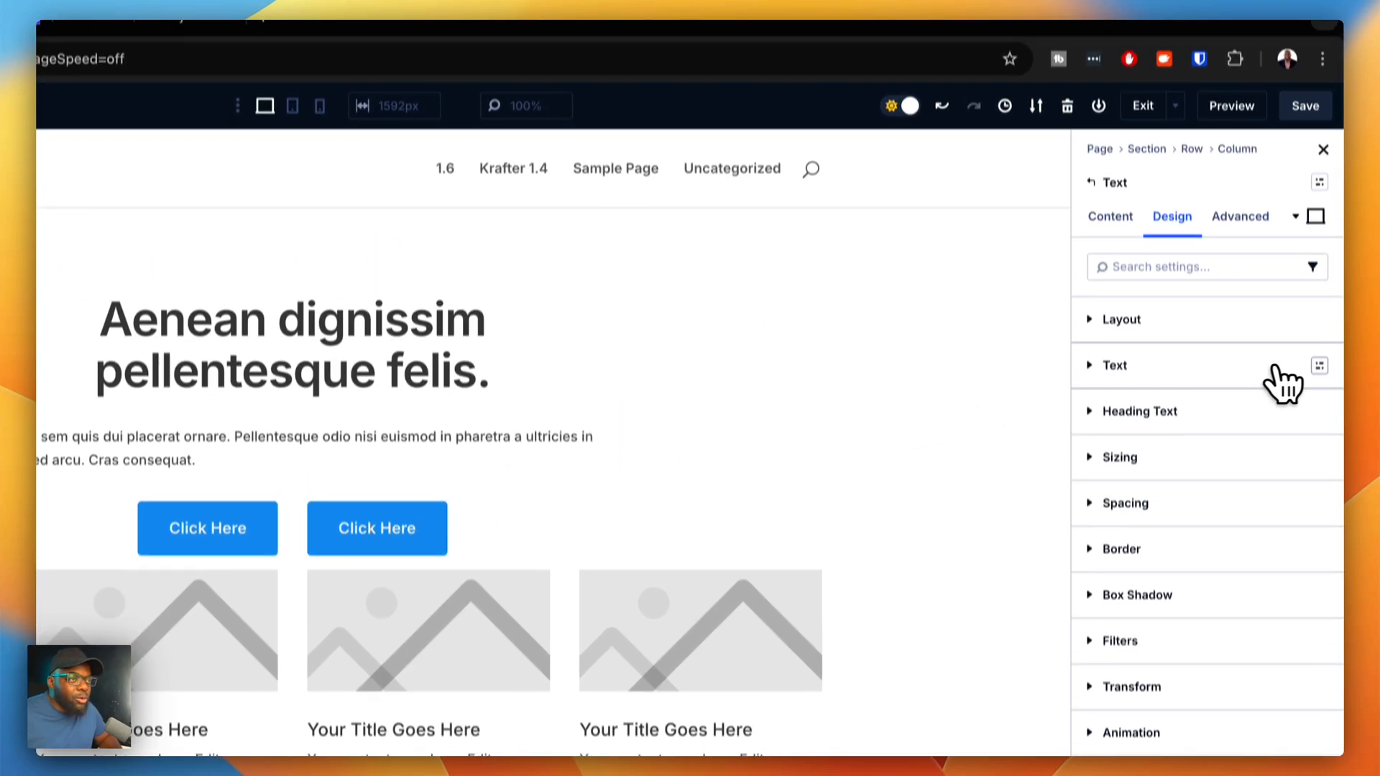
Step: Try the body text l preset, then switch the paragraph to body text s instead
{"action": "left_click", "coordinate": [1319, 365]}
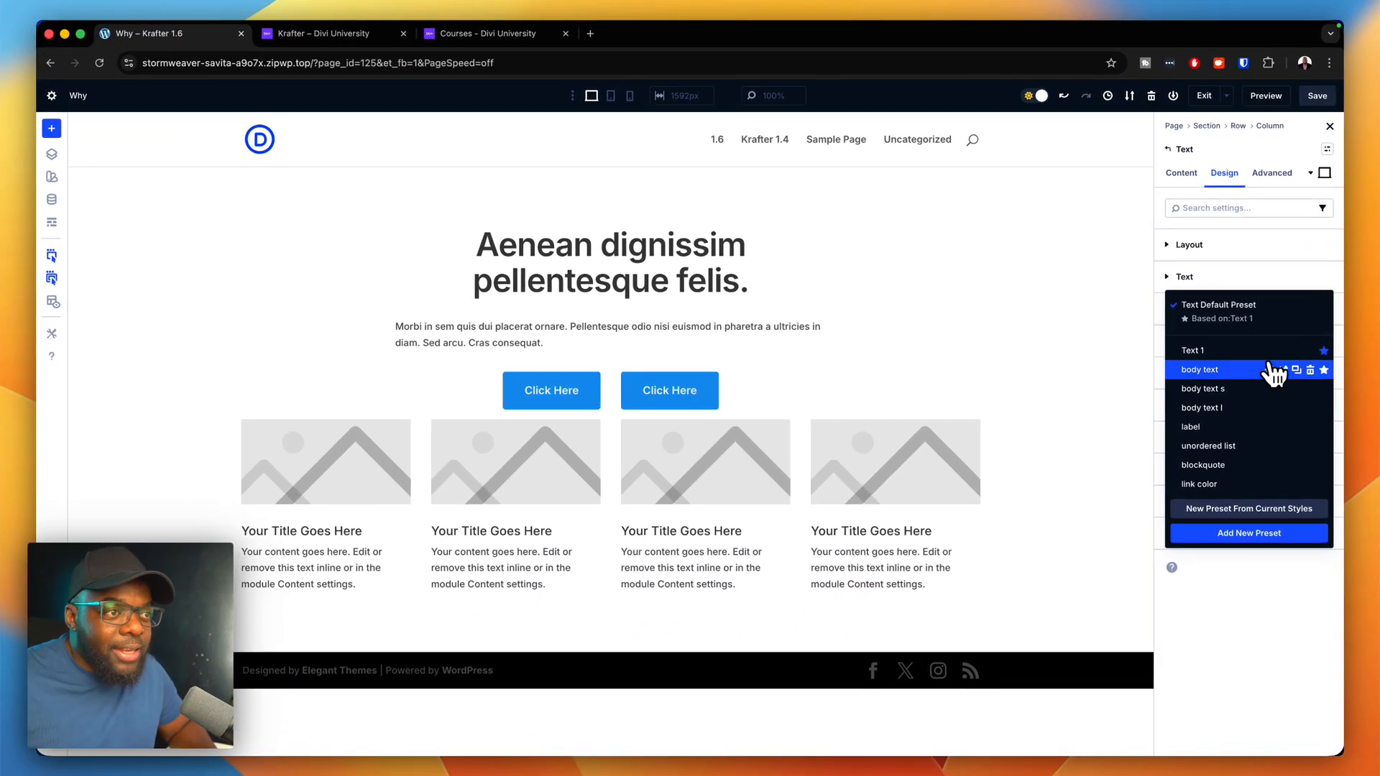
{"action": "mouse_move", "coordinate": [1249, 387]}
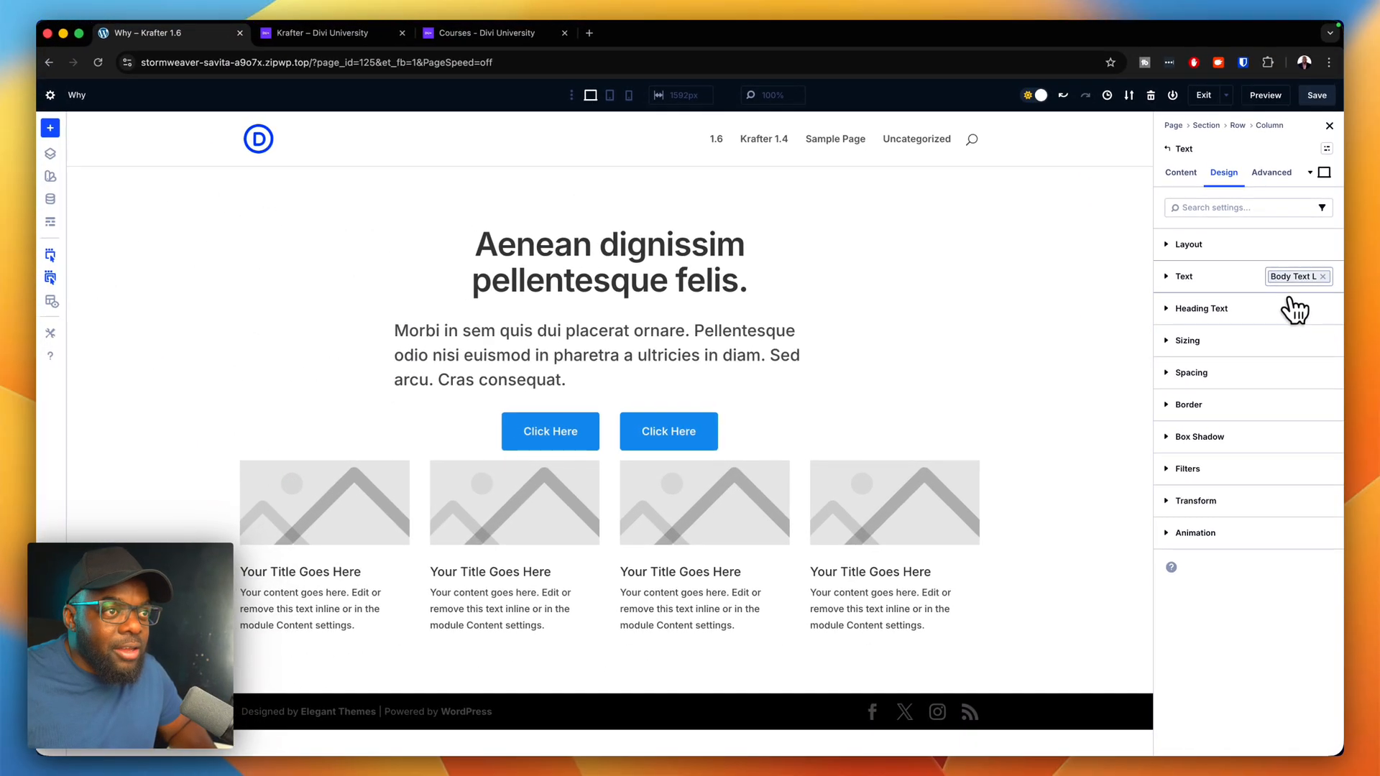
{"action": "left_click", "coordinate": [1294, 275]}
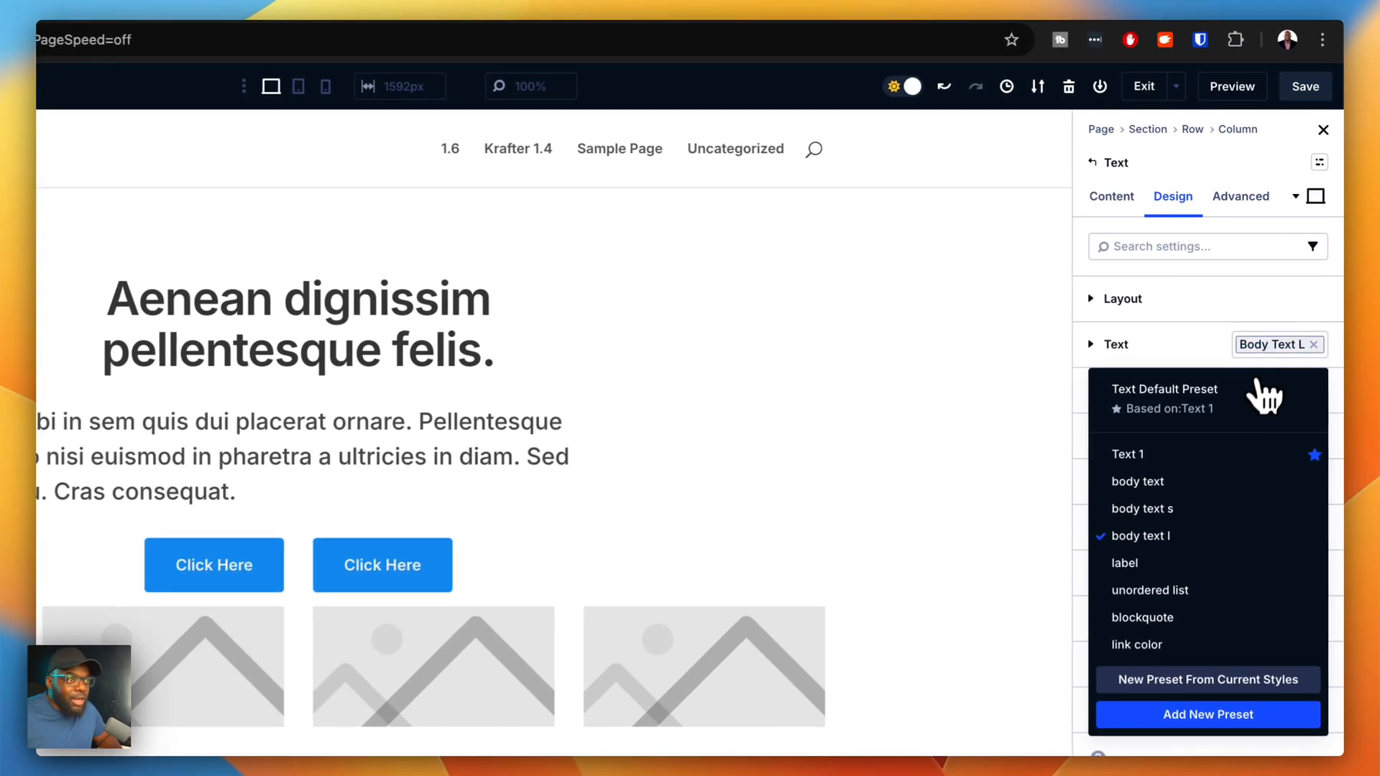
{"action": "left_click", "coordinate": [1142, 507]}
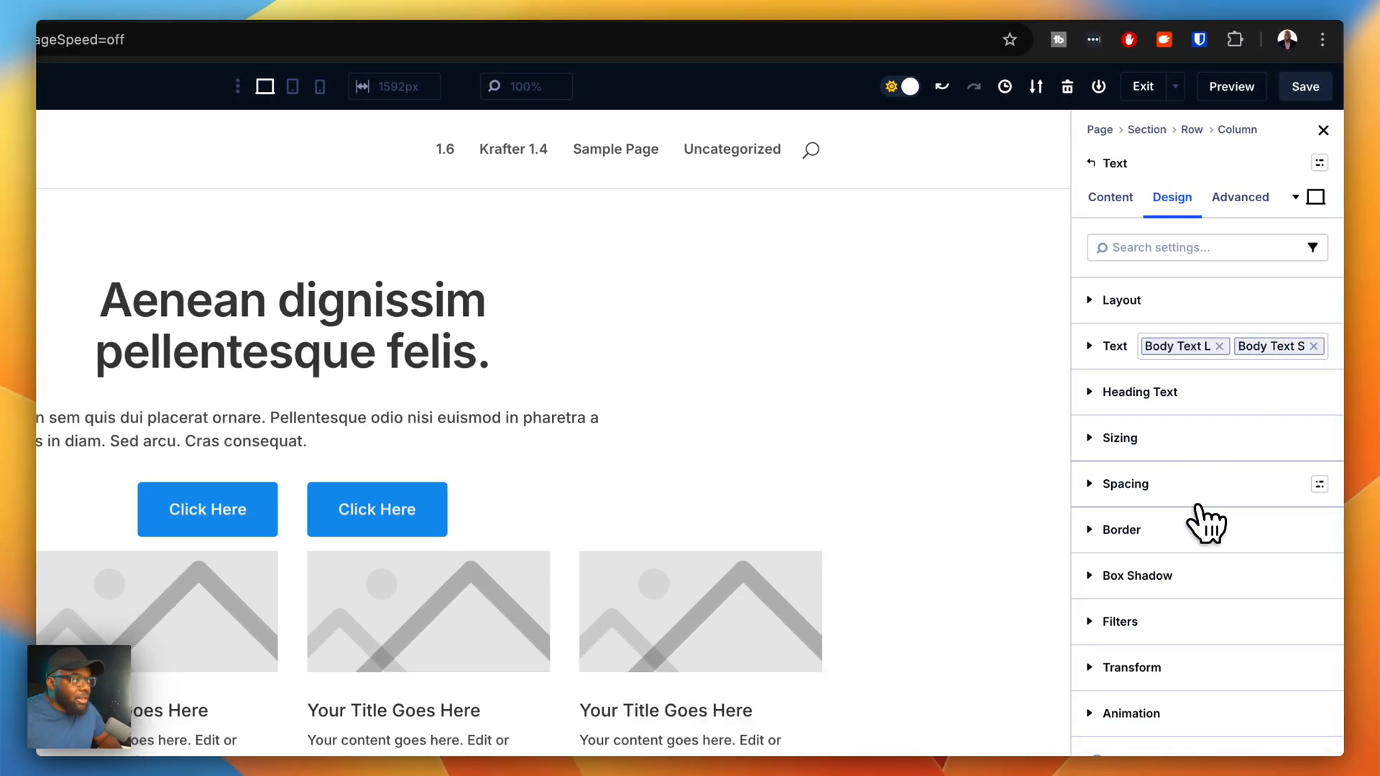
{"action": "left_click", "coordinate": [1219, 346]}
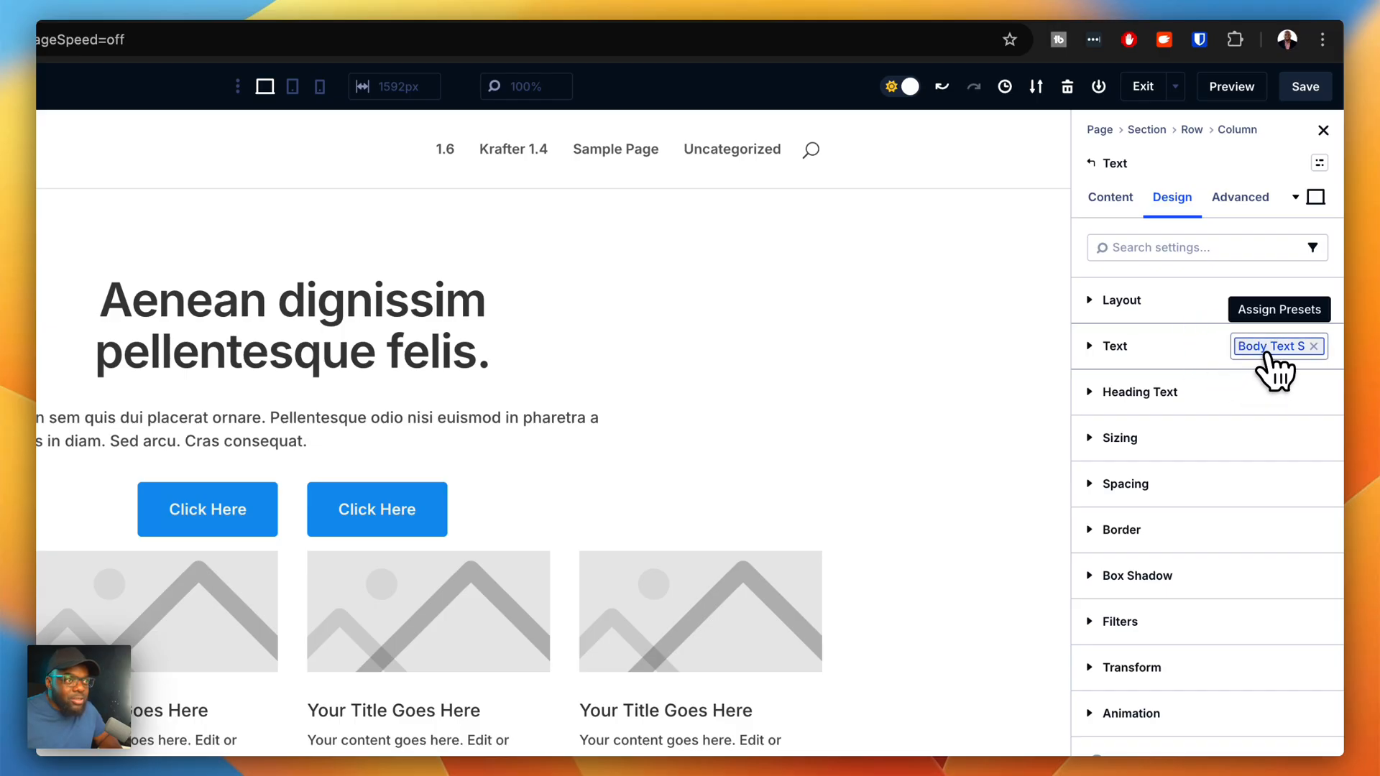
Step: Replace body text s with the plain body text preset and inspect the resulting text values
{"action": "left_click", "coordinate": [1272, 345]}
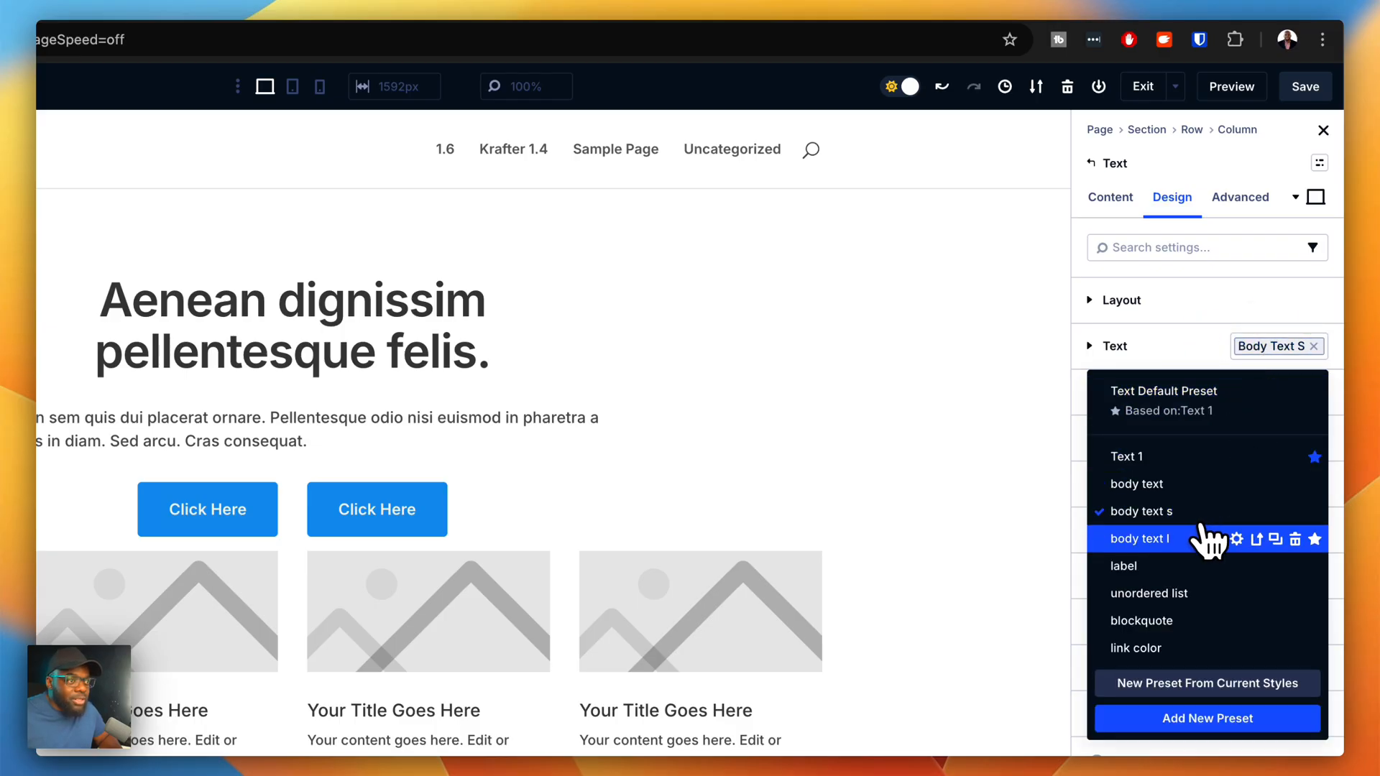
{"action": "left_click", "coordinate": [1140, 539]}
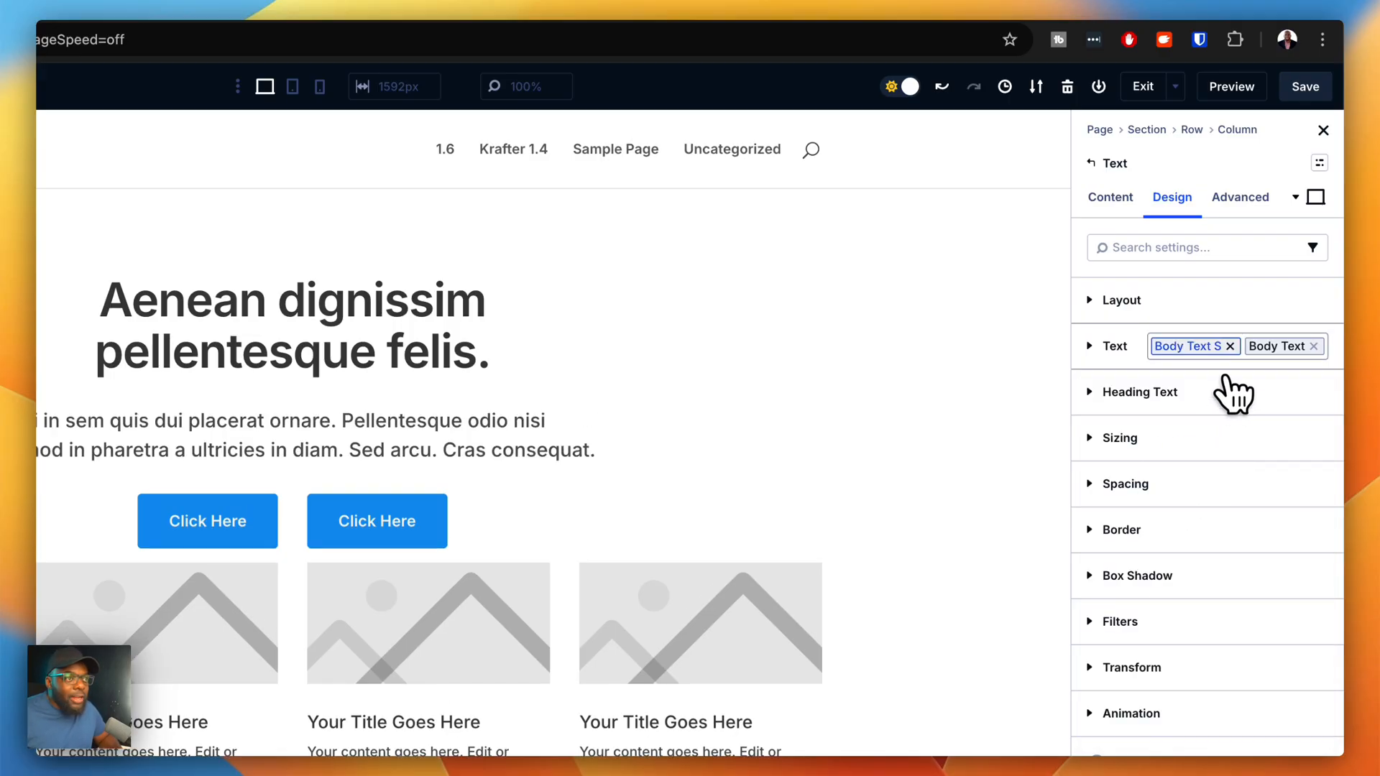
{"action": "left_click", "coordinate": [1229, 346]}
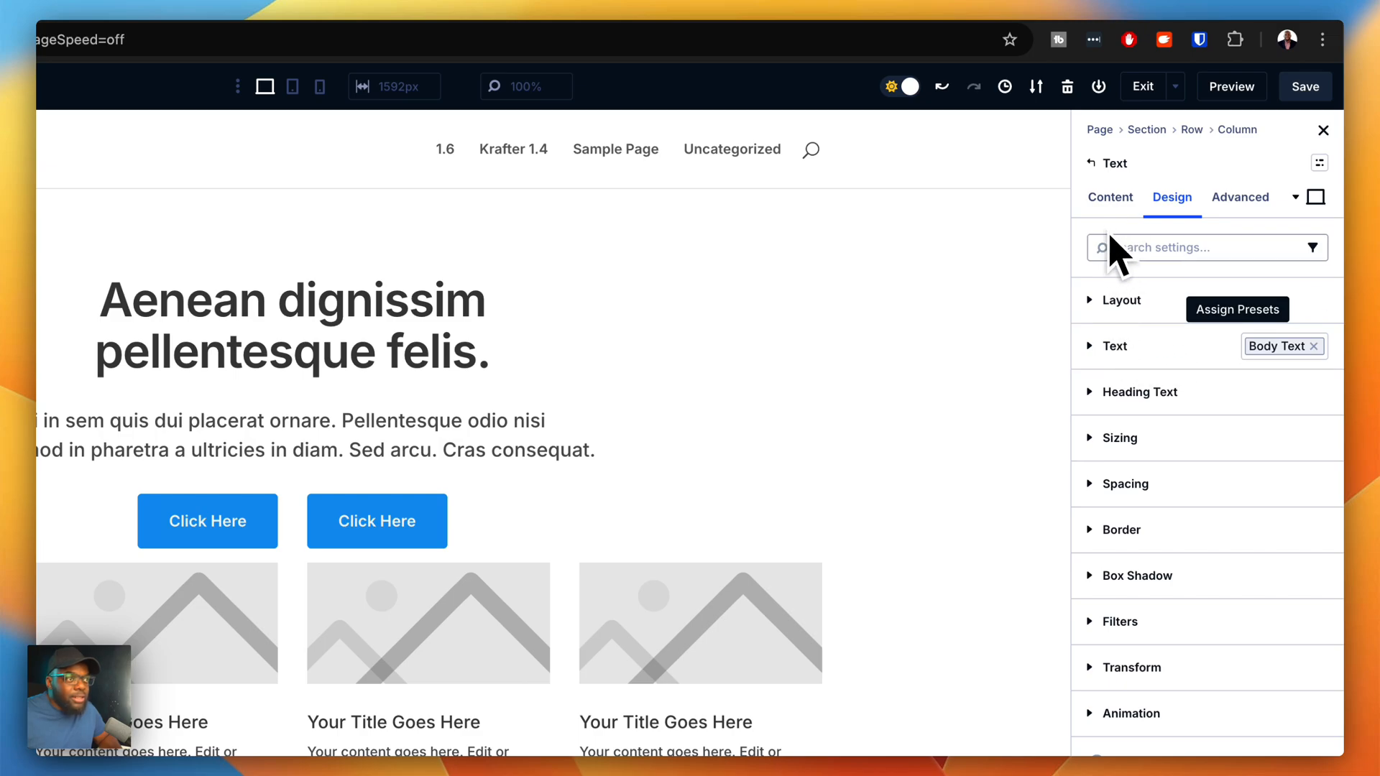
{"action": "left_click", "coordinate": [1114, 345]}
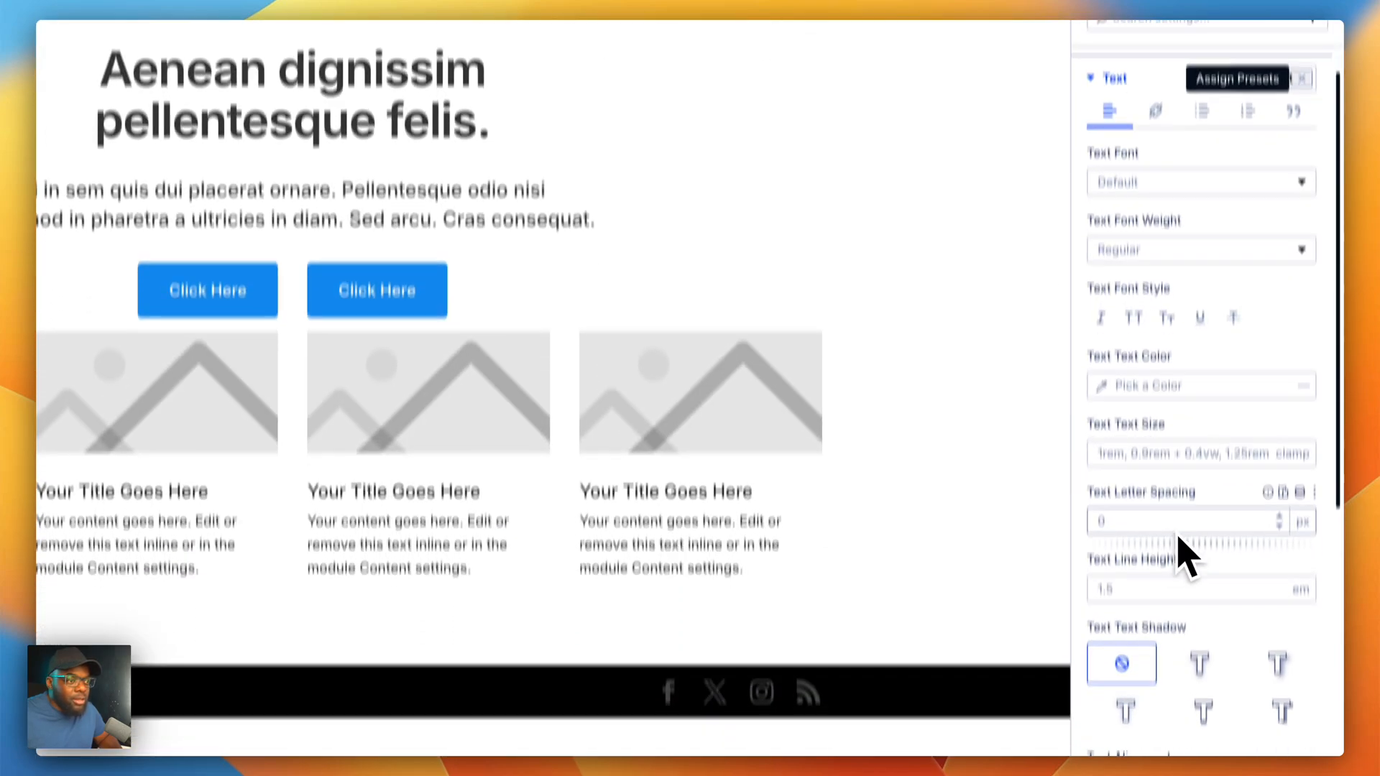
{"action": "scroll", "scroll_direction": "down", "scroll_amount": 3}
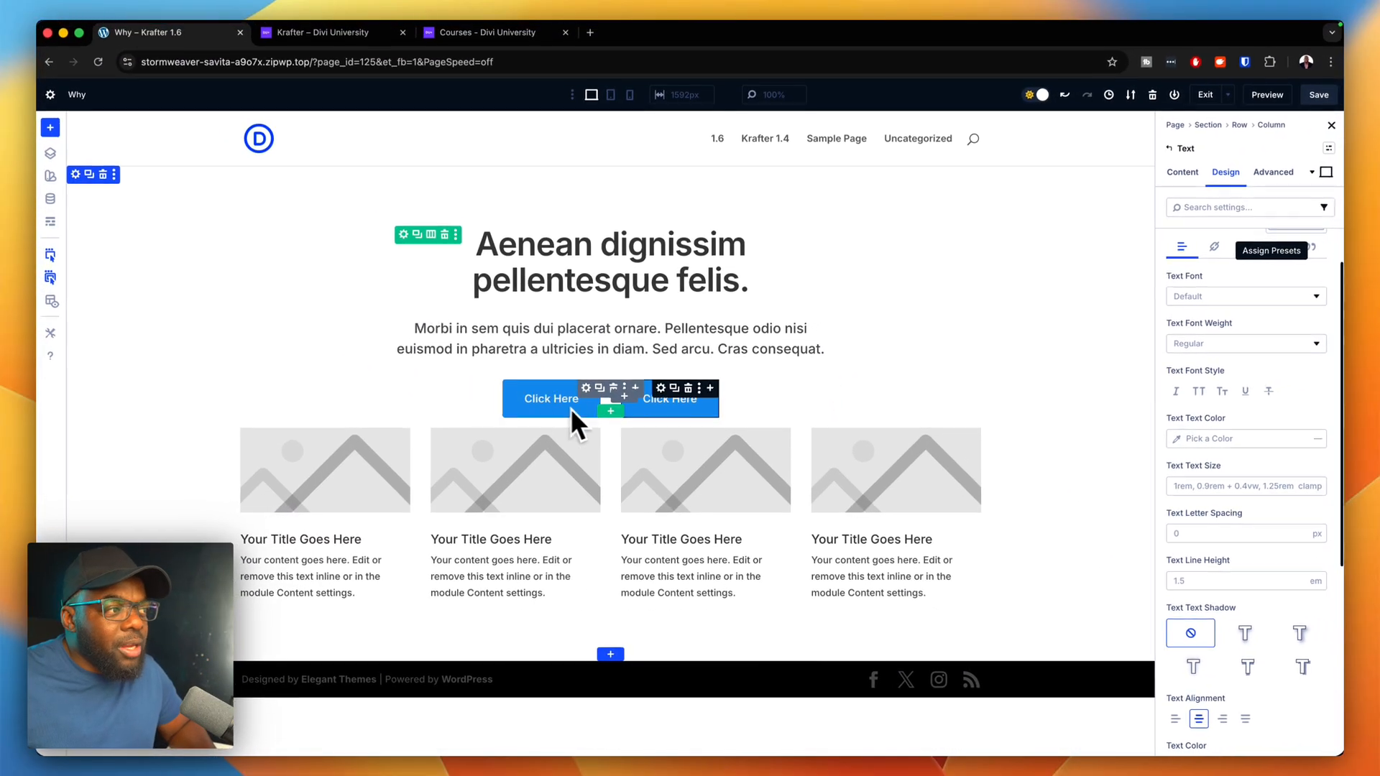
{"action": "mouse_move", "coordinate": [661, 390]}
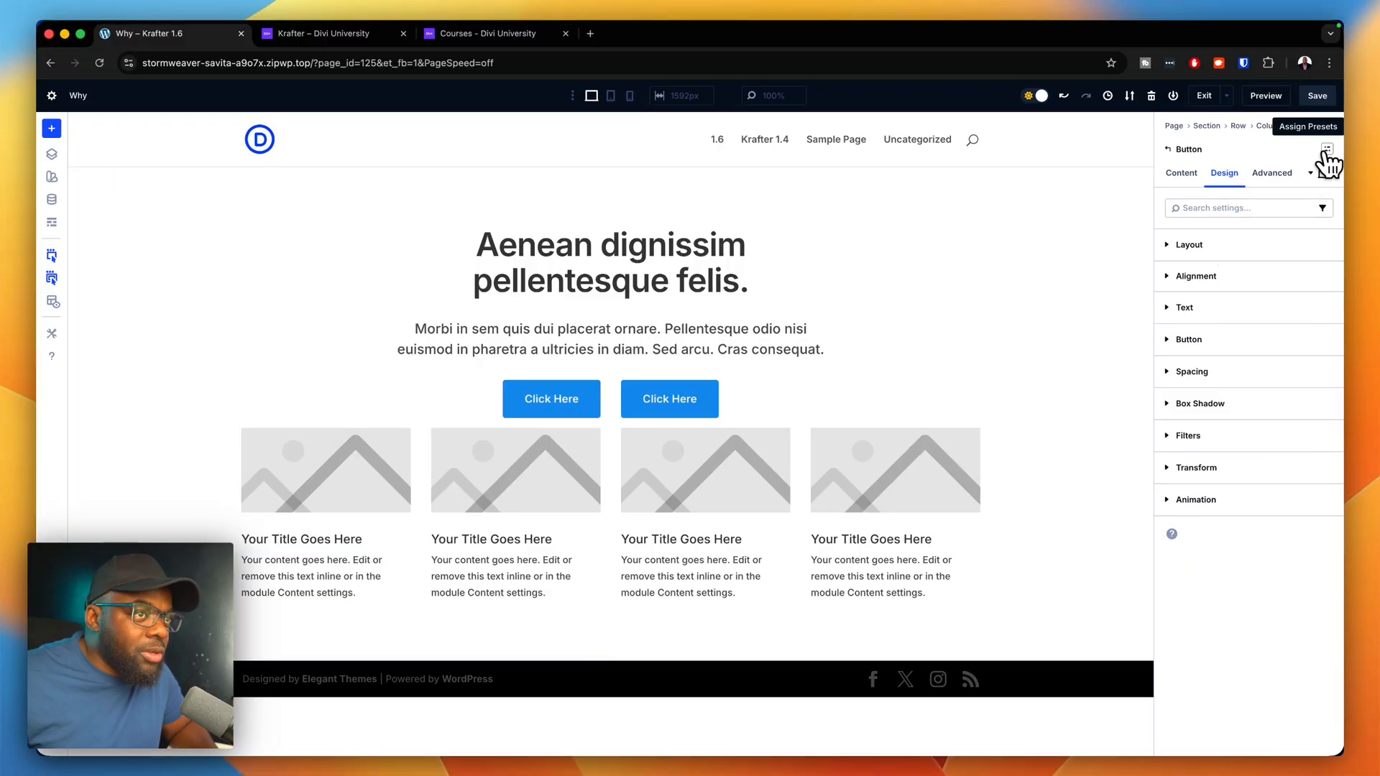
Step: Try primary button o on the second button, then switch it to primary button l
{"action": "left_click", "coordinate": [1337, 148]}
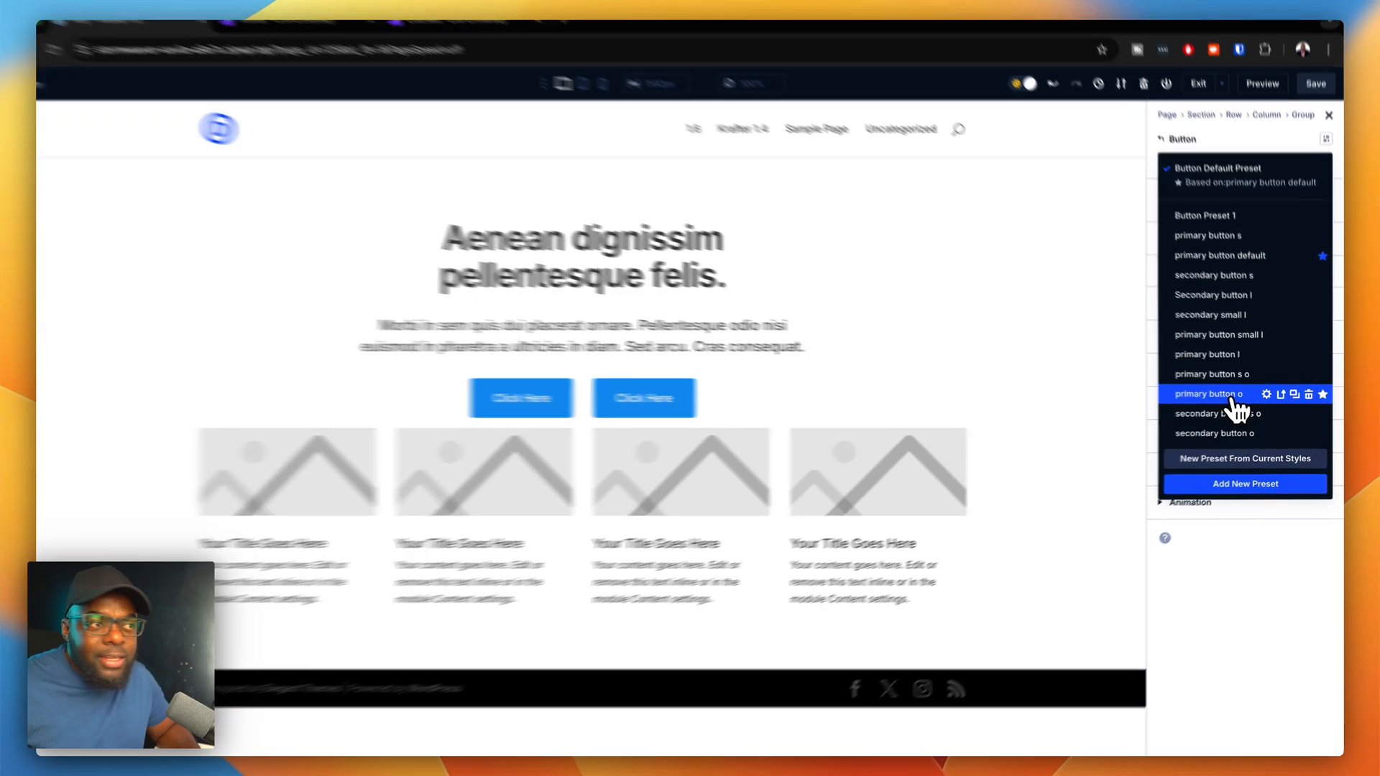
{"action": "left_click", "coordinate": [1210, 394]}
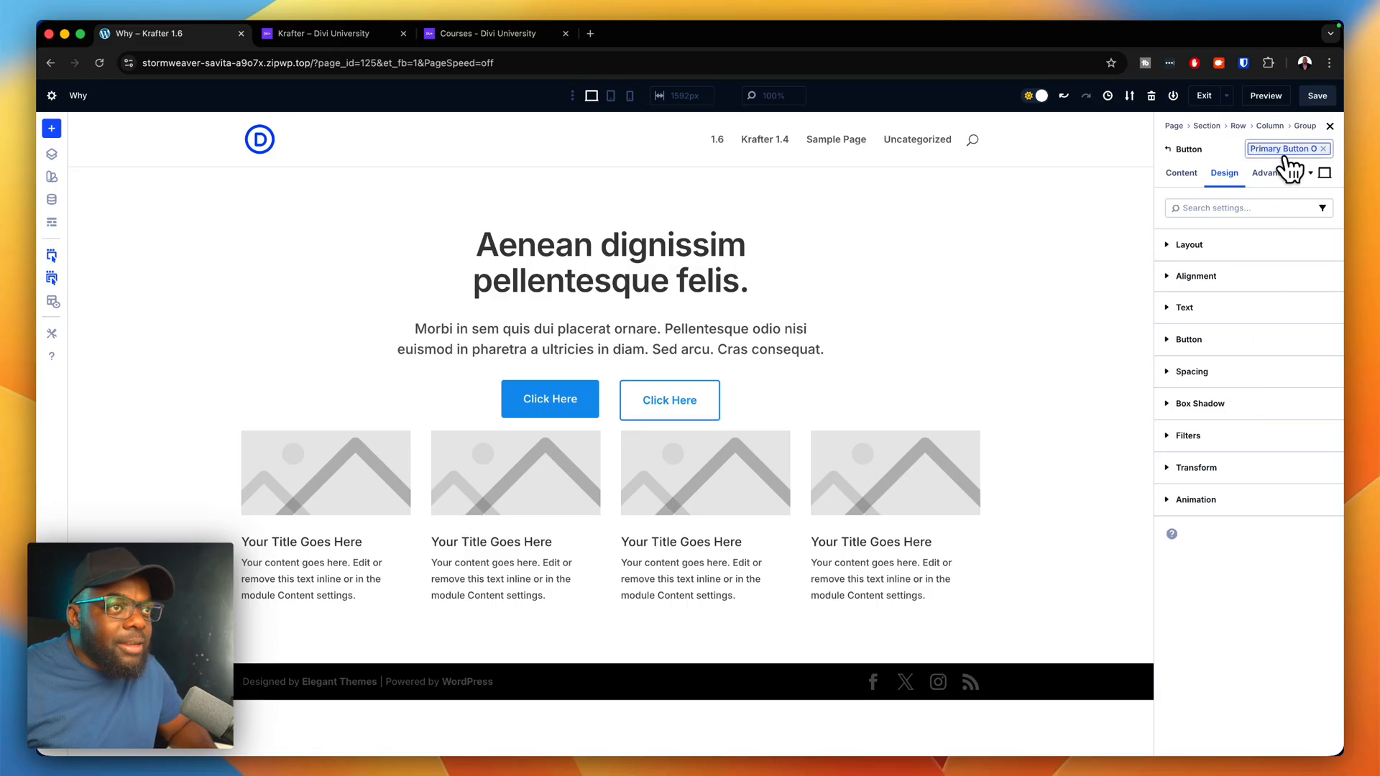
{"action": "left_click", "coordinate": [1285, 148]}
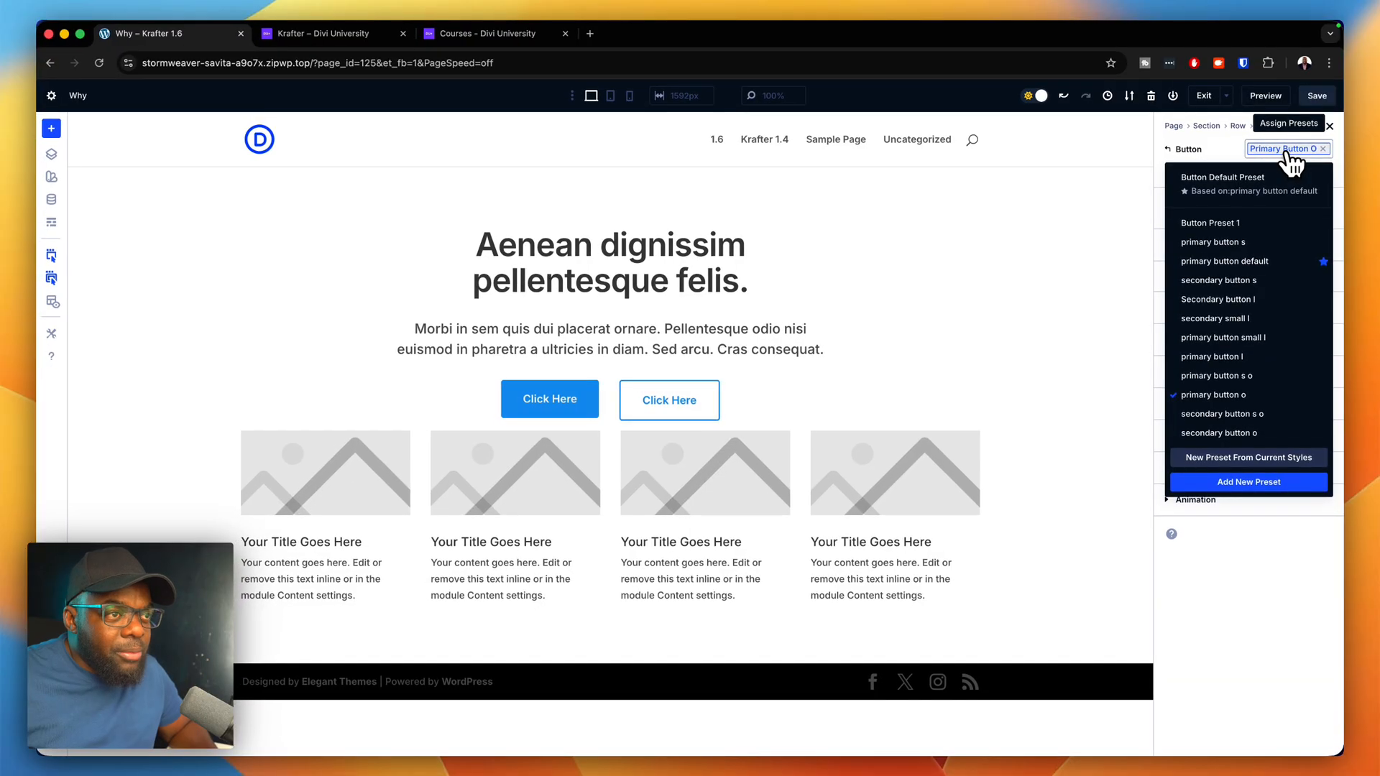
{"action": "mouse_move", "coordinate": [1218, 280]}
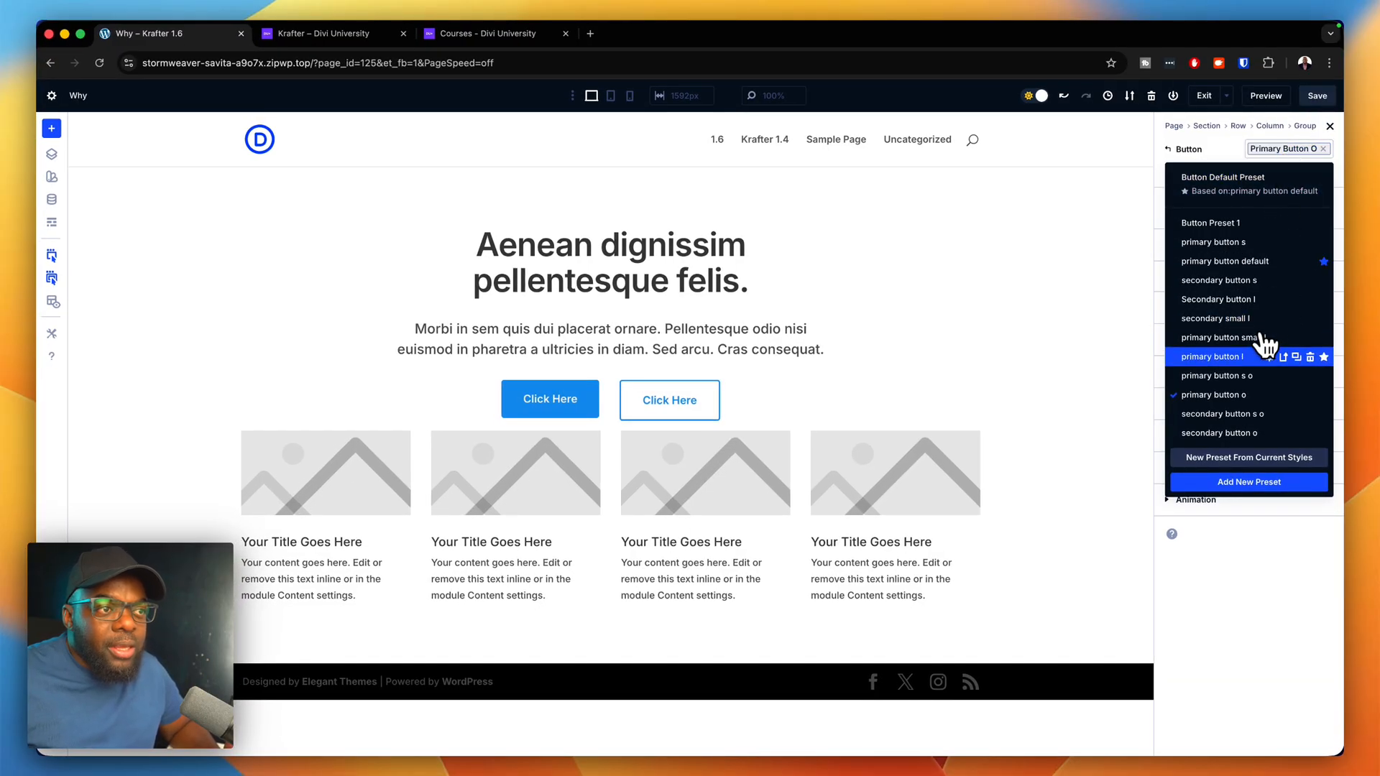
{"action": "left_click", "coordinate": [1217, 356]}
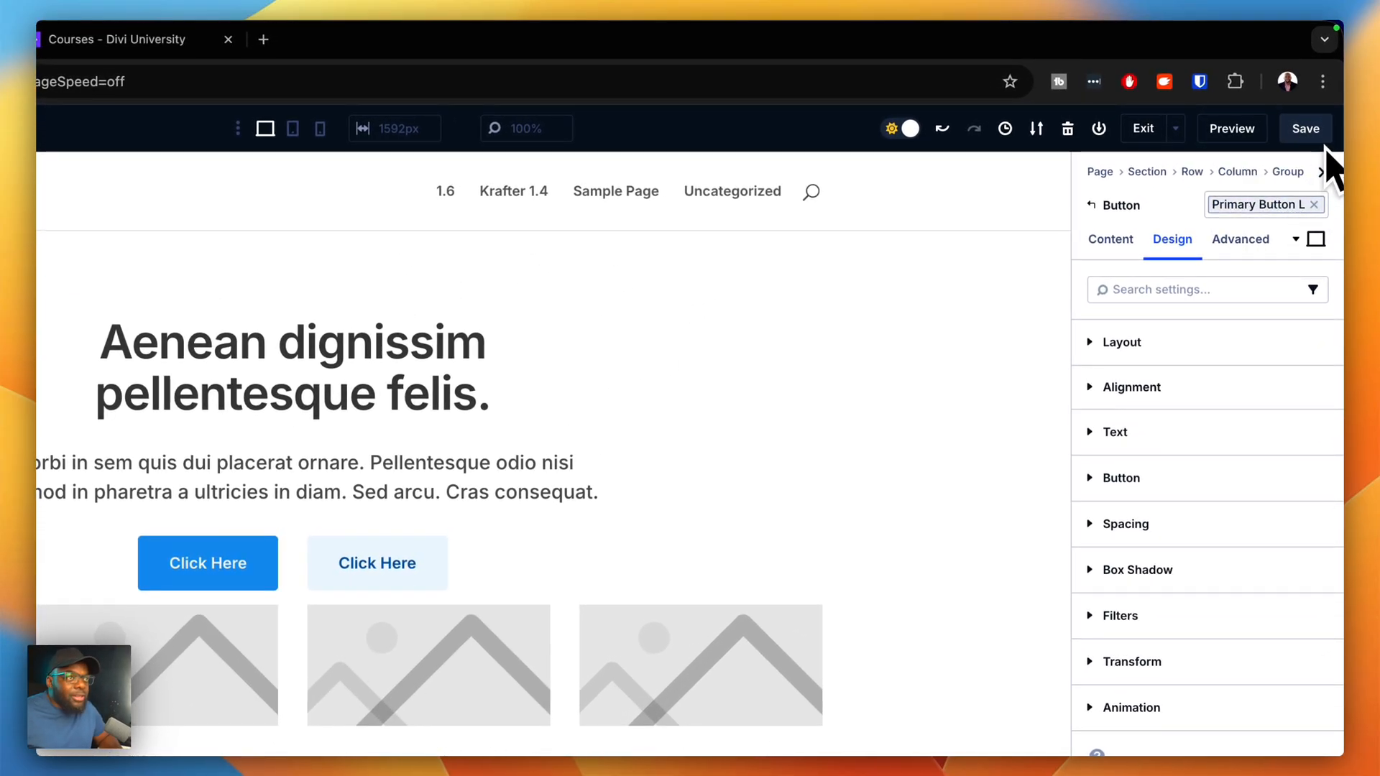
Step: Save the page and open its front-end preview in a new browser tab
{"action": "left_click", "coordinate": [1306, 128]}
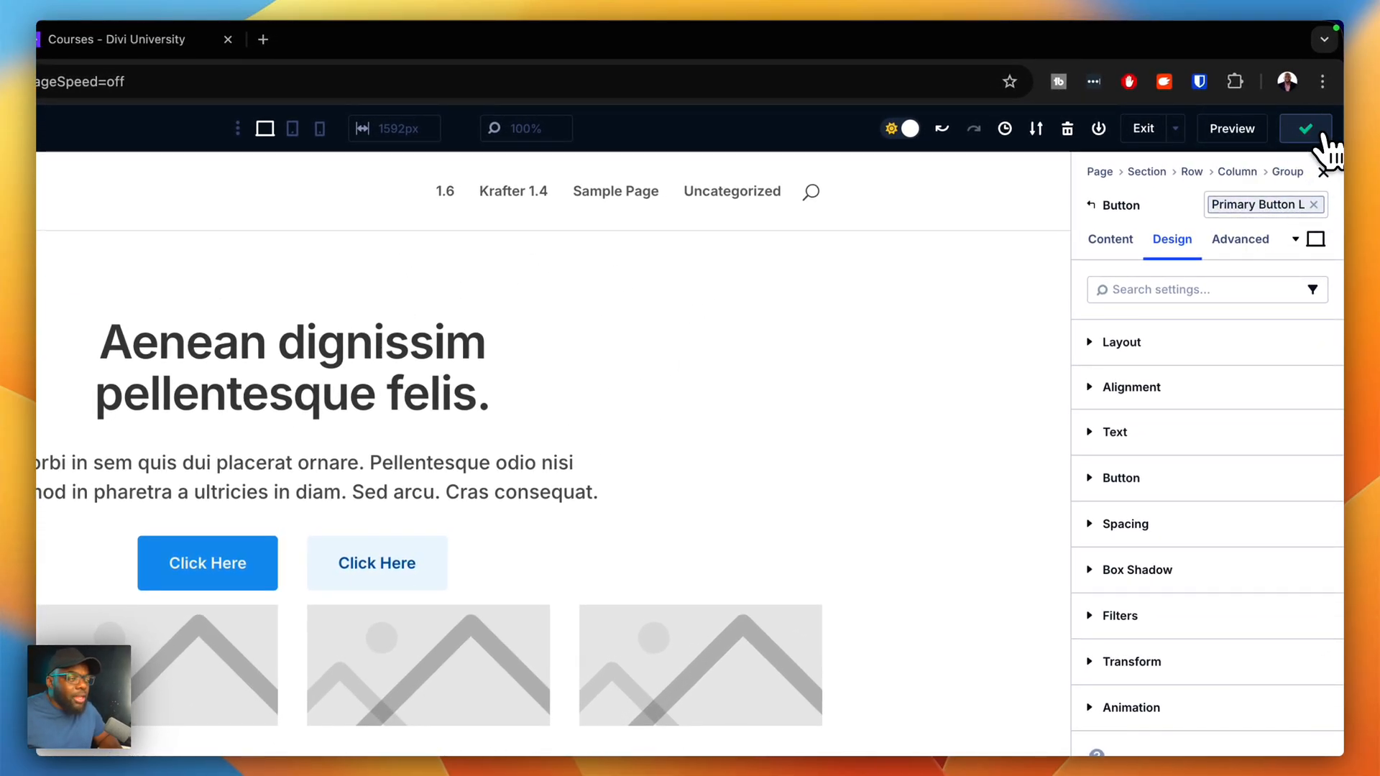
{"action": "left_click", "coordinate": [1305, 127]}
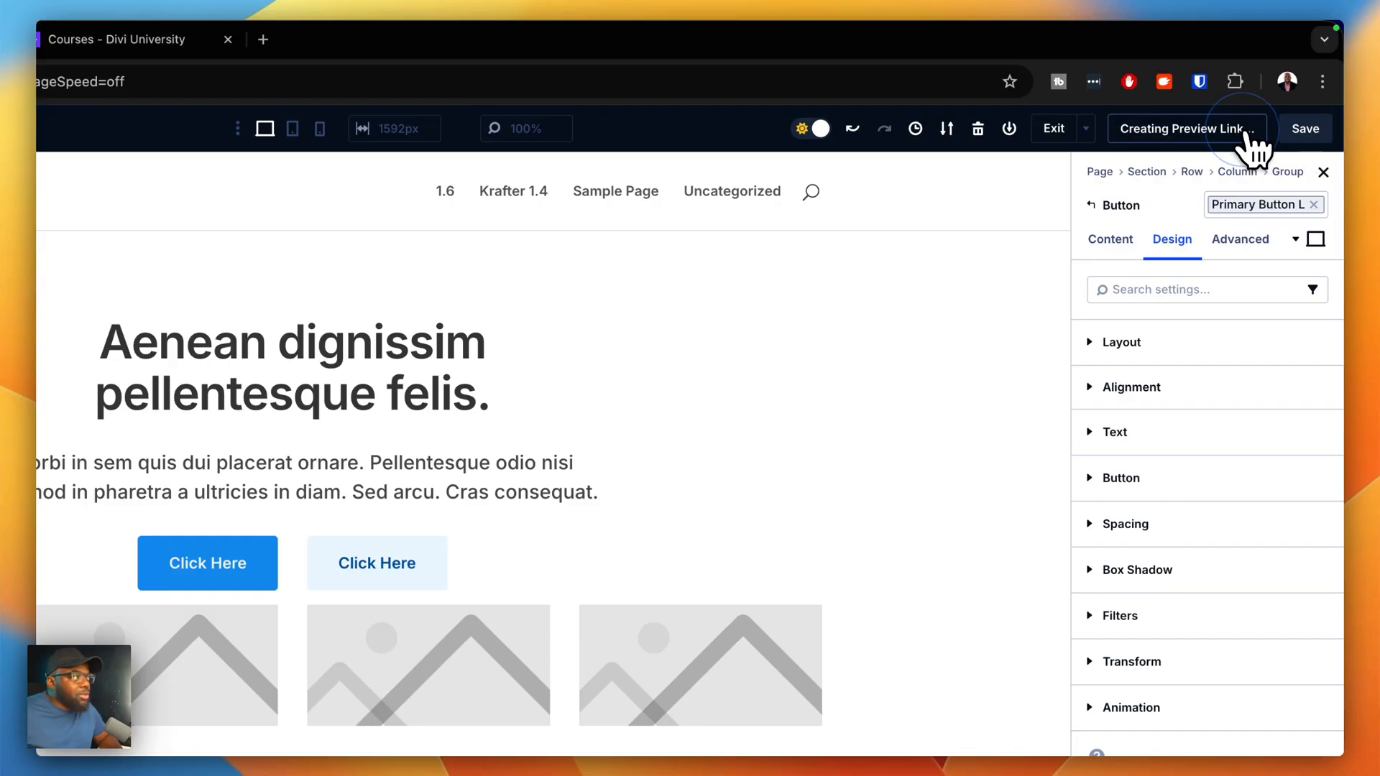
{"action": "left_click", "coordinate": [1186, 128]}
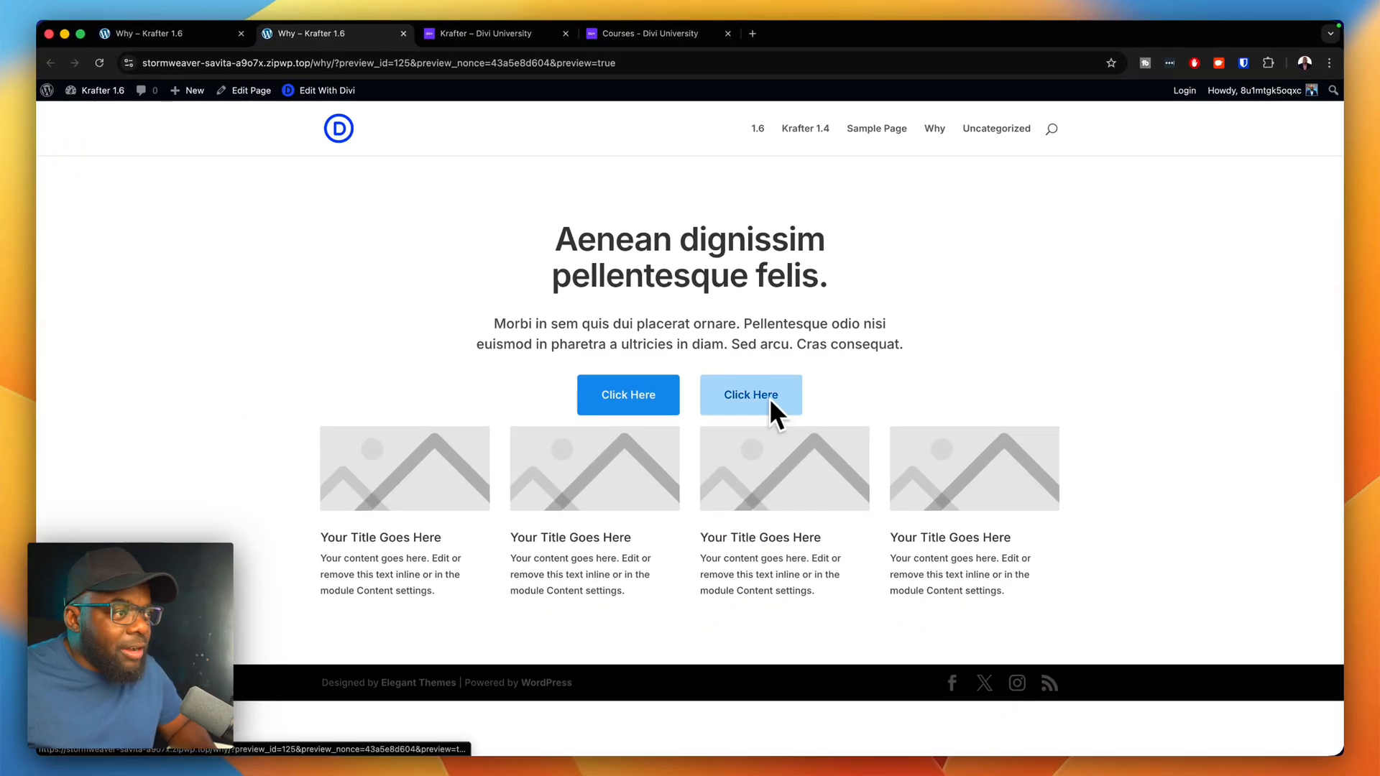
{"action": "mouse_move", "coordinate": [967, 351]}
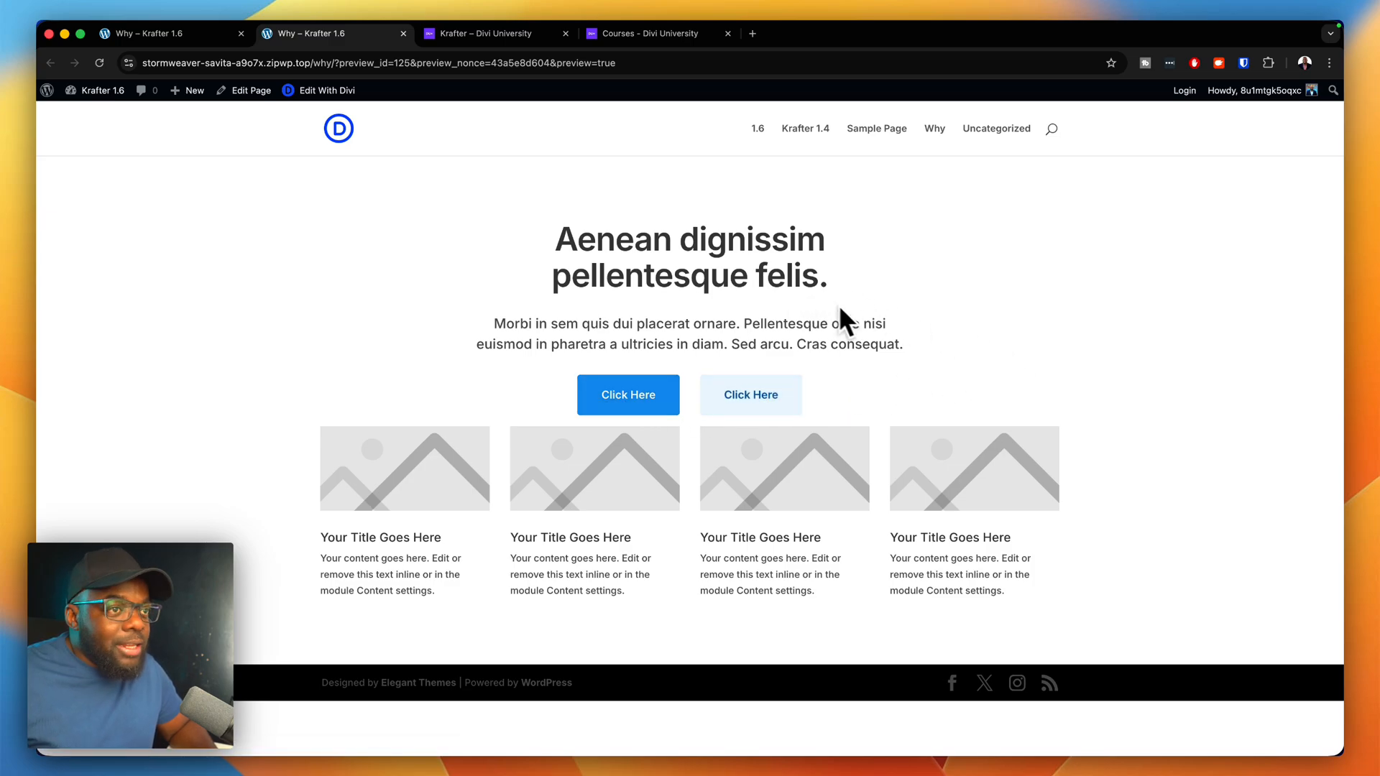
Step: View the HTML source of the preview page from the context menu
{"action": "right_click", "coordinate": [840, 316]}
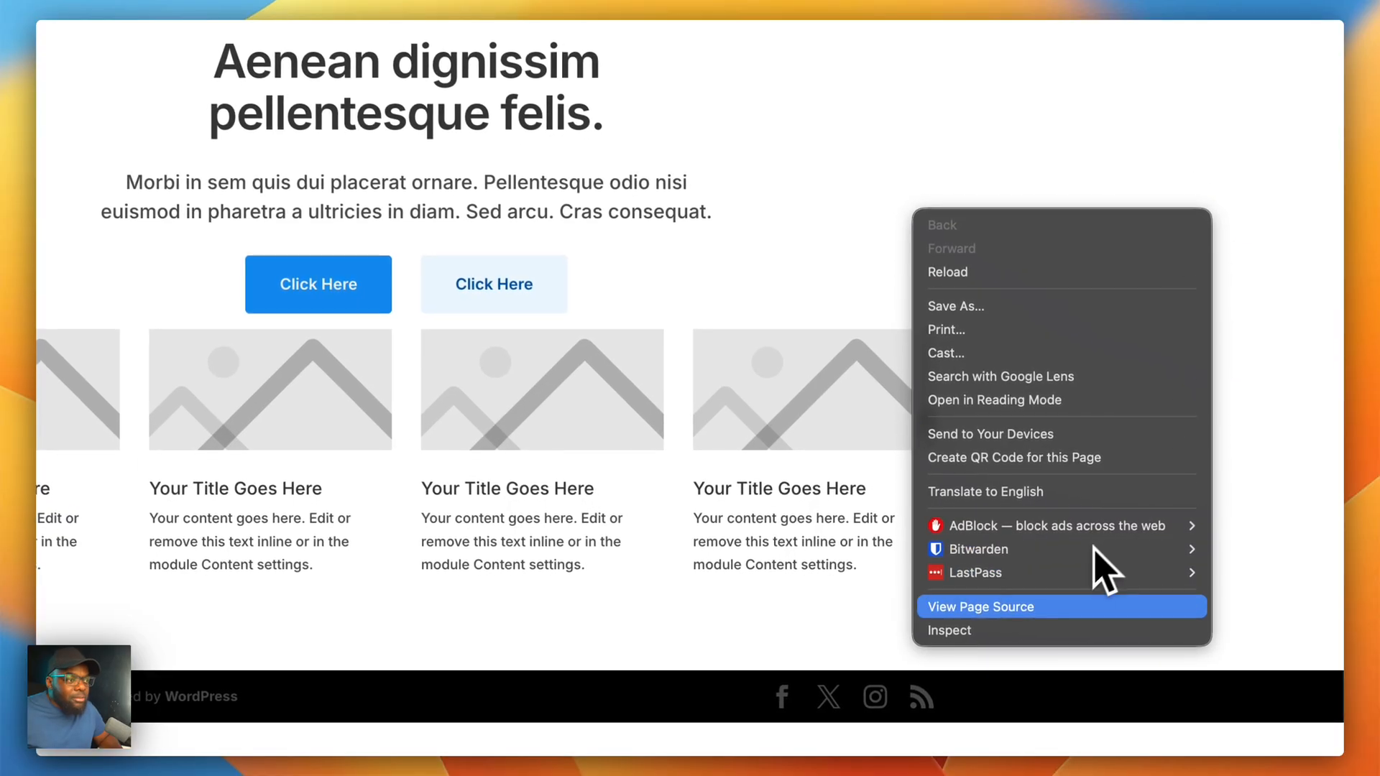
{"action": "left_click", "coordinate": [950, 629]}
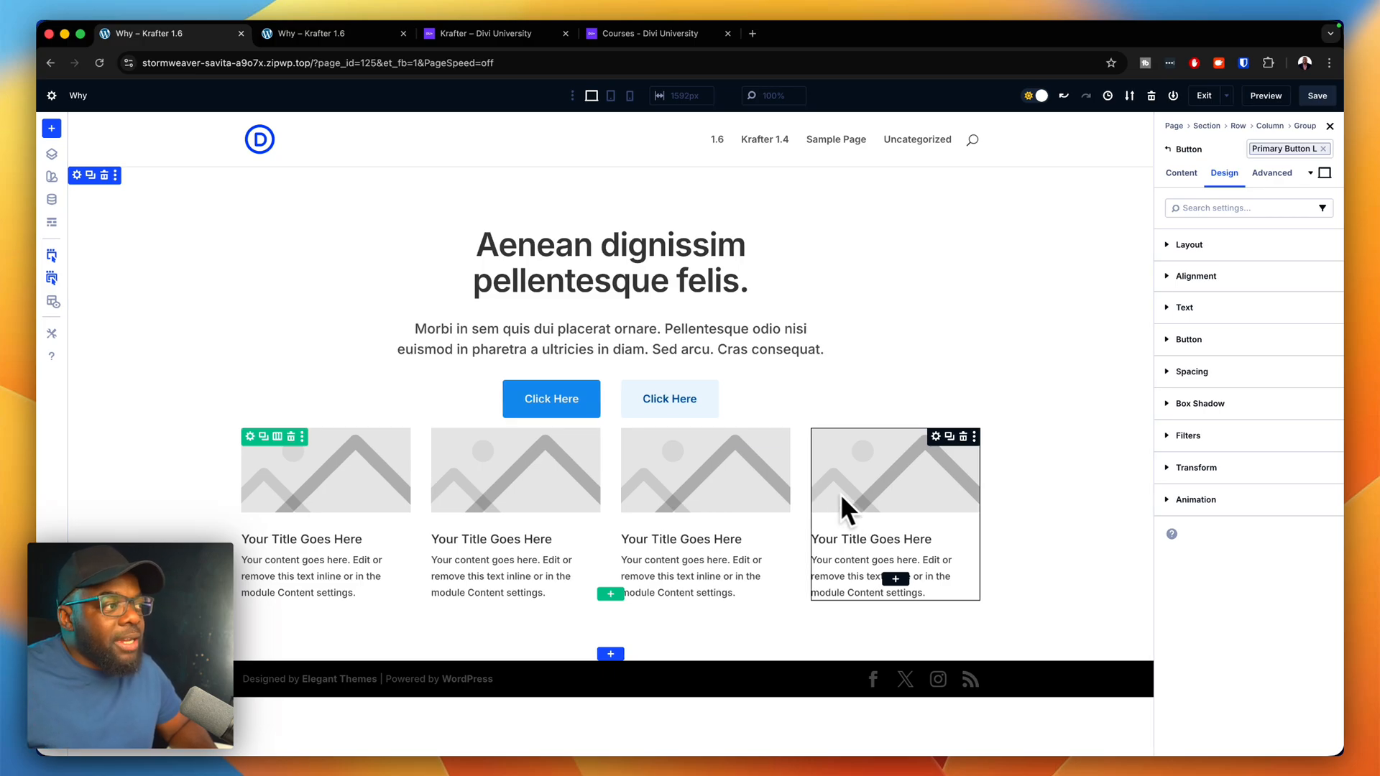
{"action": "mouse_move", "coordinate": [405, 255]}
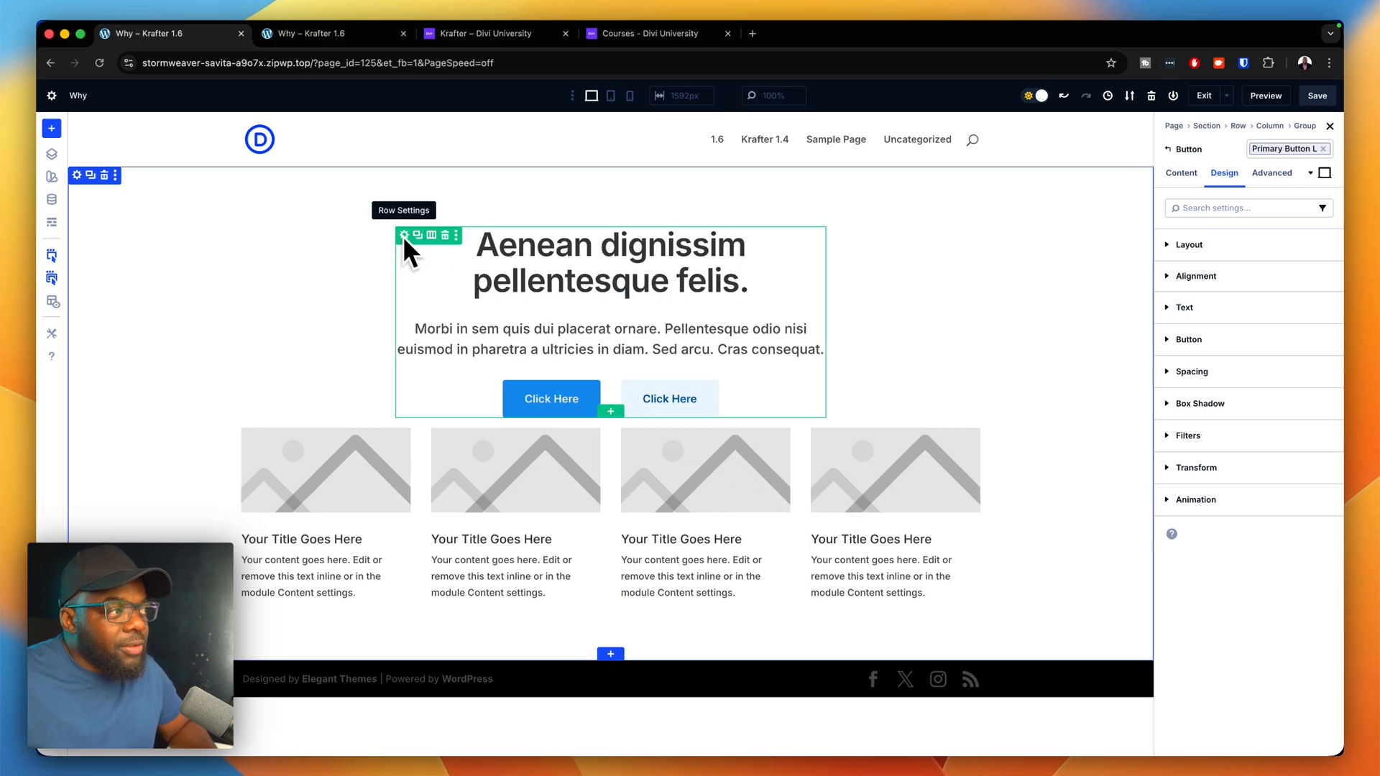
{"action": "mouse_move", "coordinate": [610, 378]}
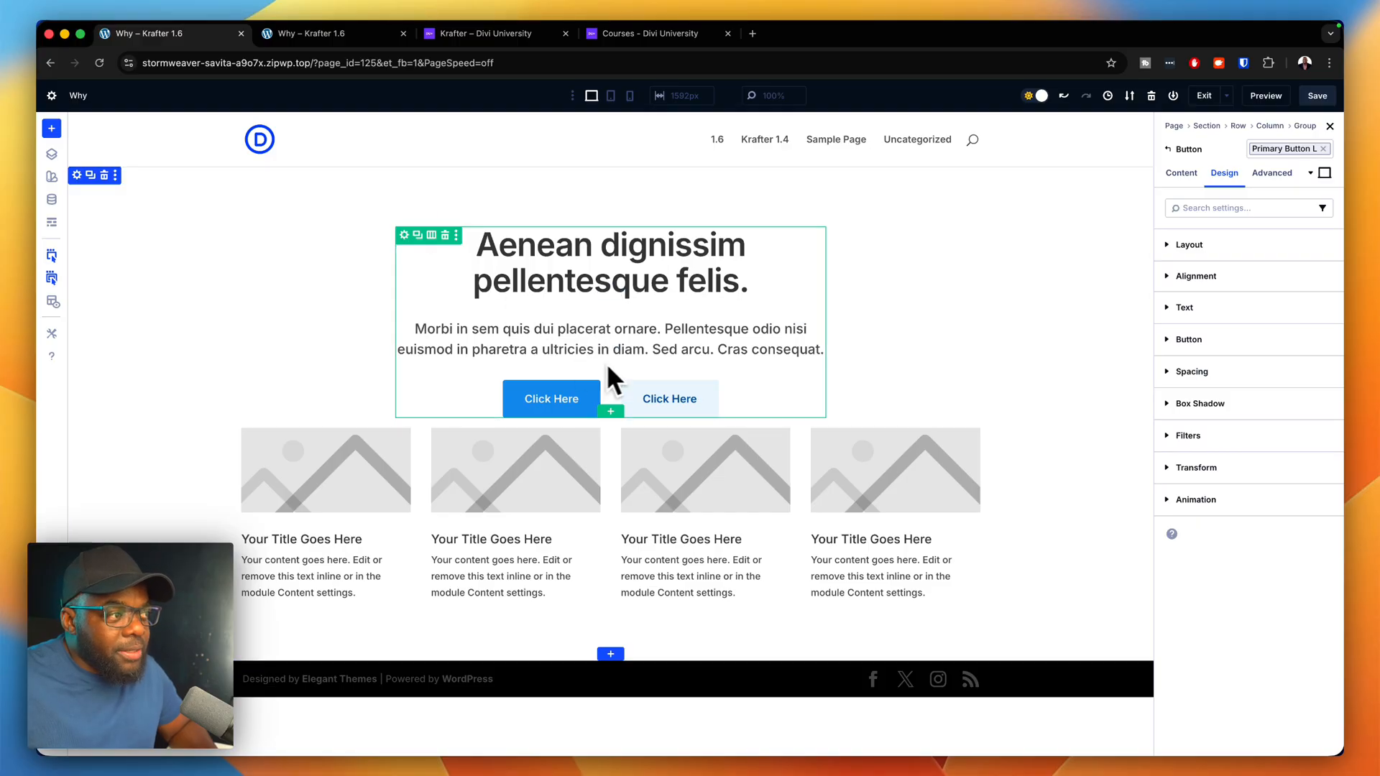
{"action": "mouse_move", "coordinate": [757, 385]}
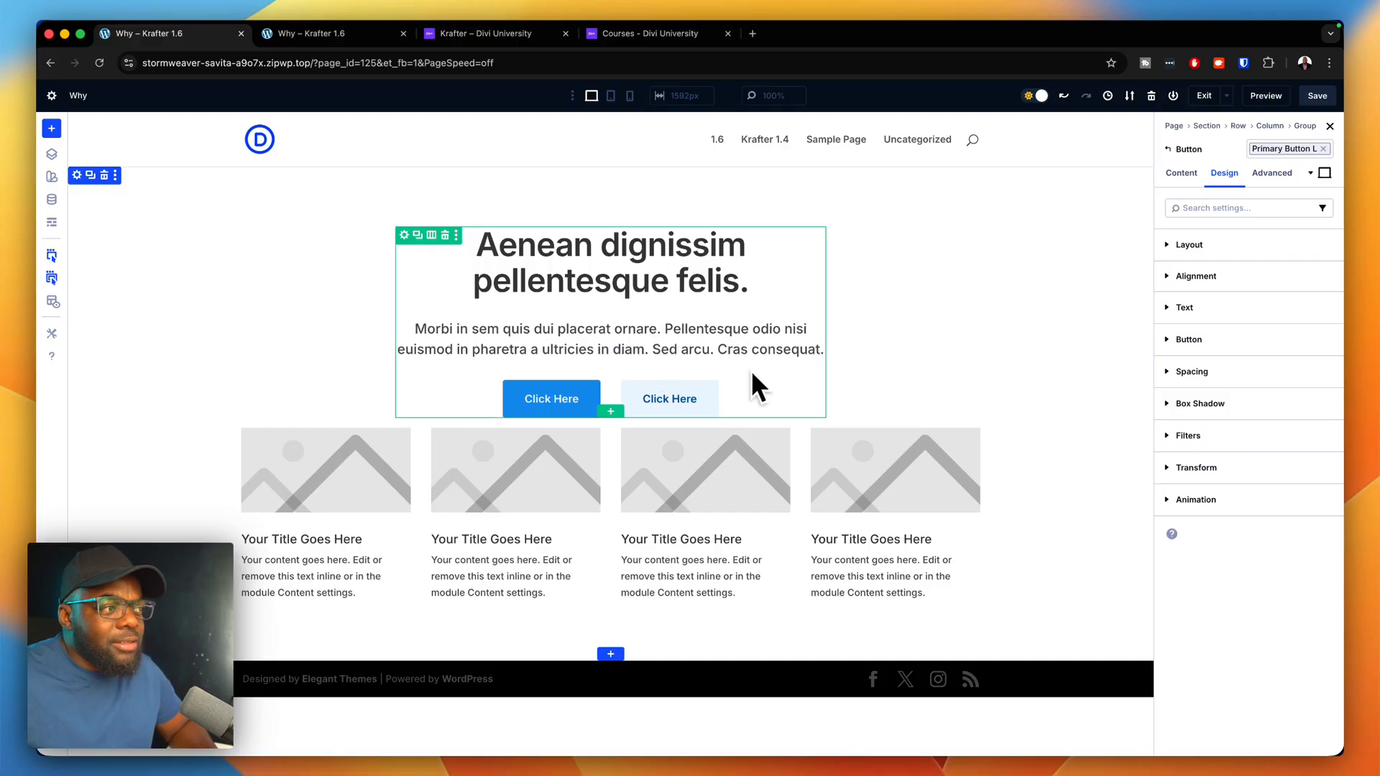
{"action": "mouse_move", "coordinate": [445, 273]}
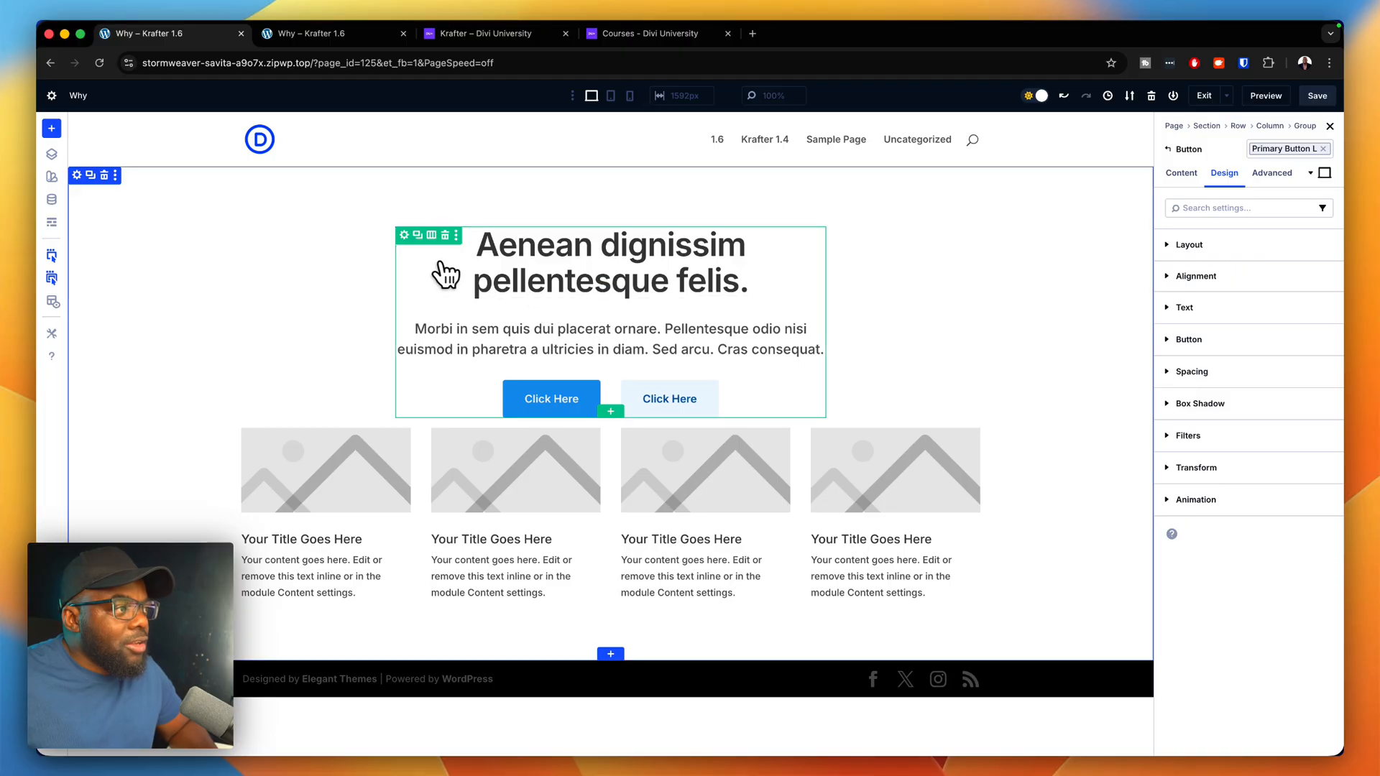
{"action": "mouse_move", "coordinate": [410, 245]}
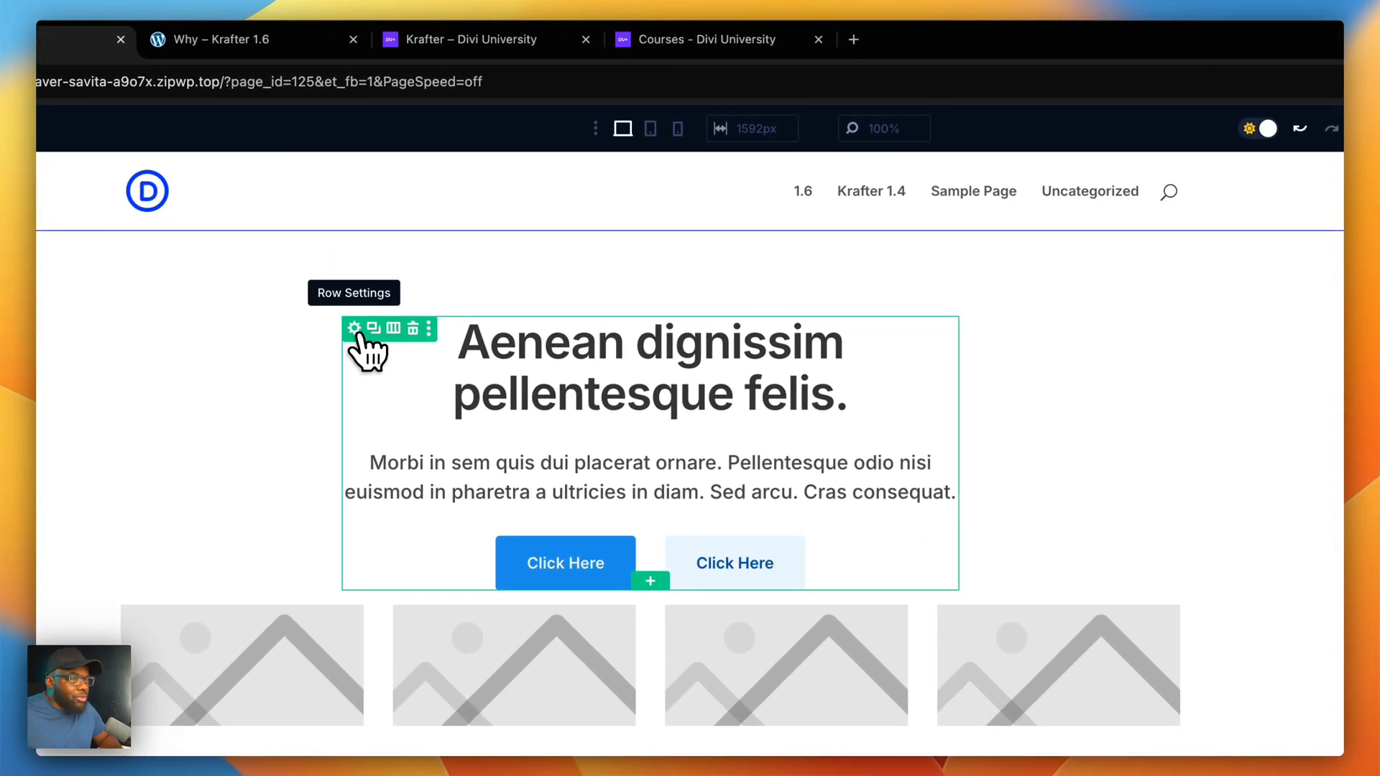
Step: Reach the column's settings through the heading row's Elements list
{"action": "left_click", "coordinate": [355, 328]}
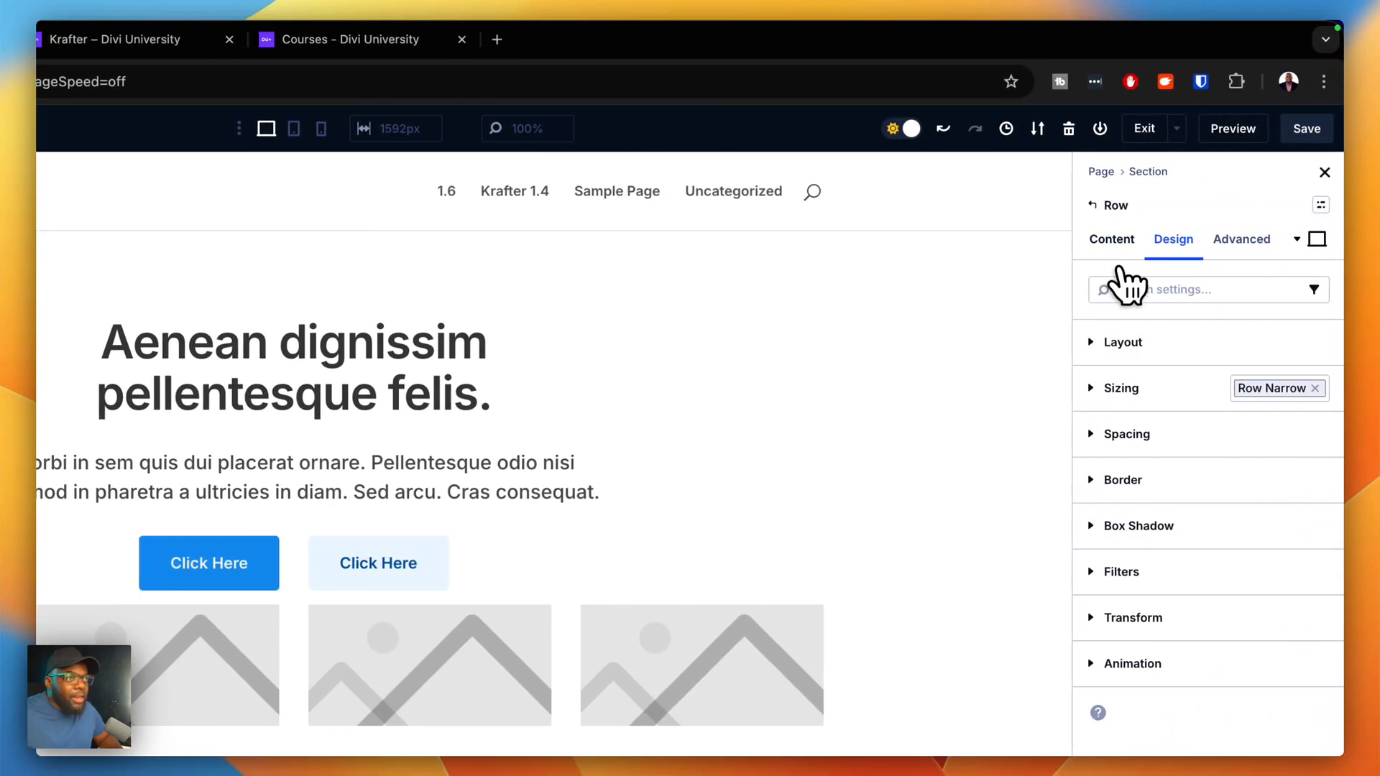
{"action": "left_click", "coordinate": [1109, 239]}
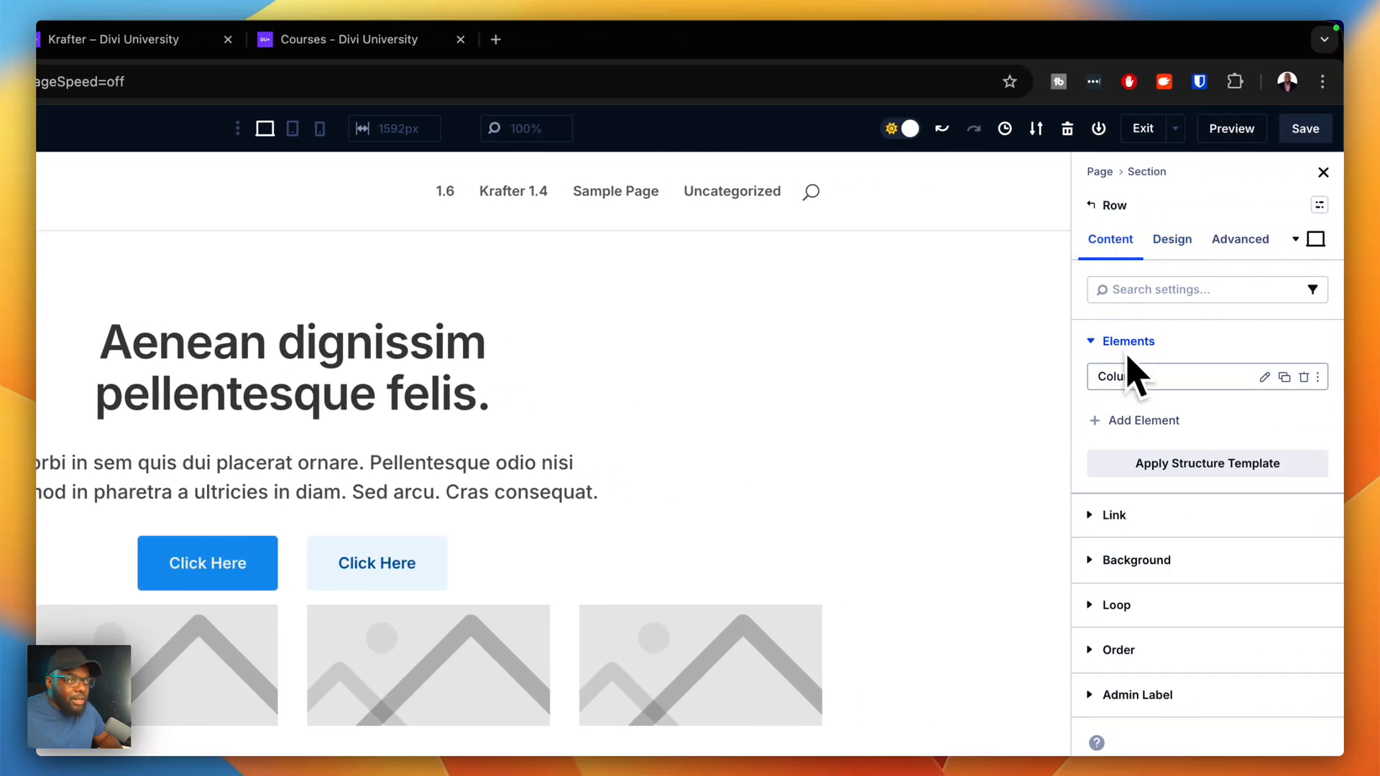
{"action": "left_click", "coordinate": [1144, 375]}
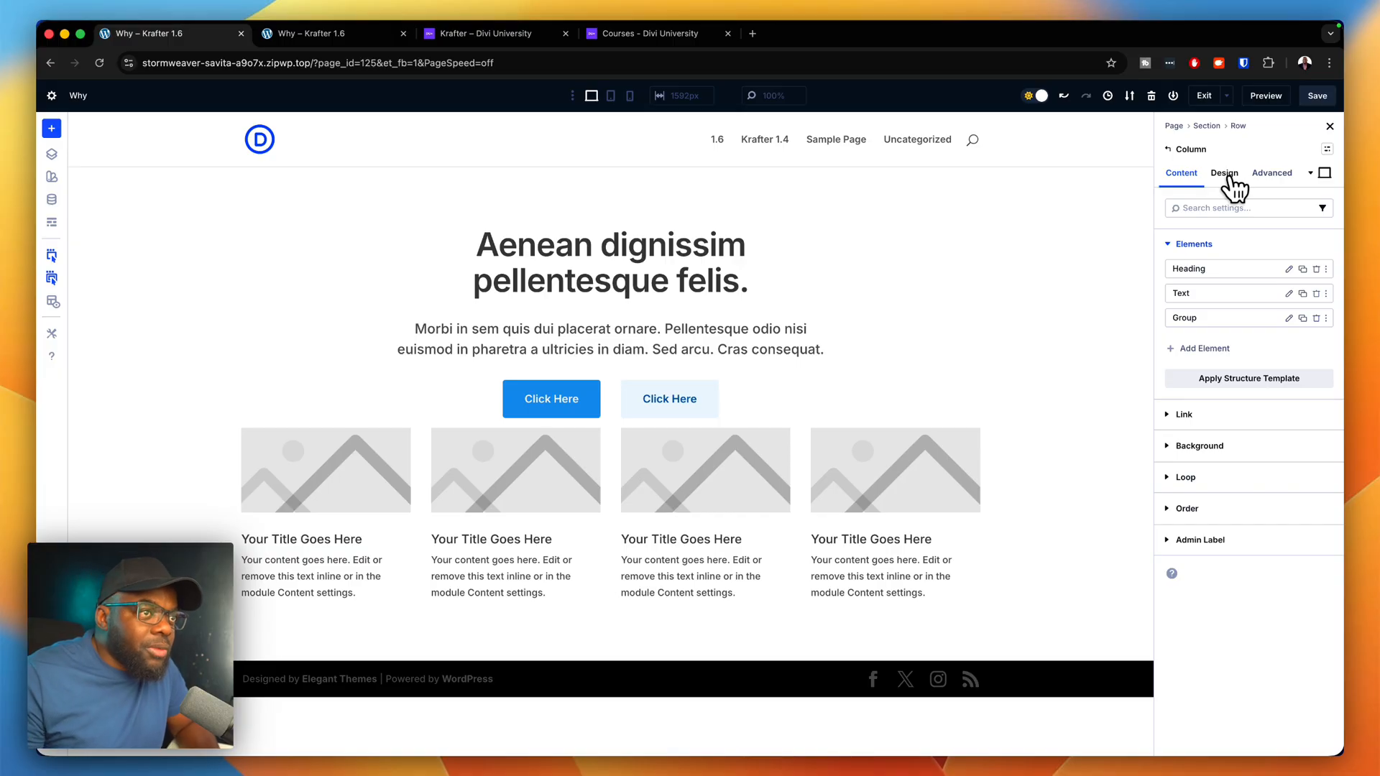
Step: Pick a layout gap preset for the column from its Design settings
{"action": "left_click", "coordinate": [1222, 172]}
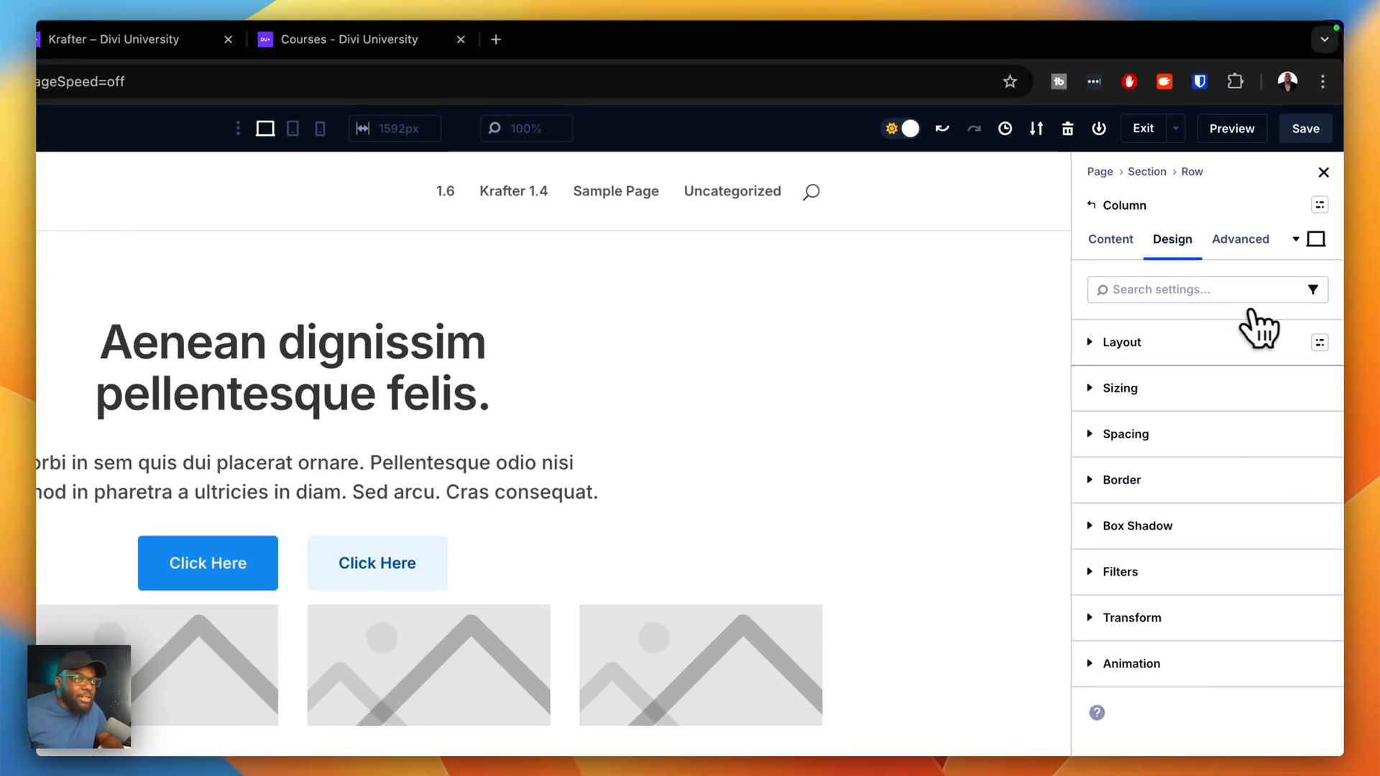
{"action": "left_click", "coordinate": [1320, 342]}
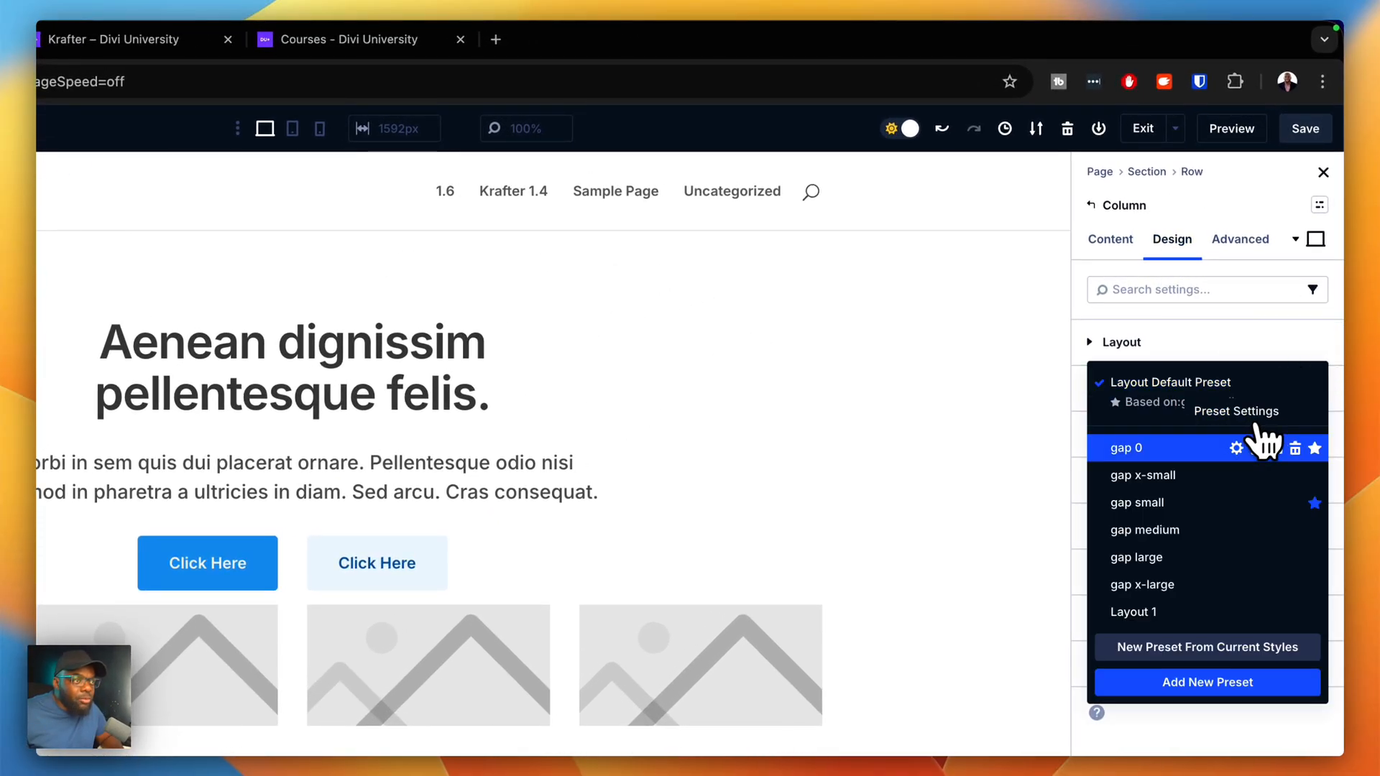
{"action": "left_click", "coordinate": [1127, 447]}
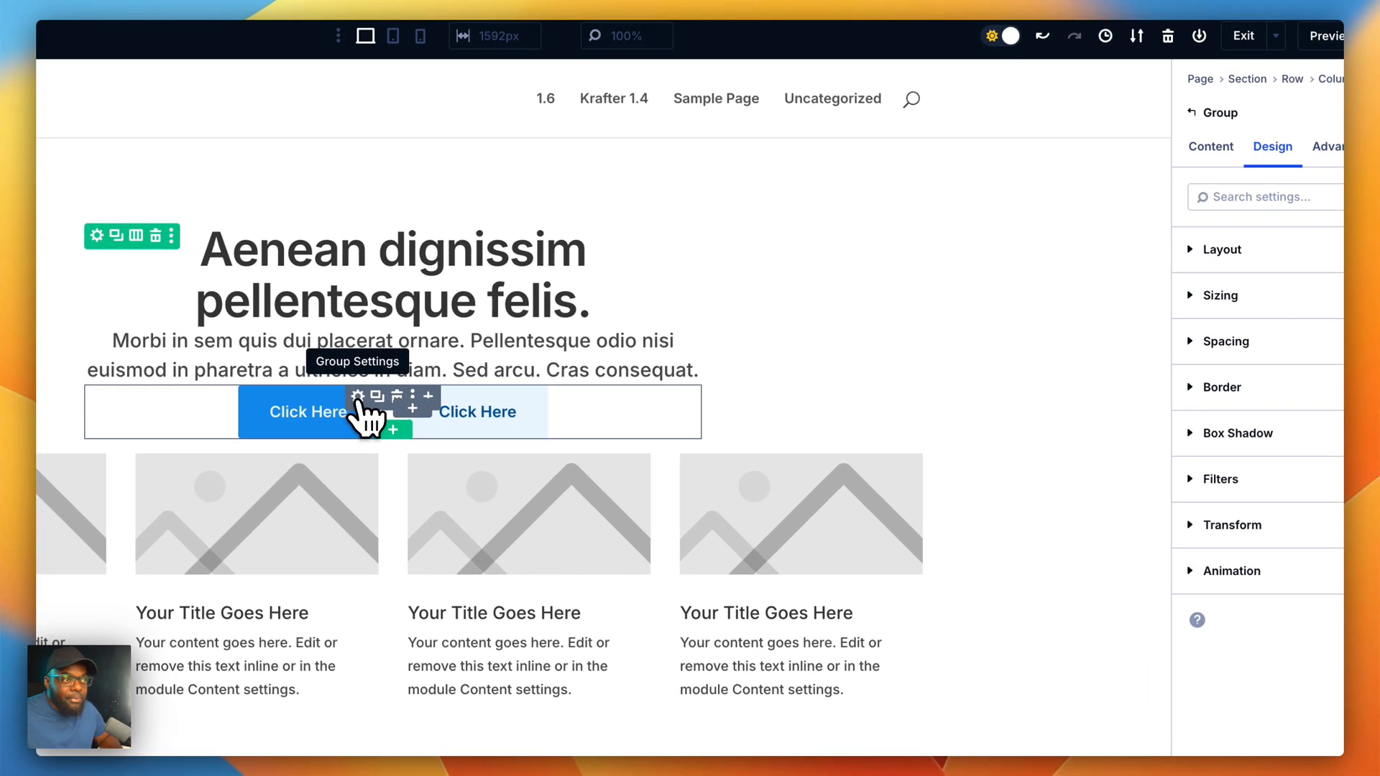
Step: Assign the Margin Top M and then Margin Top L spacing presets to the button group
{"action": "left_click", "coordinate": [1319, 373]}
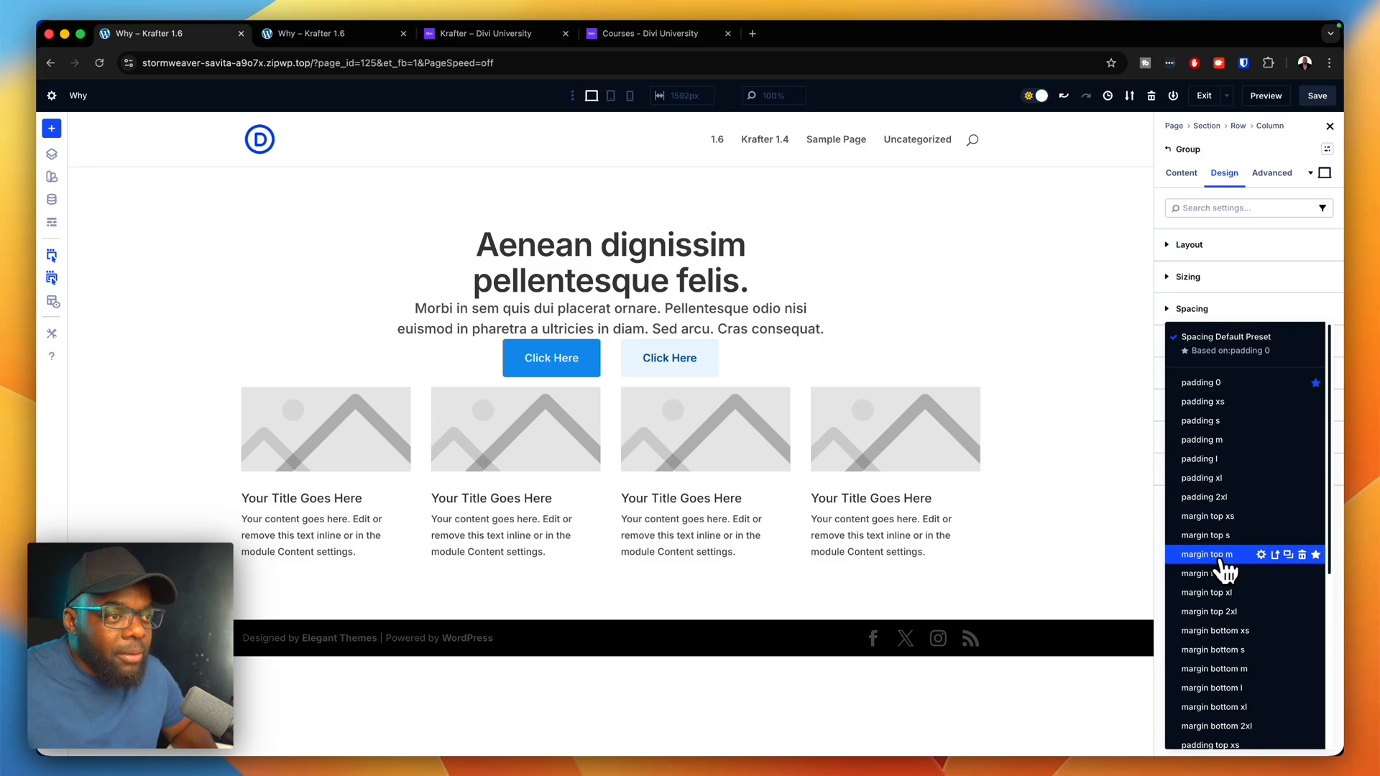
{"action": "left_click", "coordinate": [1206, 554]}
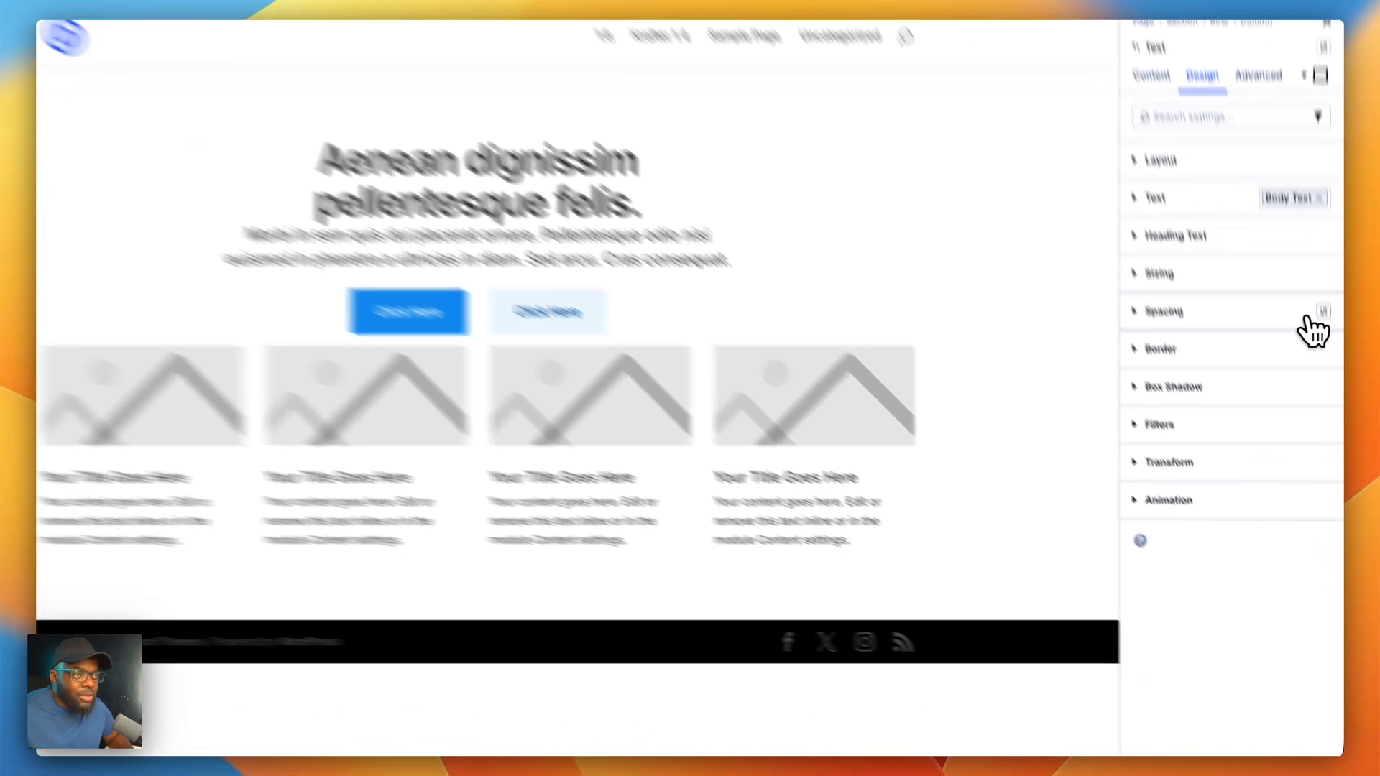
{"action": "left_click", "coordinate": [1163, 310]}
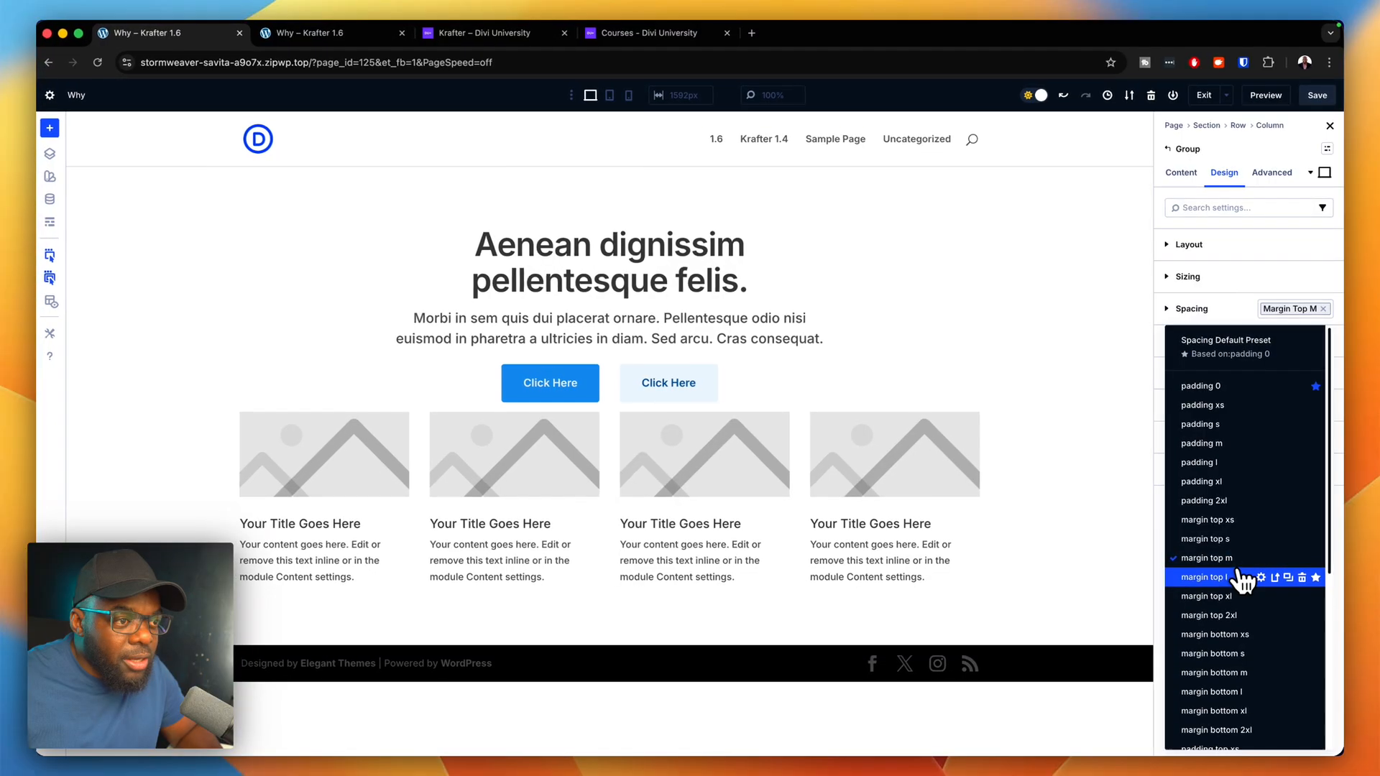
{"action": "left_click", "coordinate": [1201, 576]}
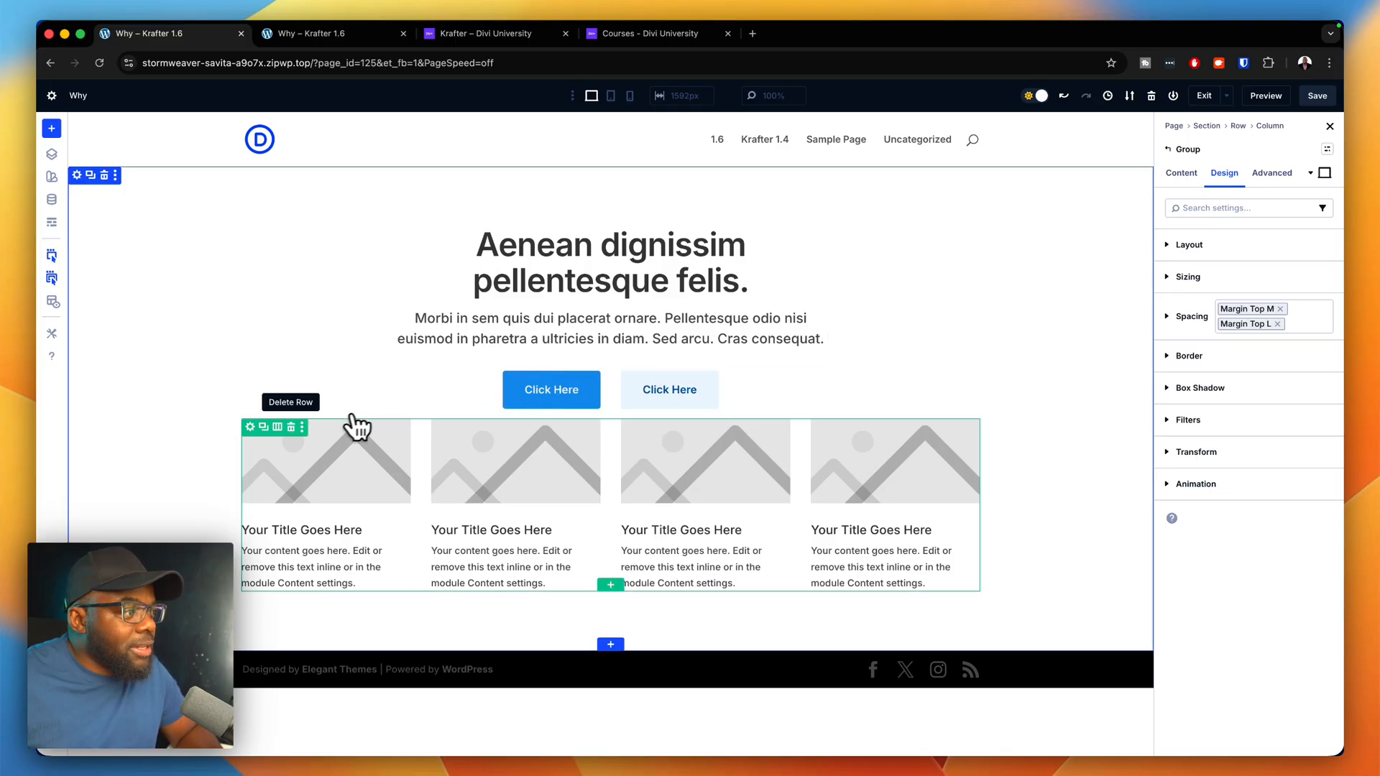
{"action": "mouse_move", "coordinate": [254, 434]}
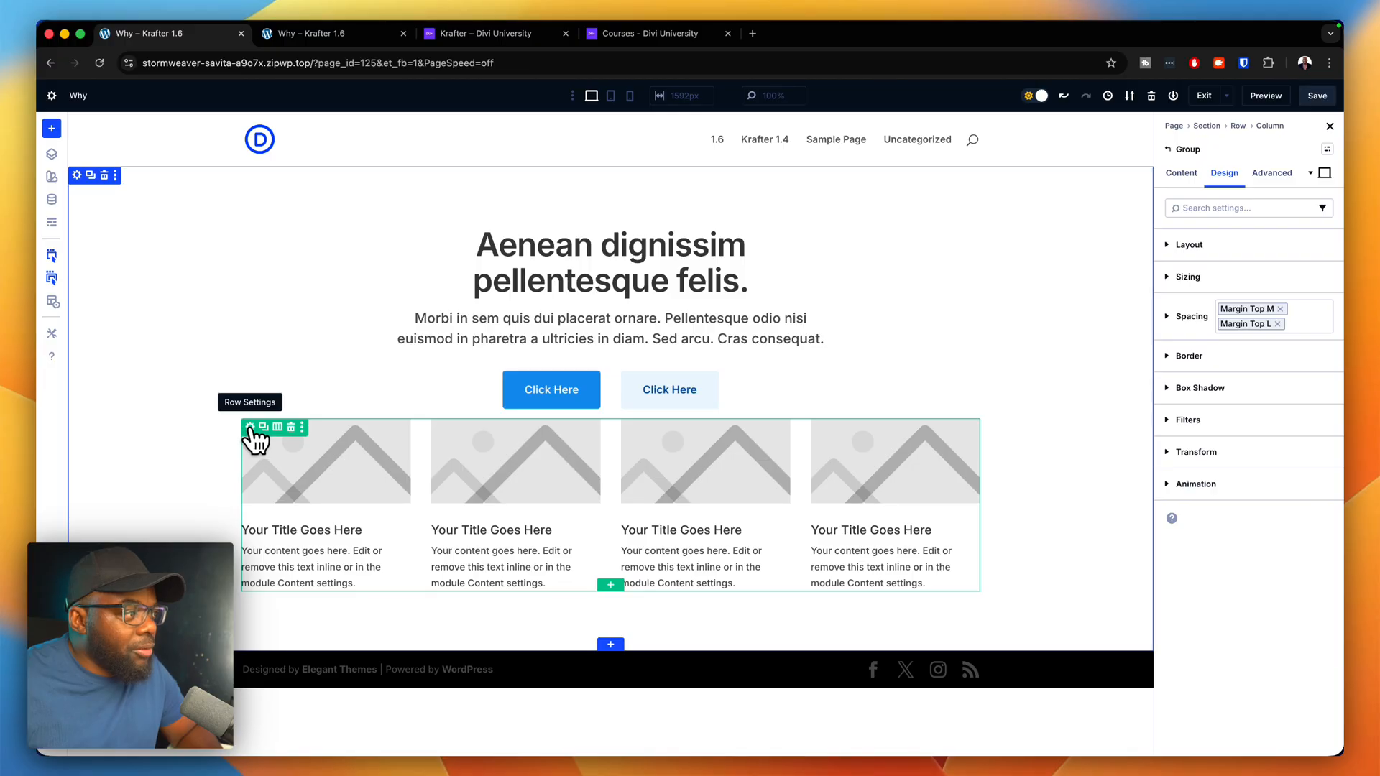
Step: Assign the Margin Top Xl spacing preset to the image card row
{"action": "left_click", "coordinate": [1318, 284]}
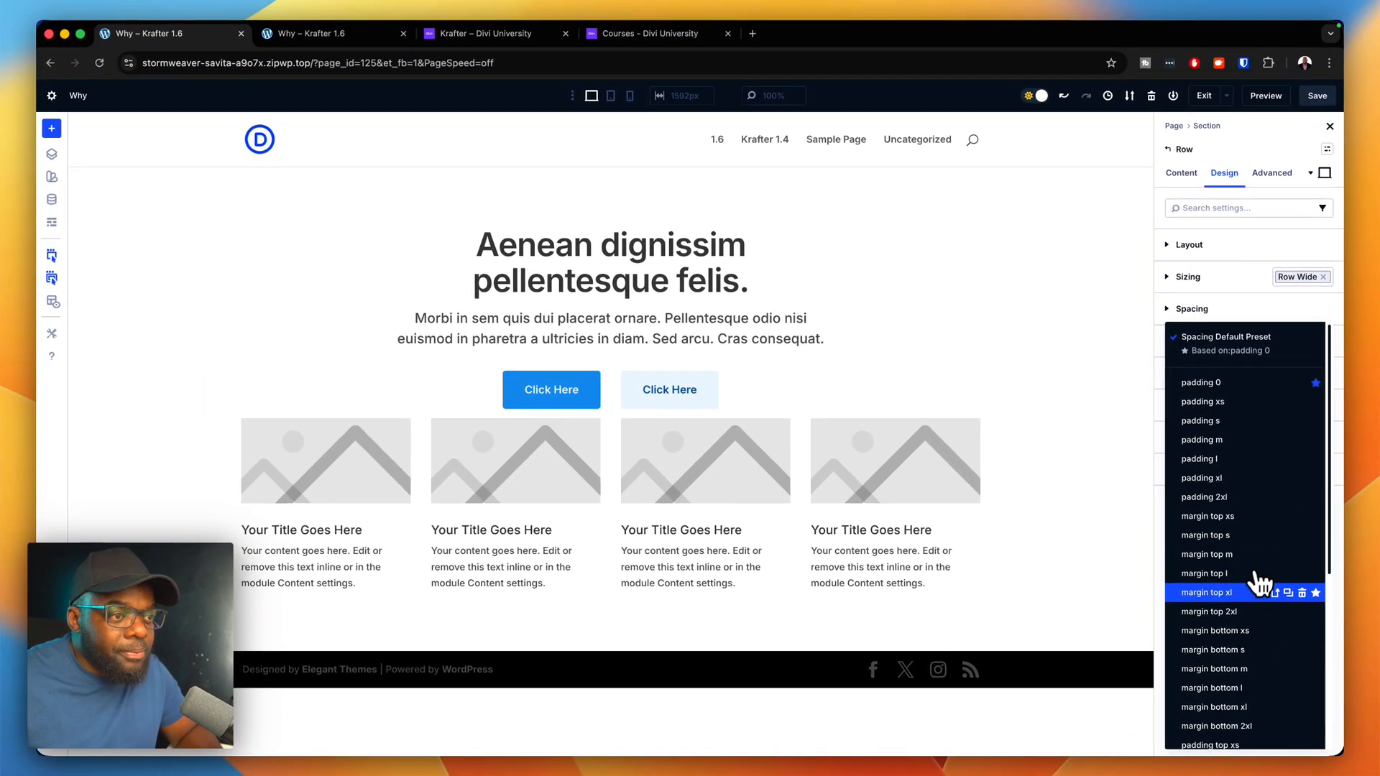
{"action": "left_click", "coordinate": [1207, 591]}
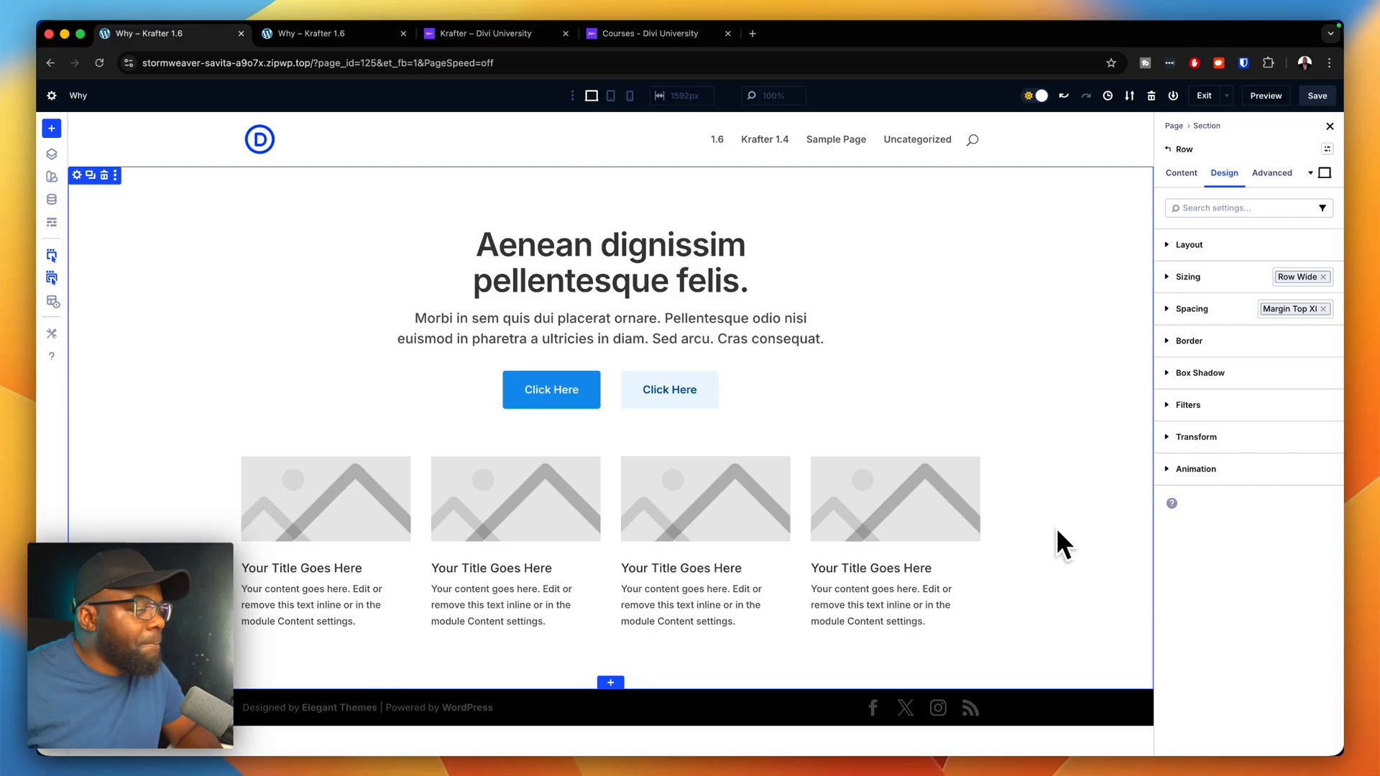
{"action": "mouse_move", "coordinate": [923, 264]}
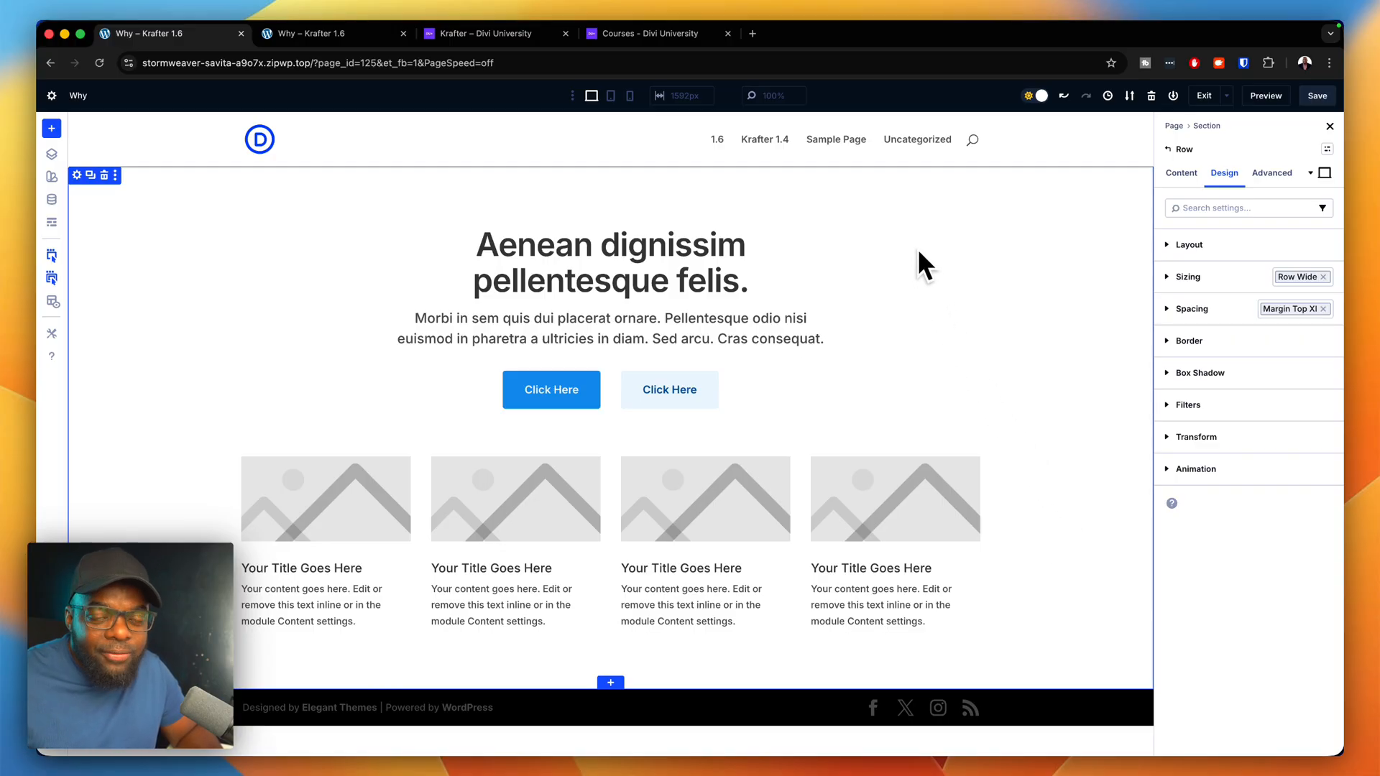
{"action": "mouse_move", "coordinate": [110, 237]}
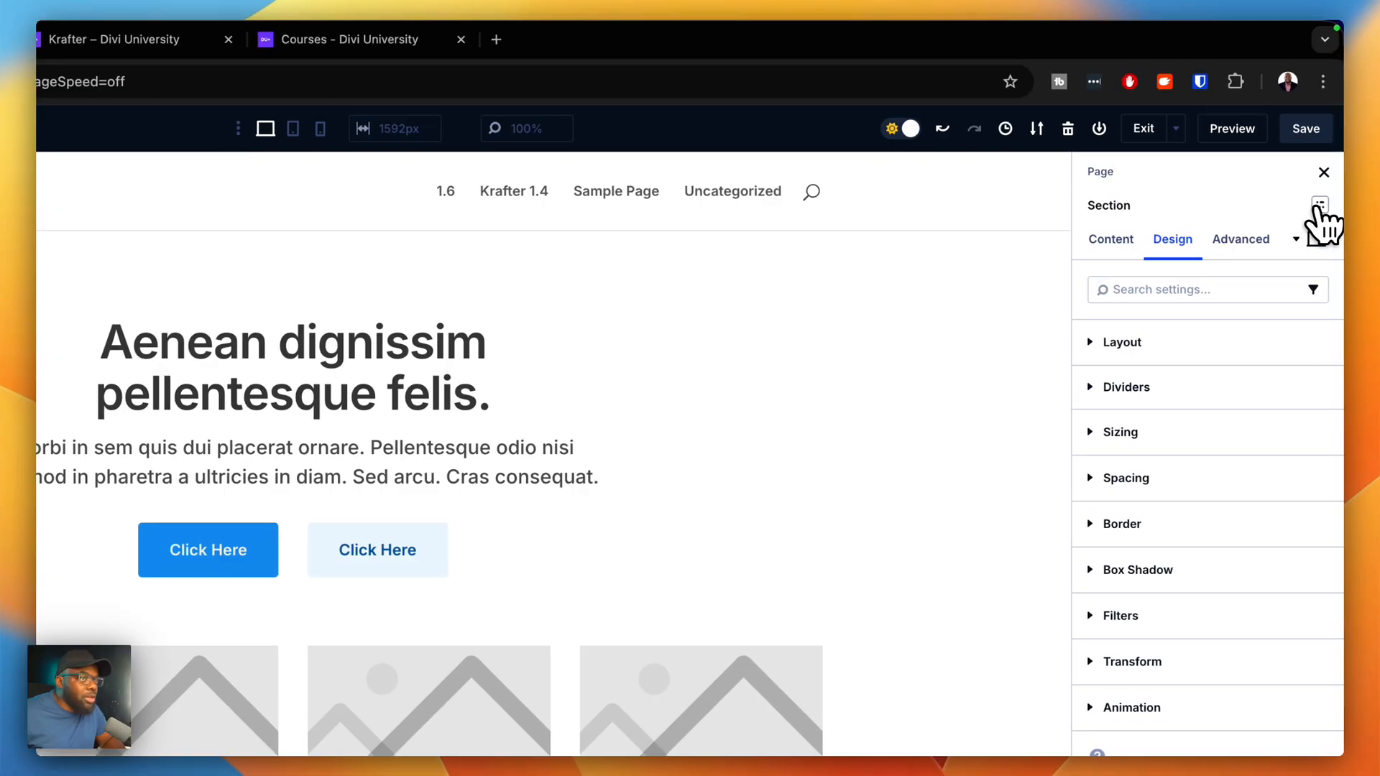
Step: Try the section xl preset, then replace it with section full
{"action": "left_click", "coordinate": [1320, 206]}
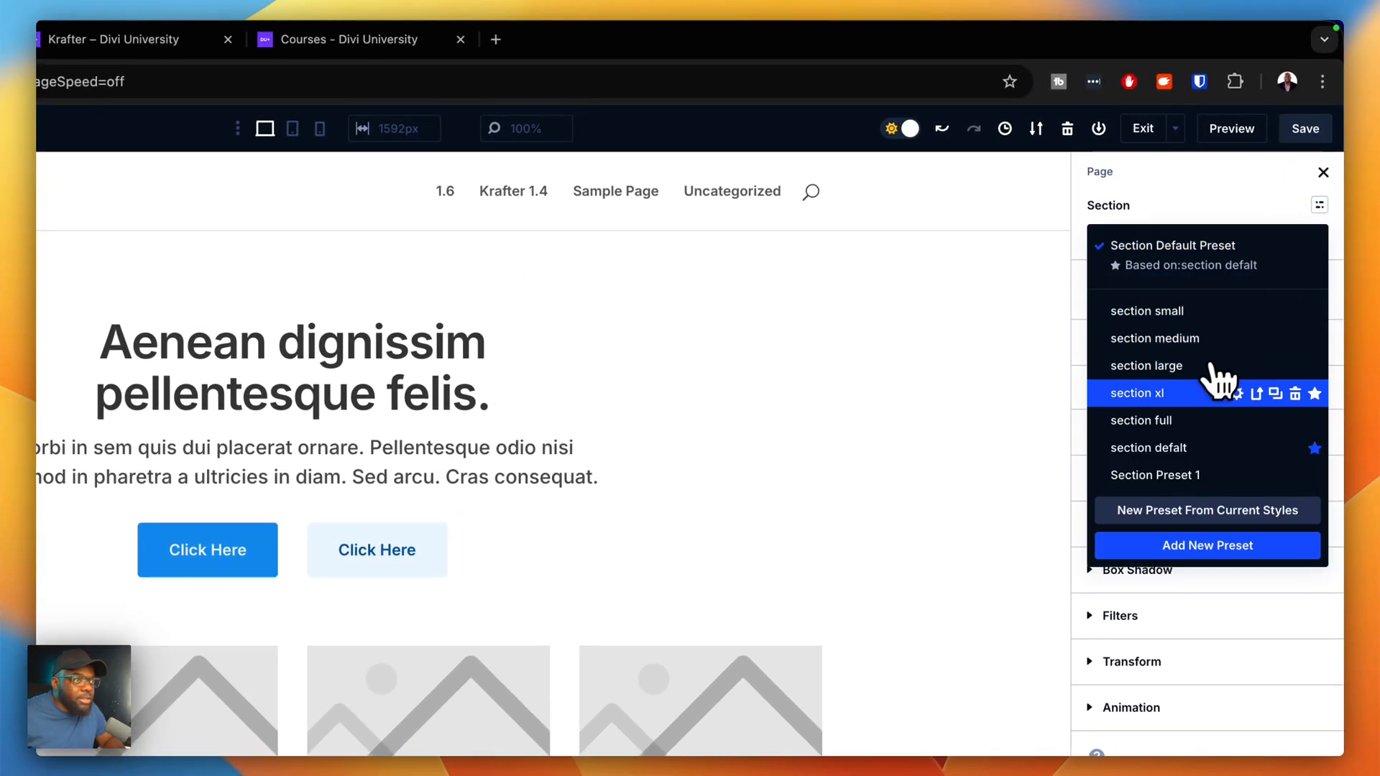
{"action": "left_click", "coordinate": [1135, 392]}
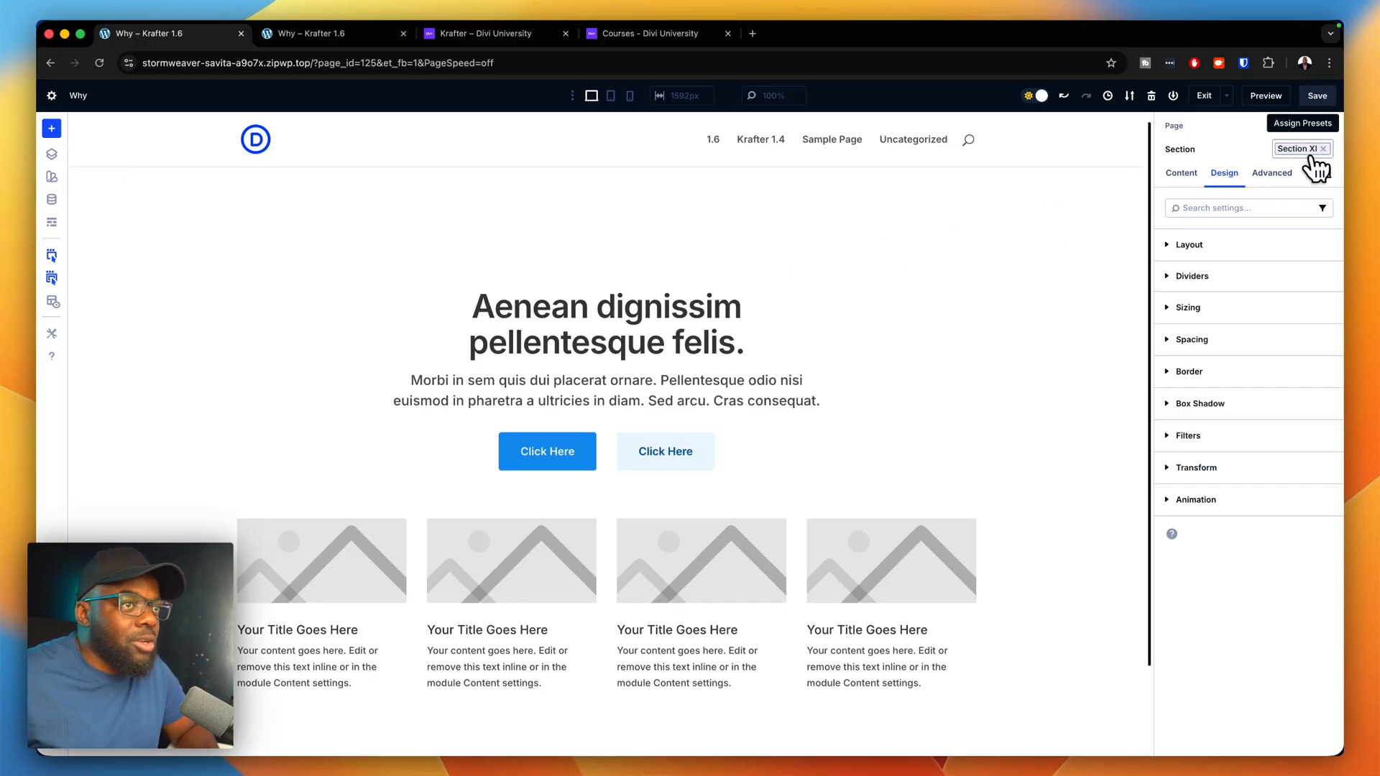
{"action": "left_click", "coordinate": [1299, 148]}
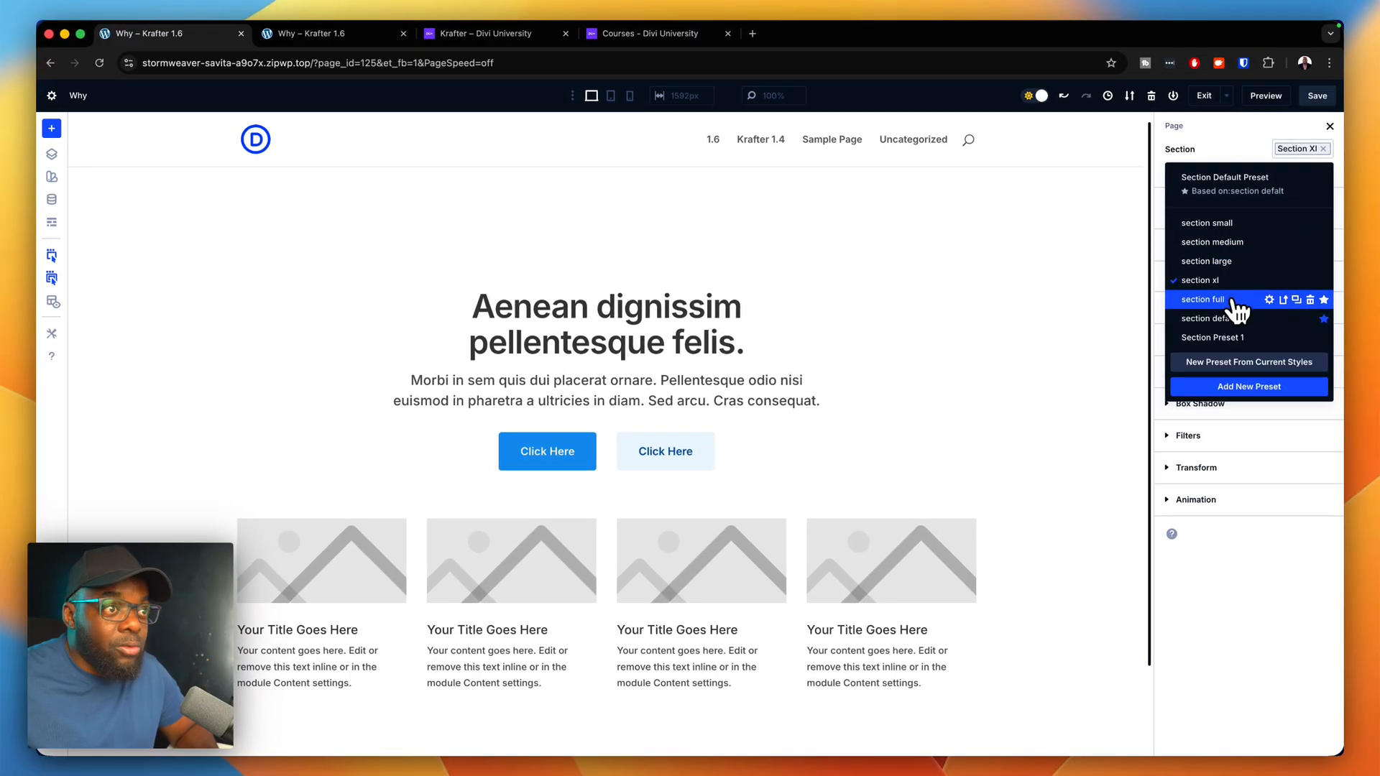
{"action": "left_click", "coordinate": [1206, 299]}
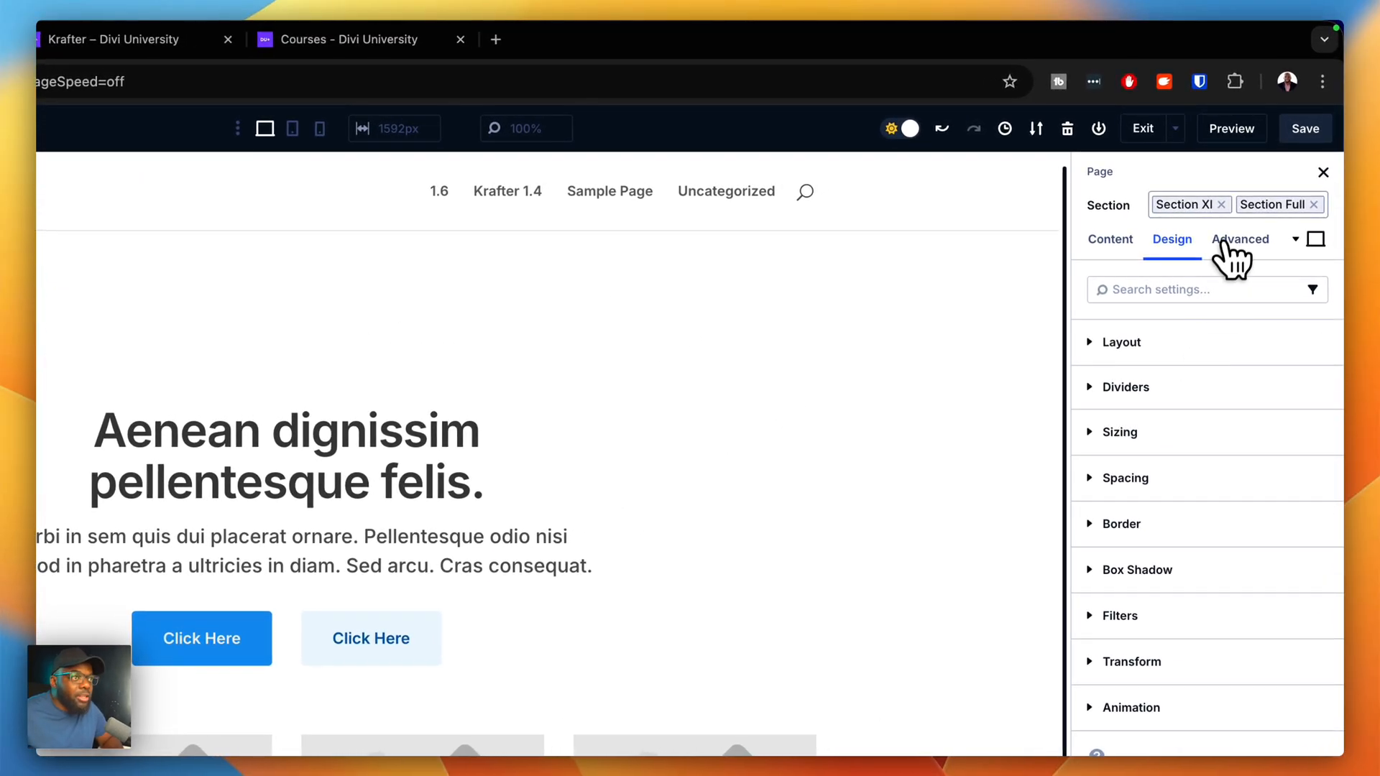
{"action": "left_click", "coordinate": [1222, 204]}
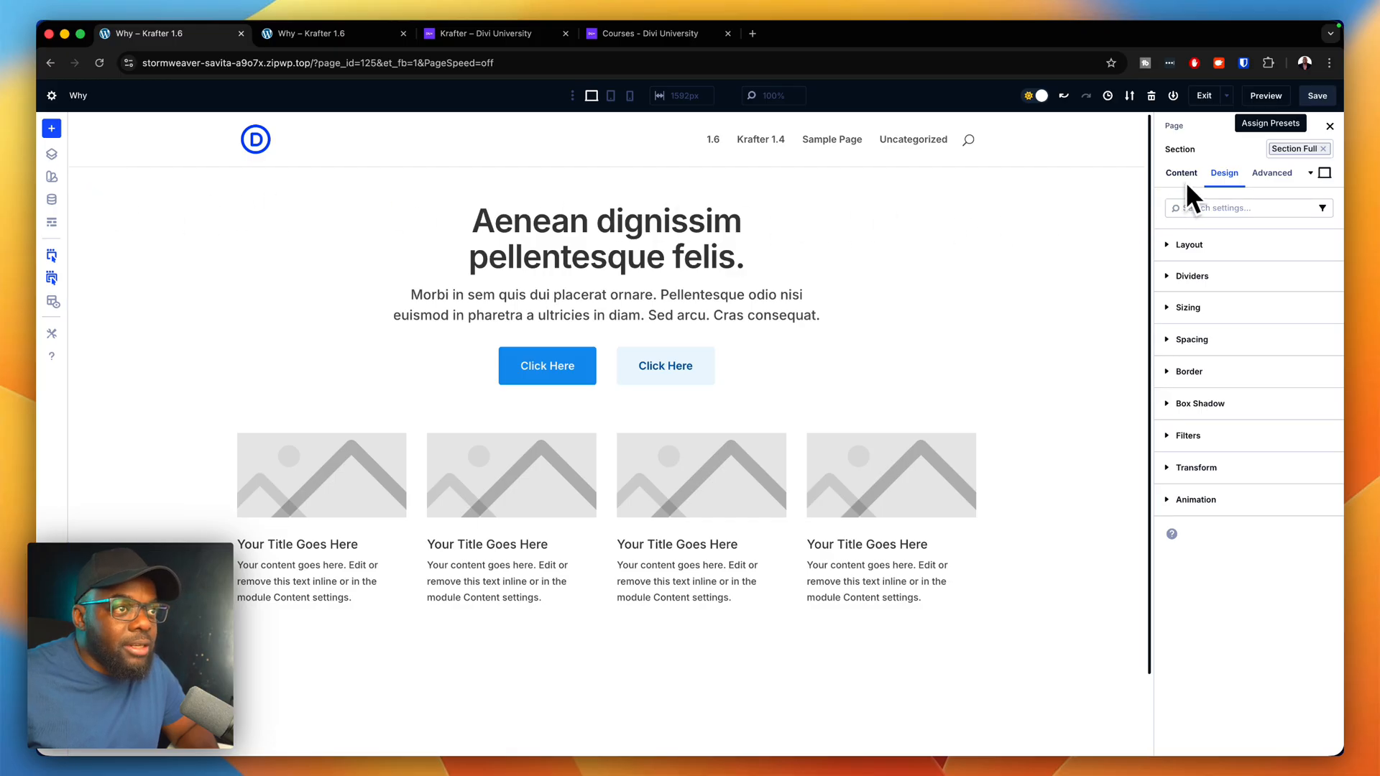
Step: Check the section's layout settings and reopen its presets to choose section medium
{"action": "left_click", "coordinate": [1189, 245]}
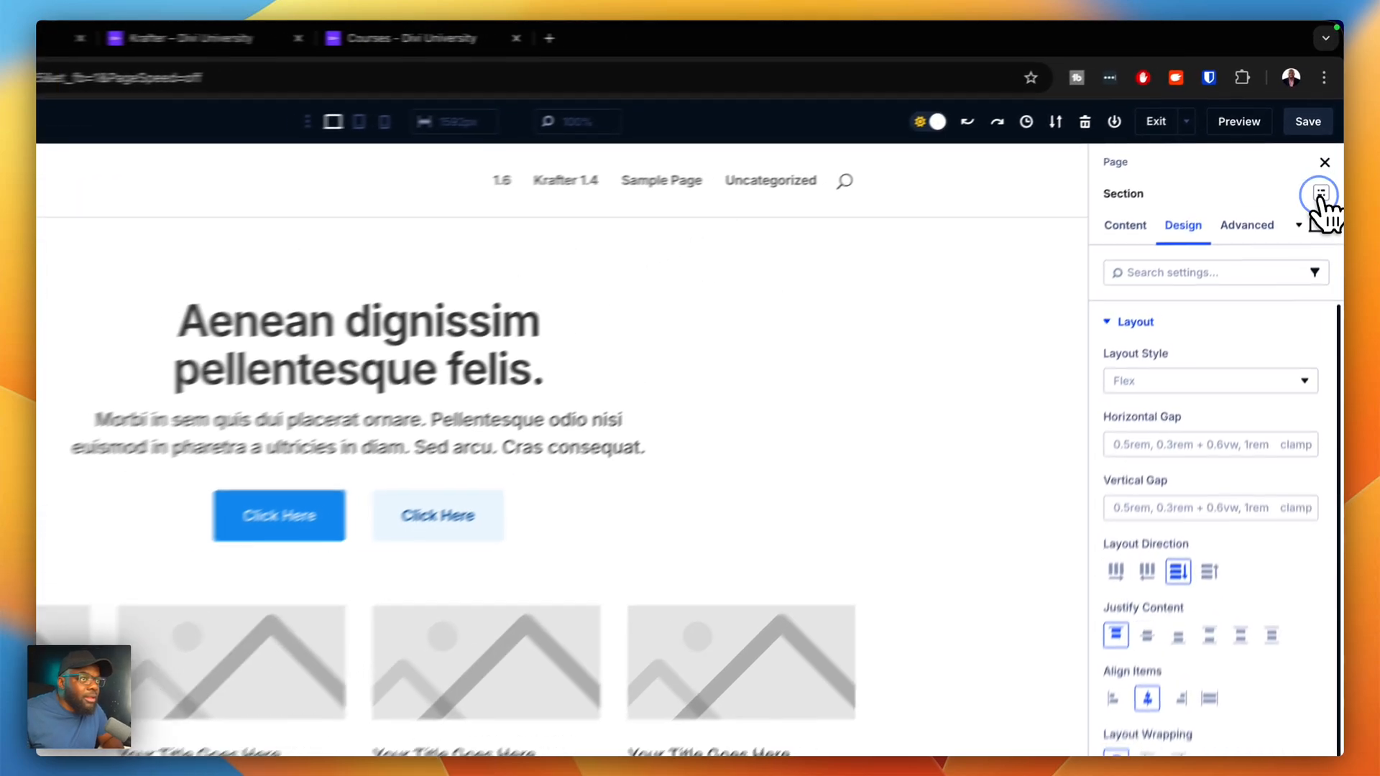
{"action": "left_click", "coordinate": [1318, 194]}
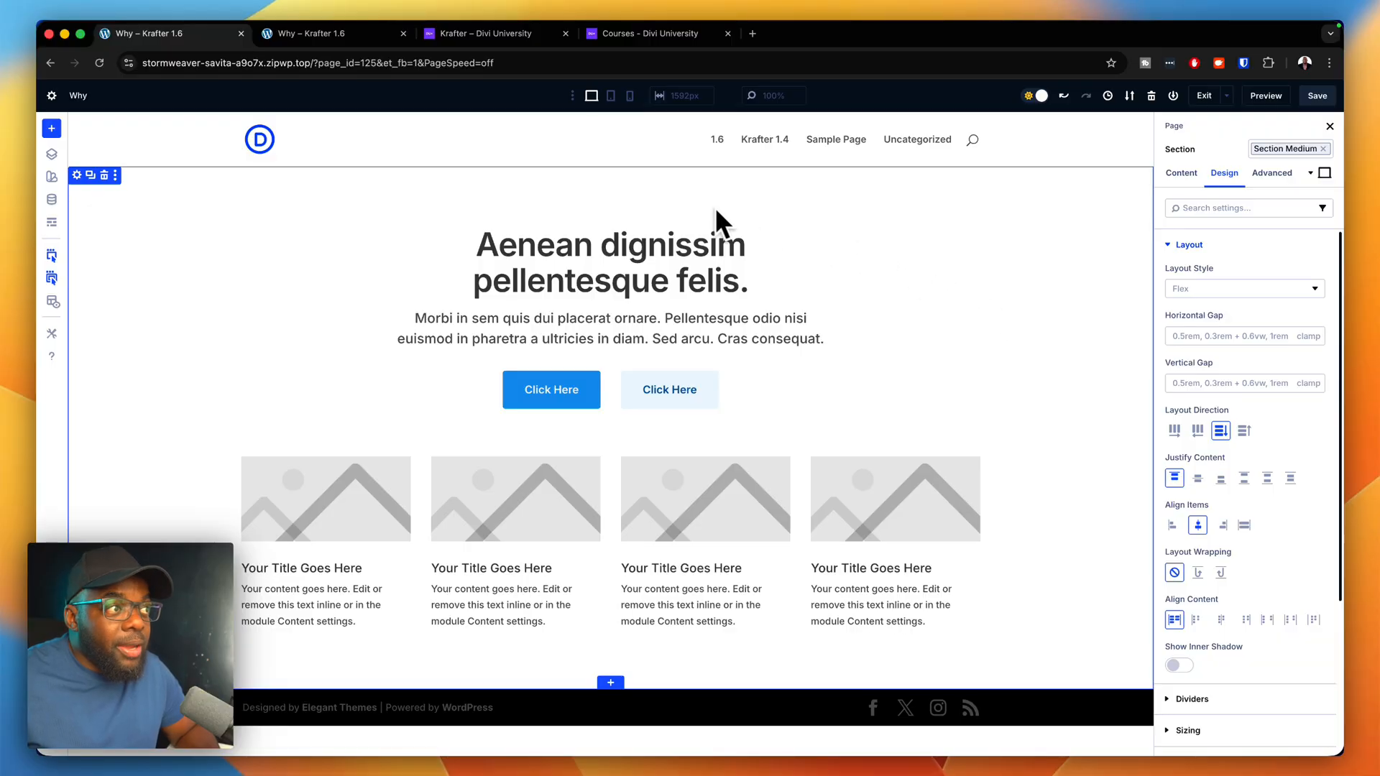
{"action": "mouse_move", "coordinate": [1009, 679]}
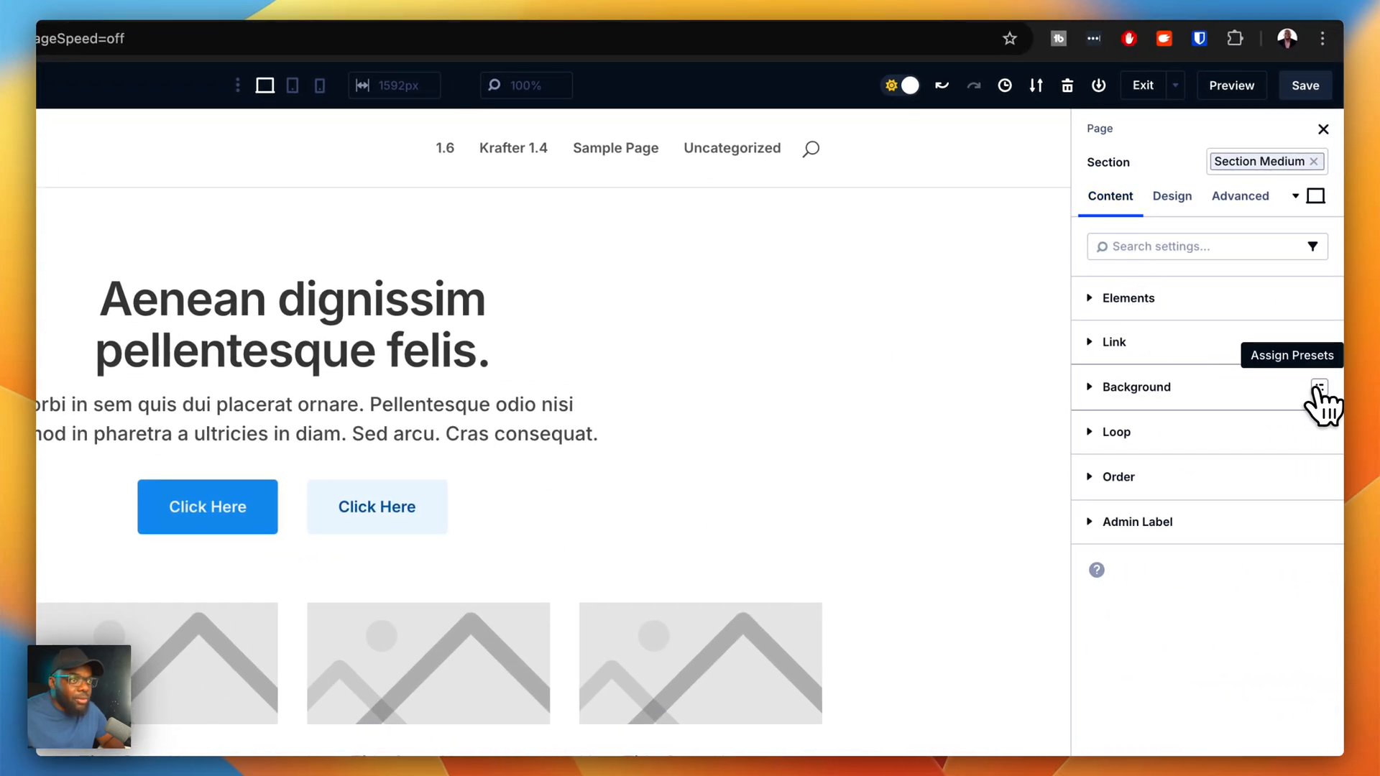
Step: Try the light bg and then dark bg background presets on the section
{"action": "left_click", "coordinate": [1318, 386]}
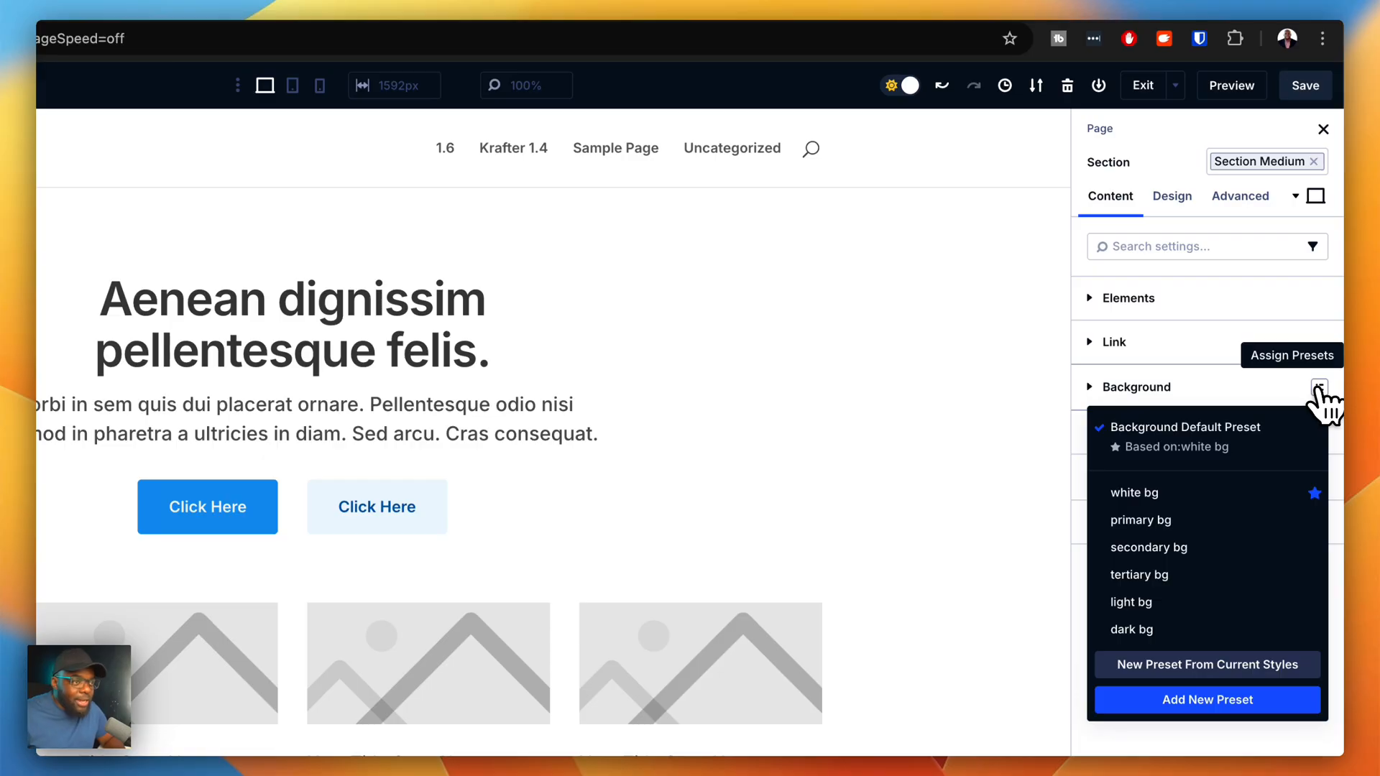
{"action": "left_click", "coordinate": [1131, 603]}
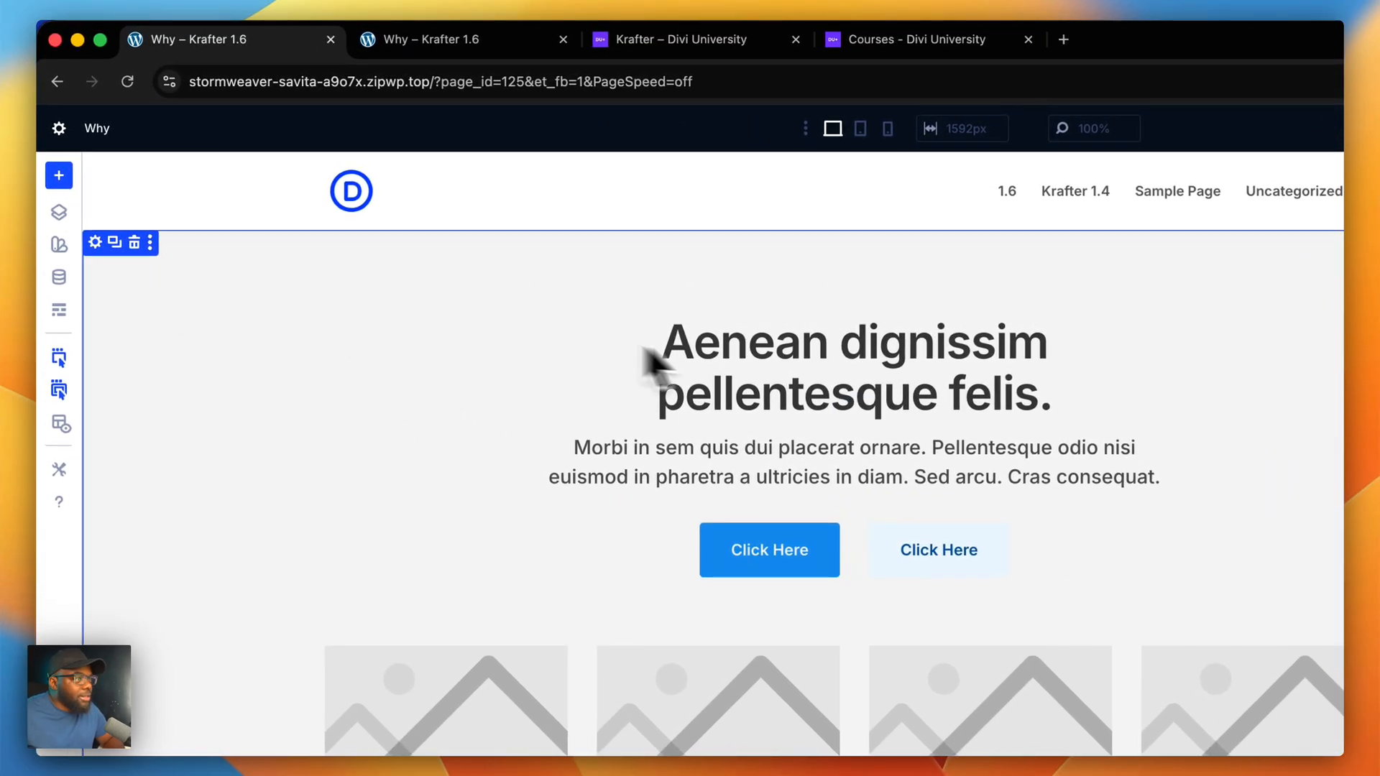
{"action": "left_click", "coordinate": [1284, 265]}
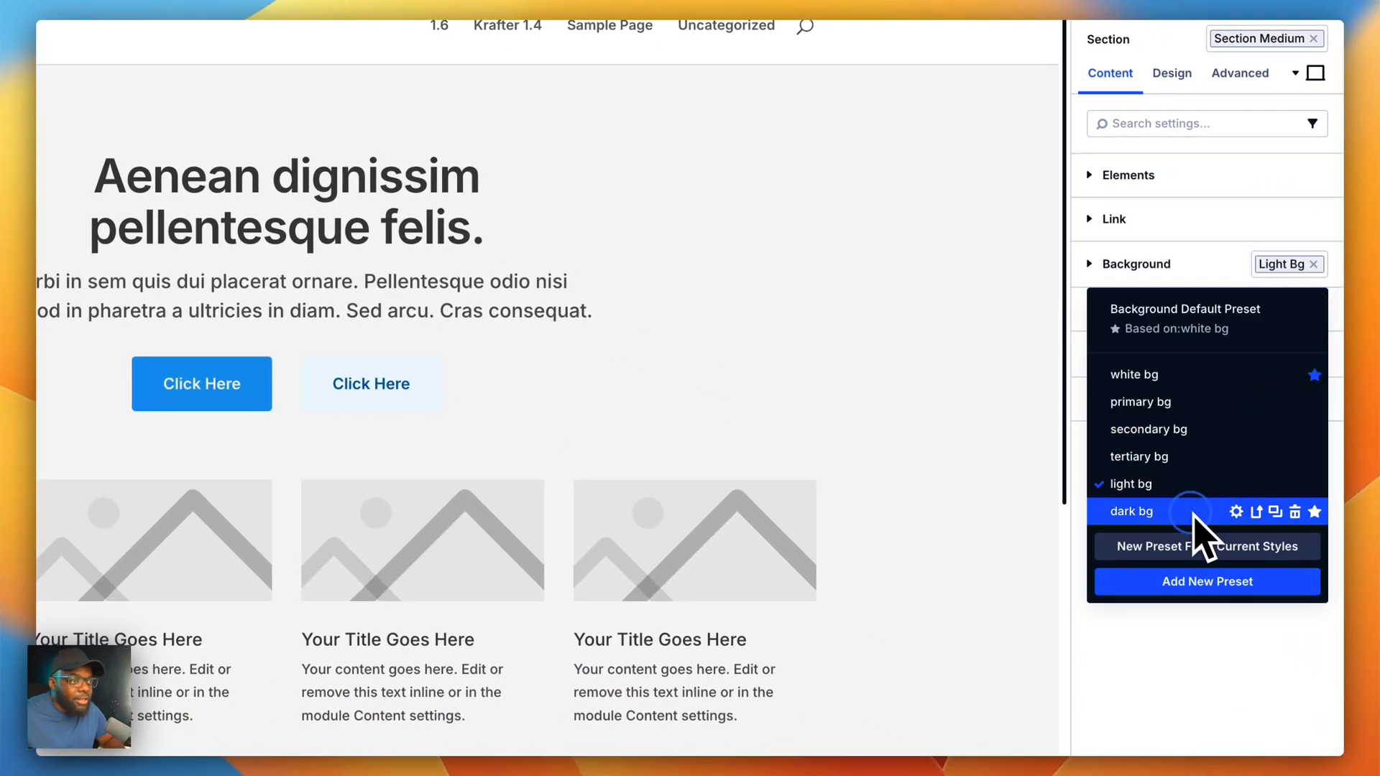
{"action": "left_click", "coordinate": [1131, 512]}
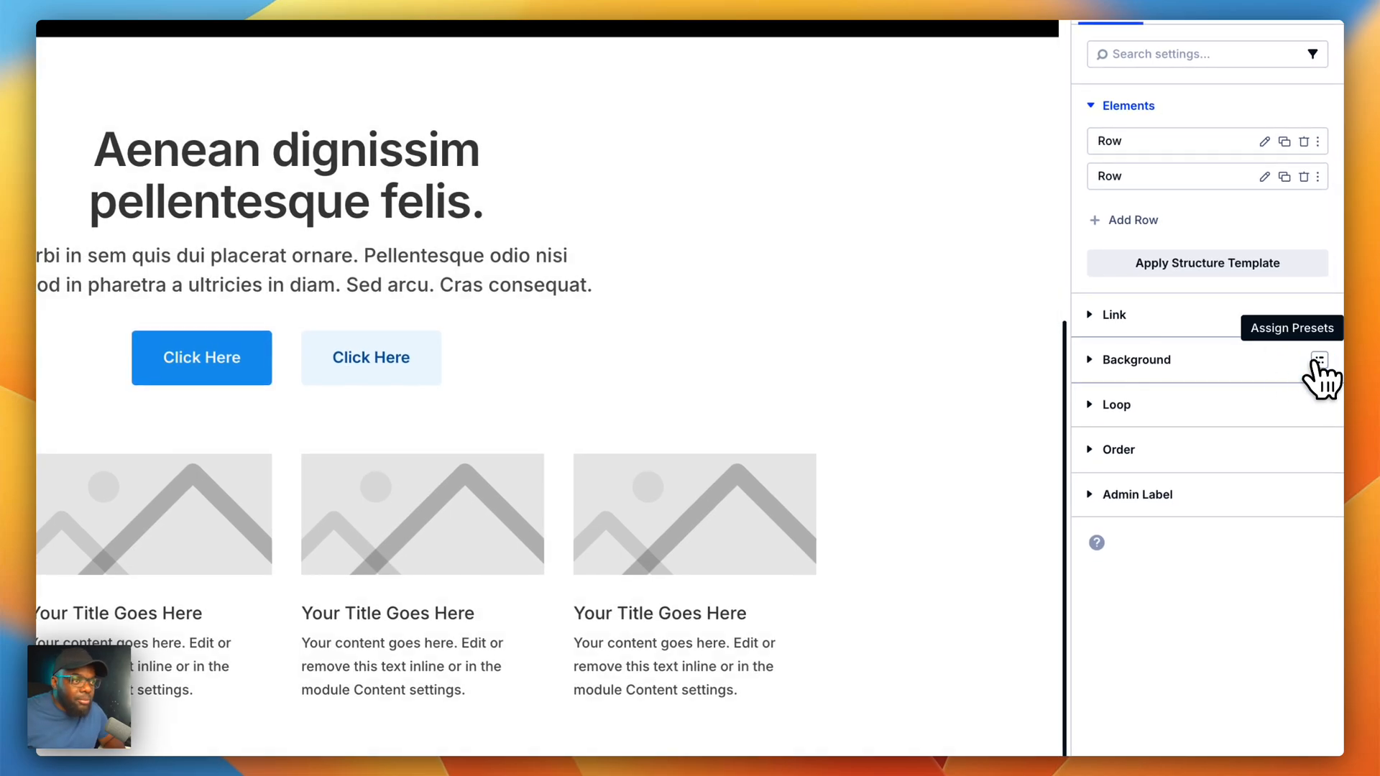
Step: Settle on the primary bg preset, turning the section background blue
{"action": "left_click", "coordinate": [1318, 359]}
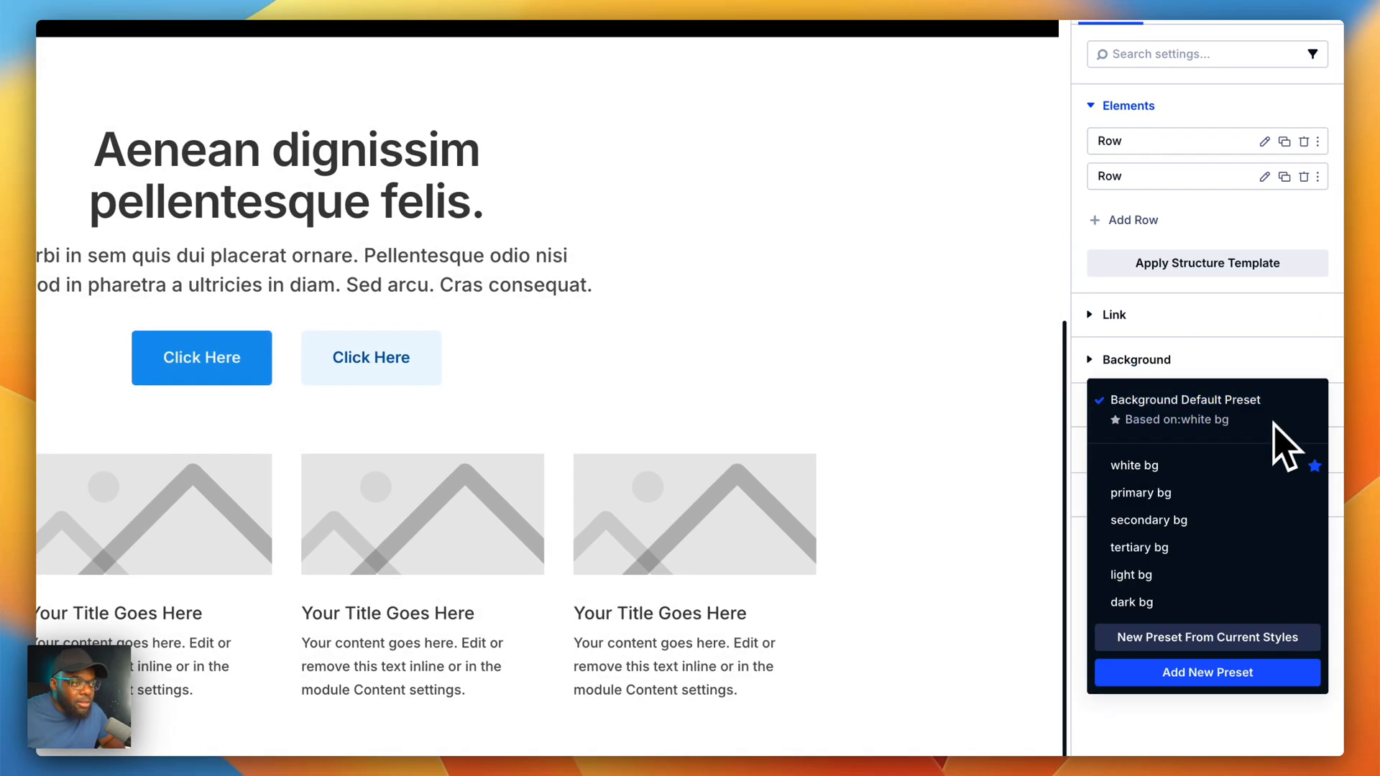
{"action": "mouse_move", "coordinate": [1140, 492]}
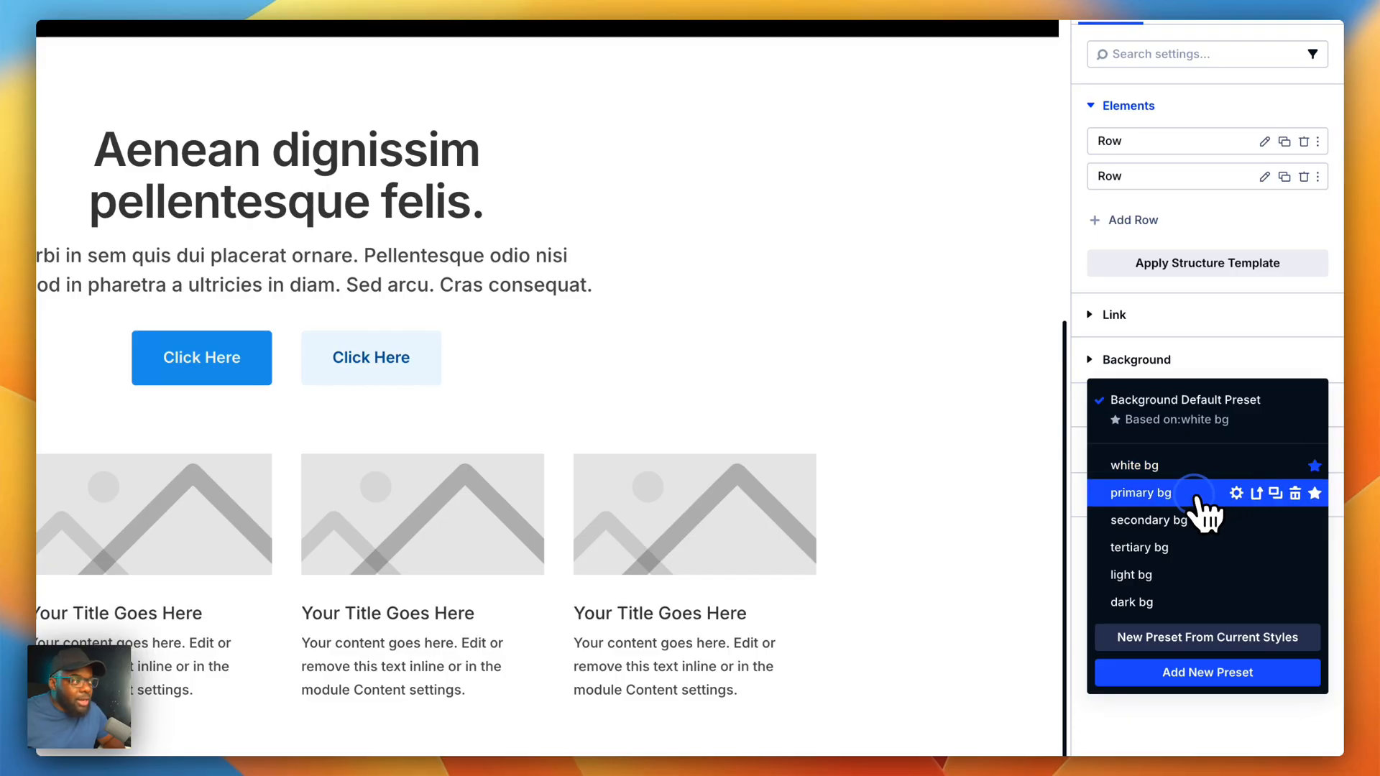
{"action": "left_click", "coordinate": [1141, 492]}
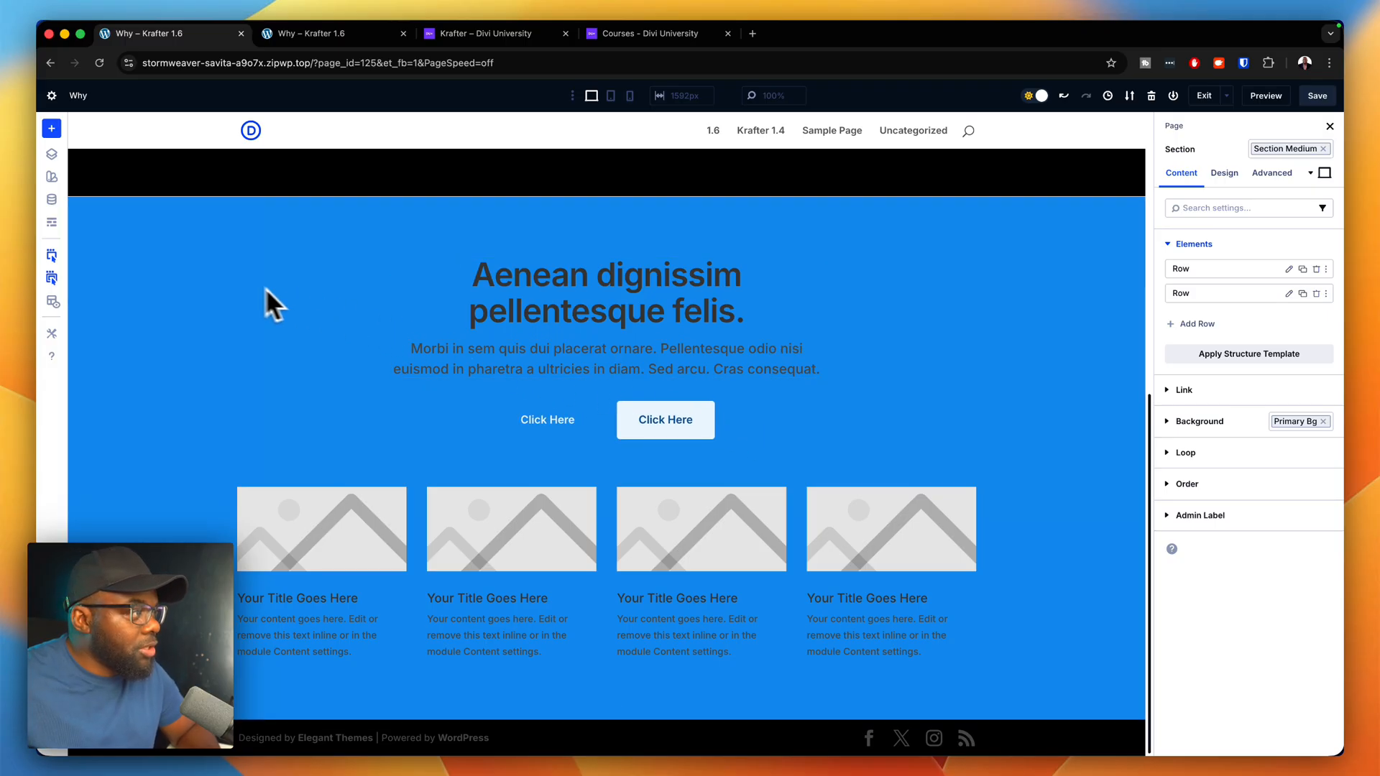
{"action": "mouse_move", "coordinate": [83, 240]}
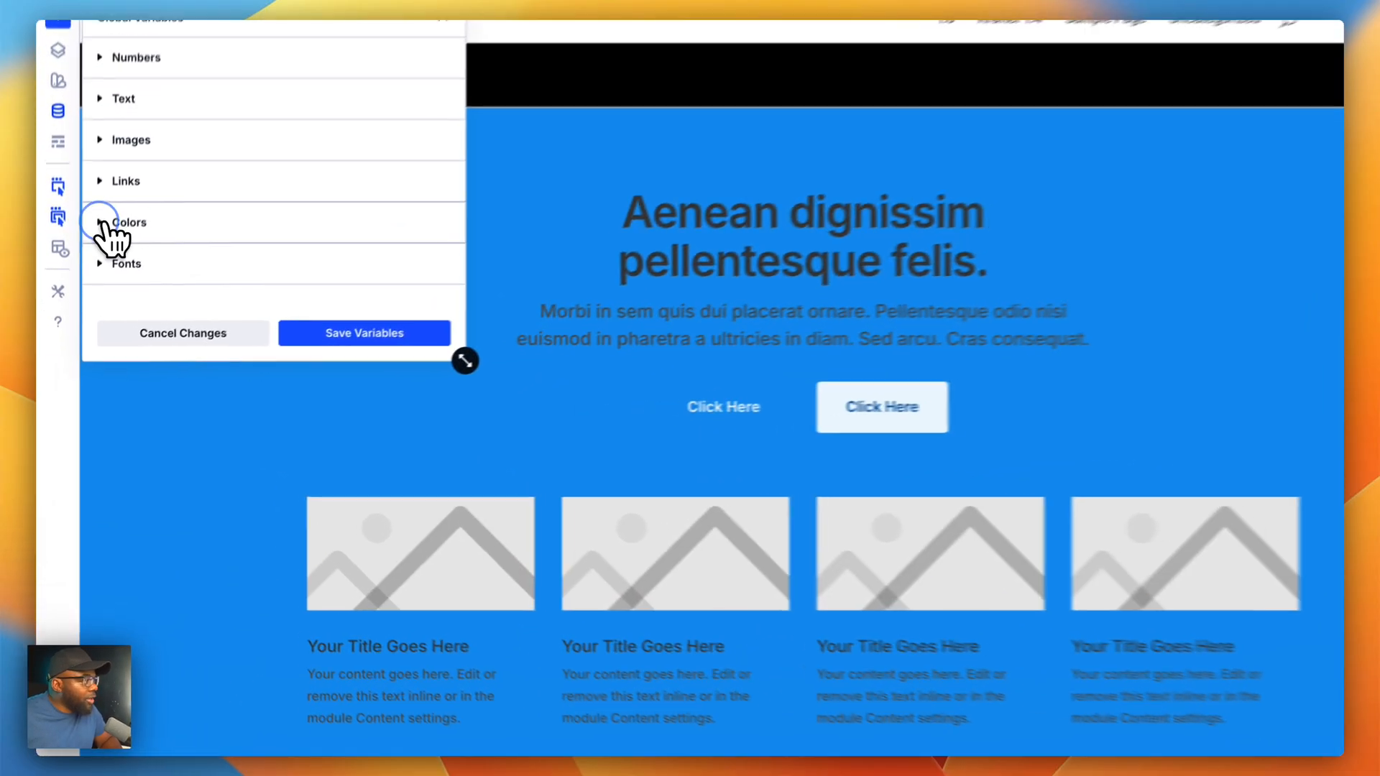
Step: Expand the Colors group of global variables, showing Primary, Secondary and text colours
{"action": "left_click", "coordinate": [127, 221]}
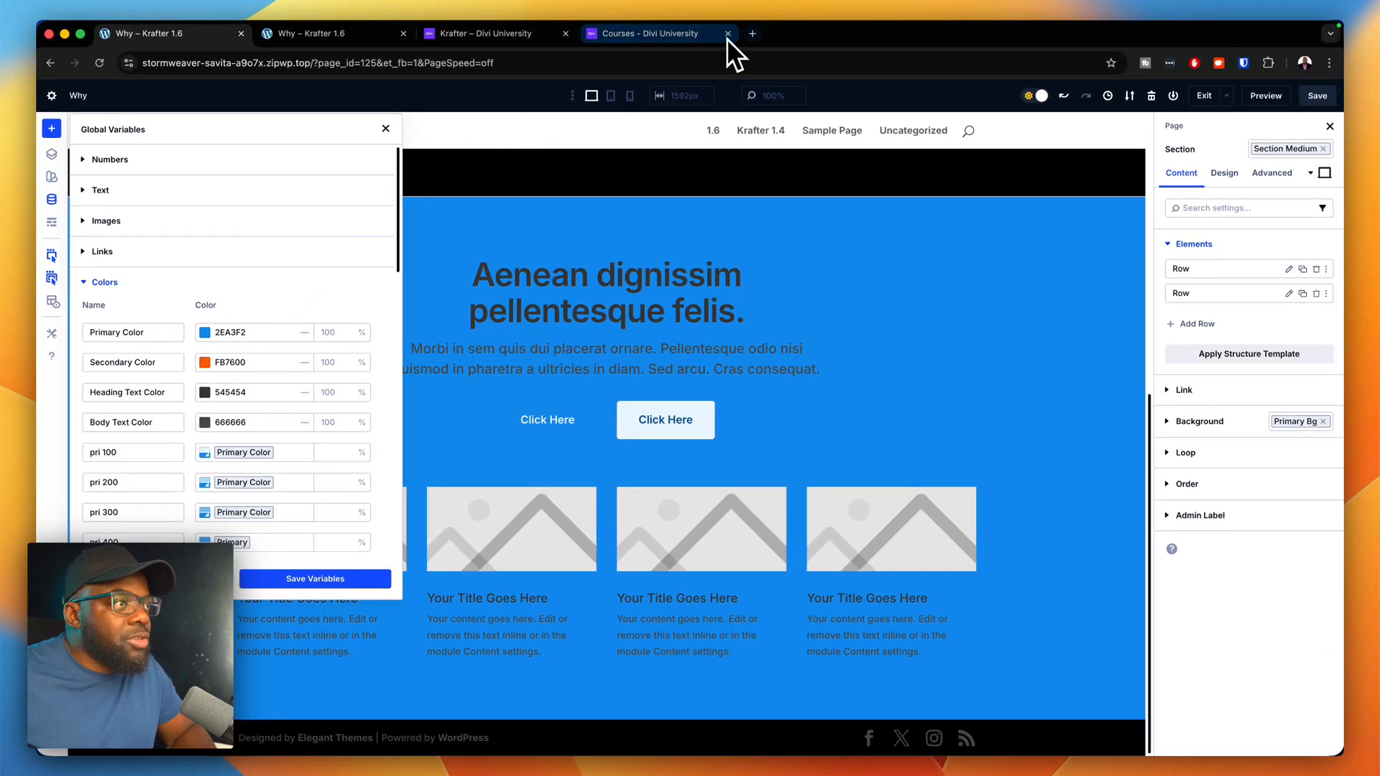
Step: In a new Chrome tab, go to coolors.co, start the generator and generate a random palette
{"action": "left_click", "coordinate": [752, 33]}
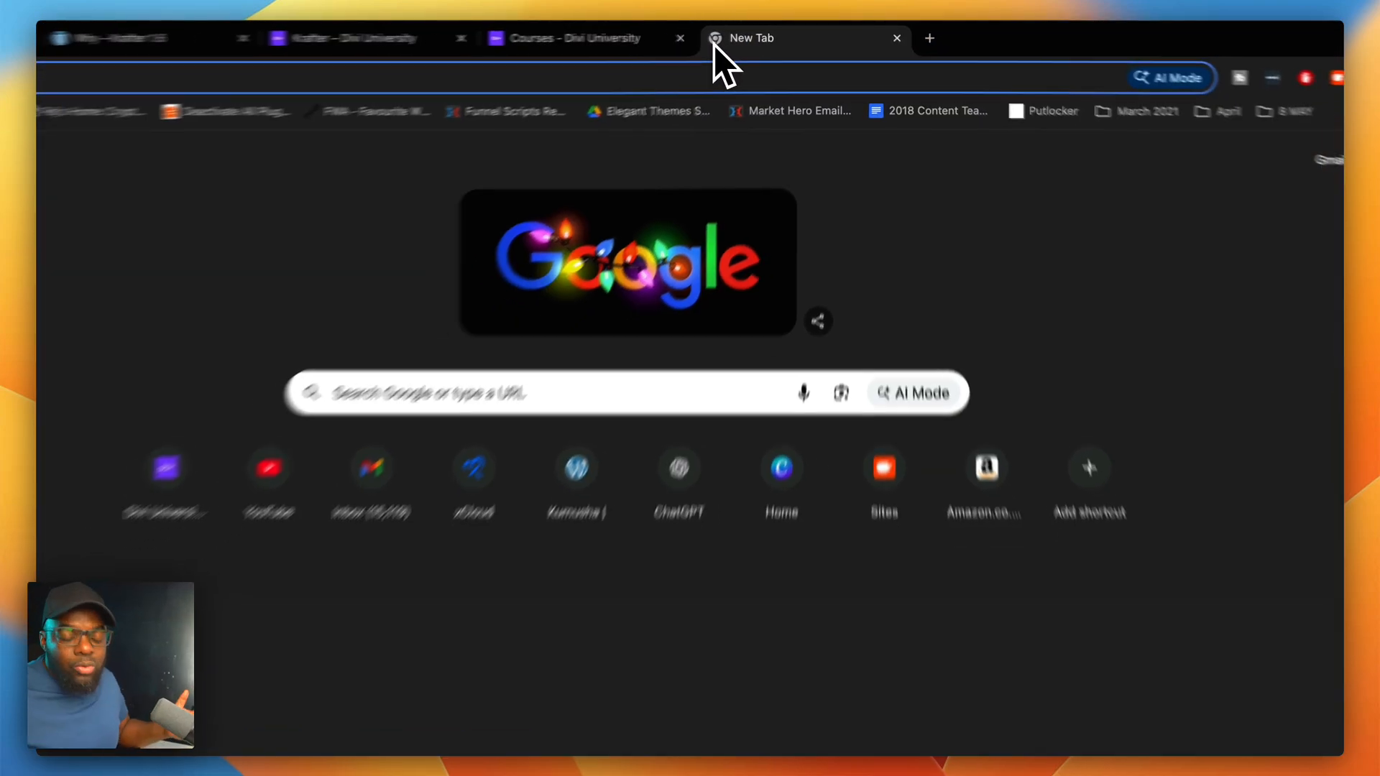
{"action": "type", "text": "coolors.co"}
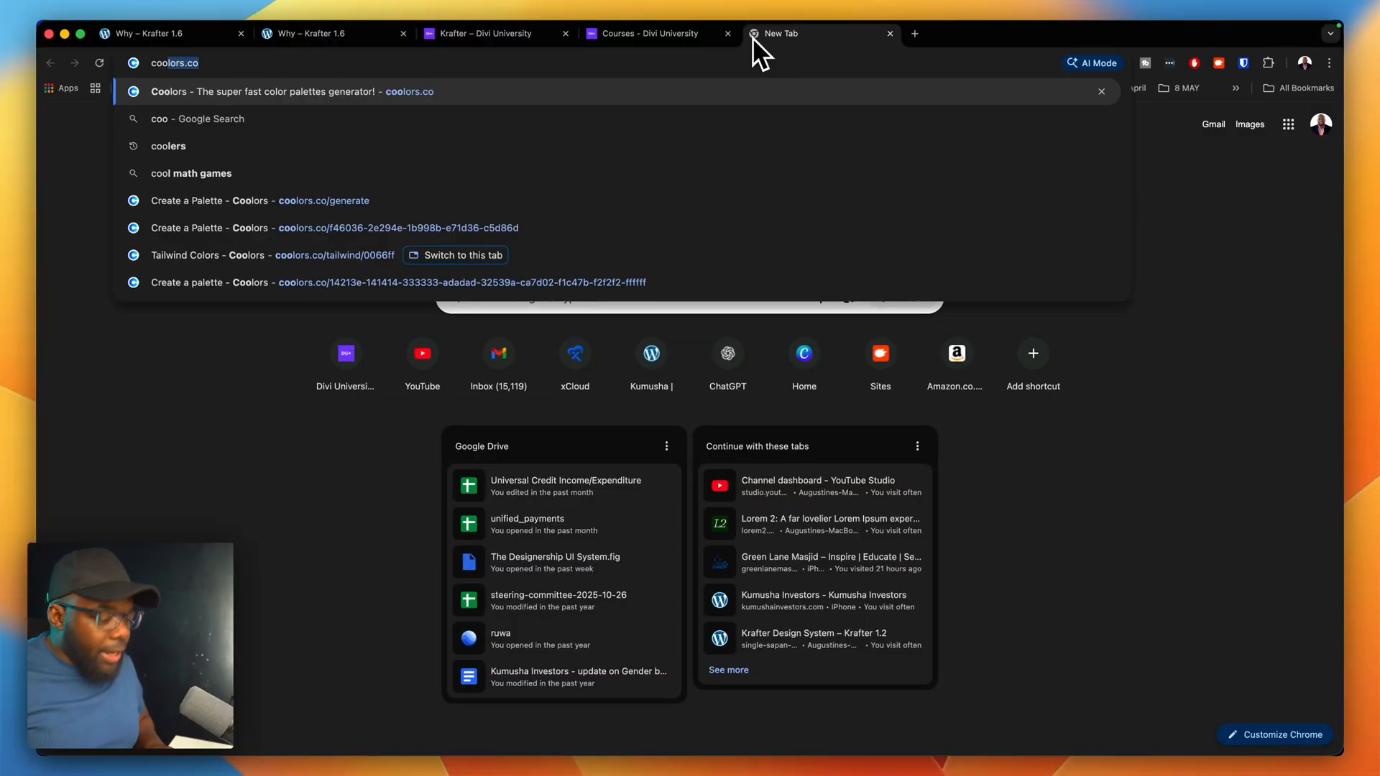
{"action": "left_click", "coordinate": [291, 92]}
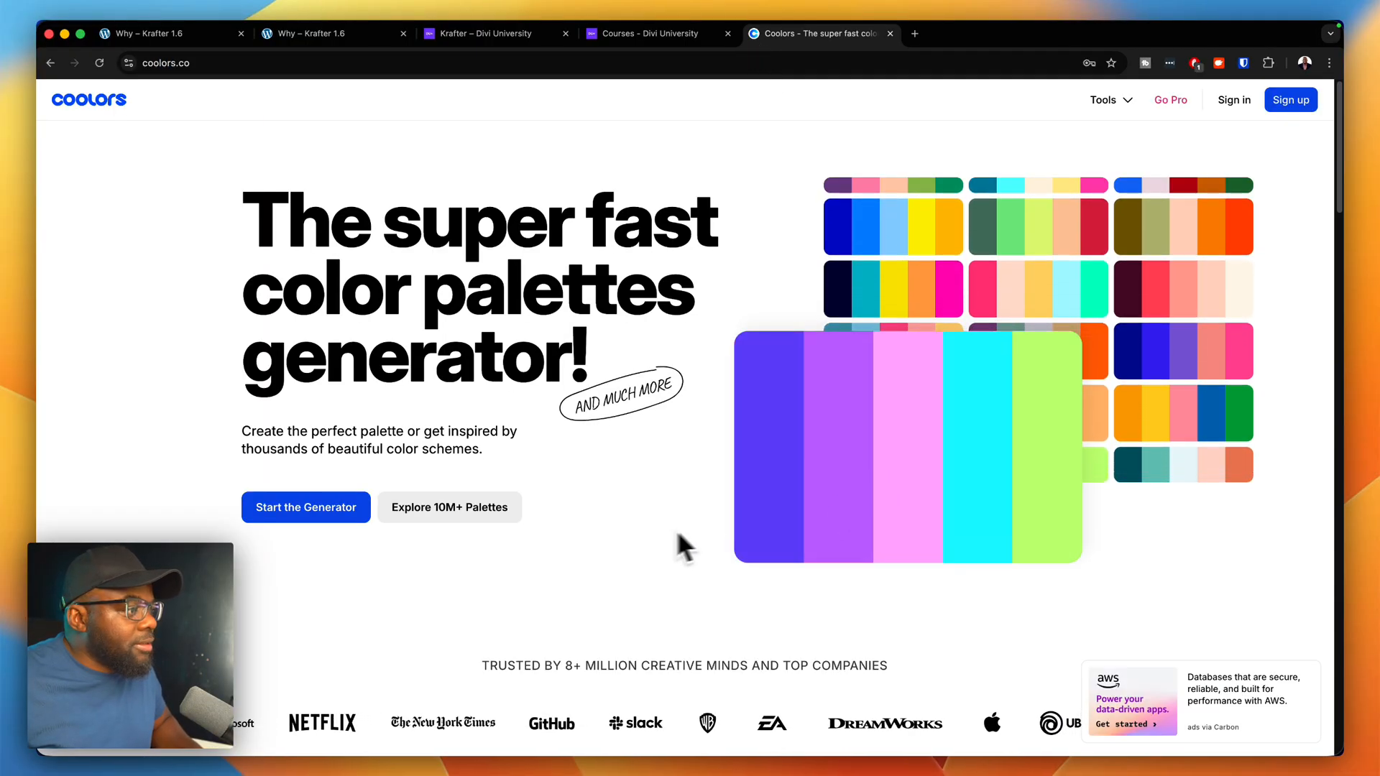
{"action": "left_click", "coordinate": [305, 508]}
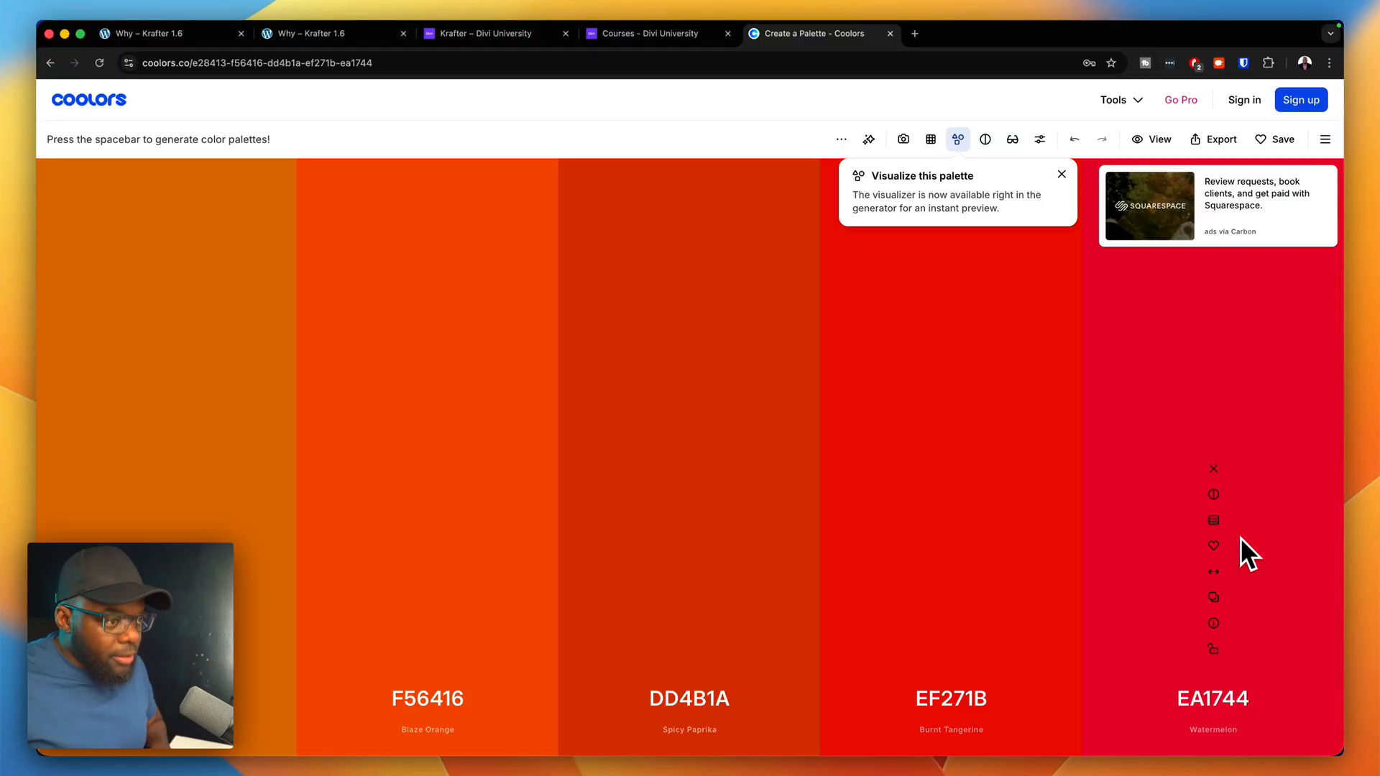
{"action": "key", "text": "space"}
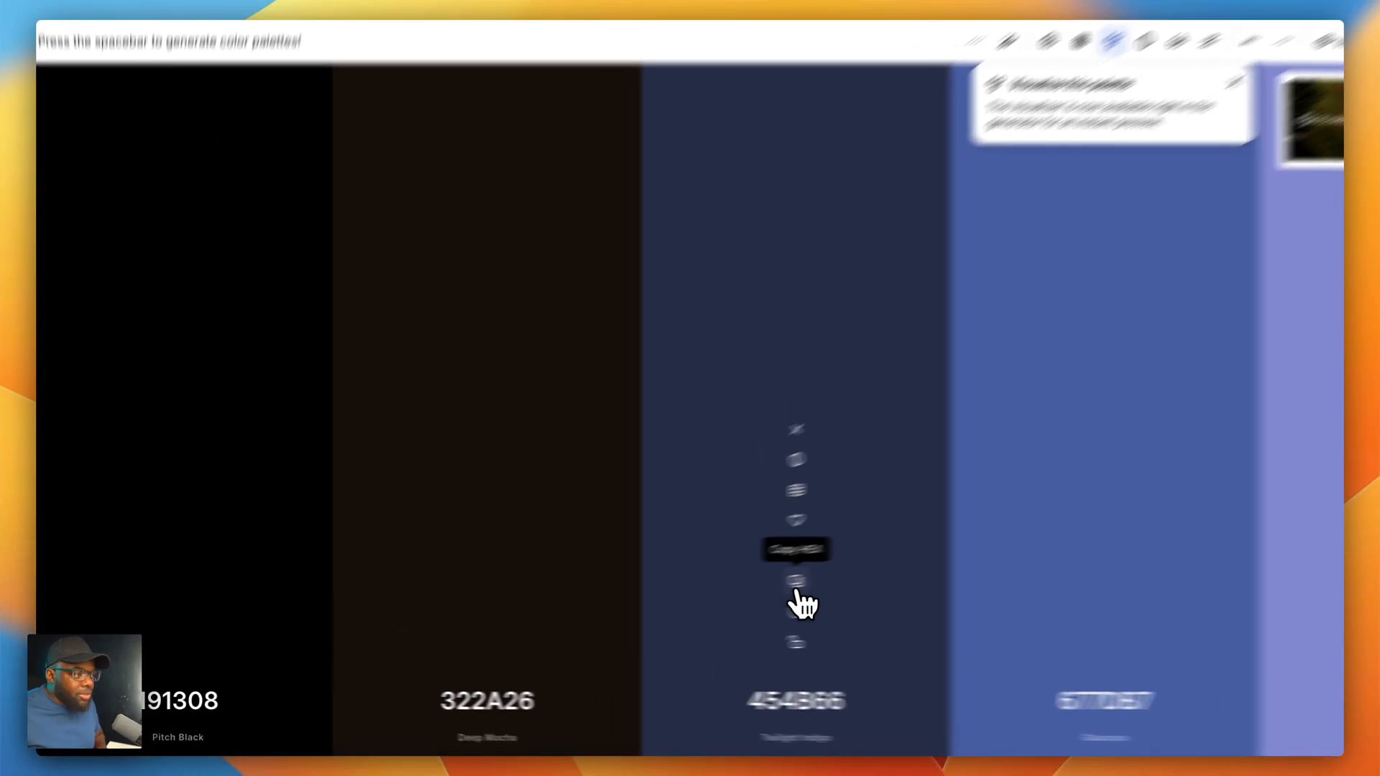
Step: Copy the navy 454B66 hex and save it as the Primary Color global variable
{"action": "left_click", "coordinate": [203, 40]}
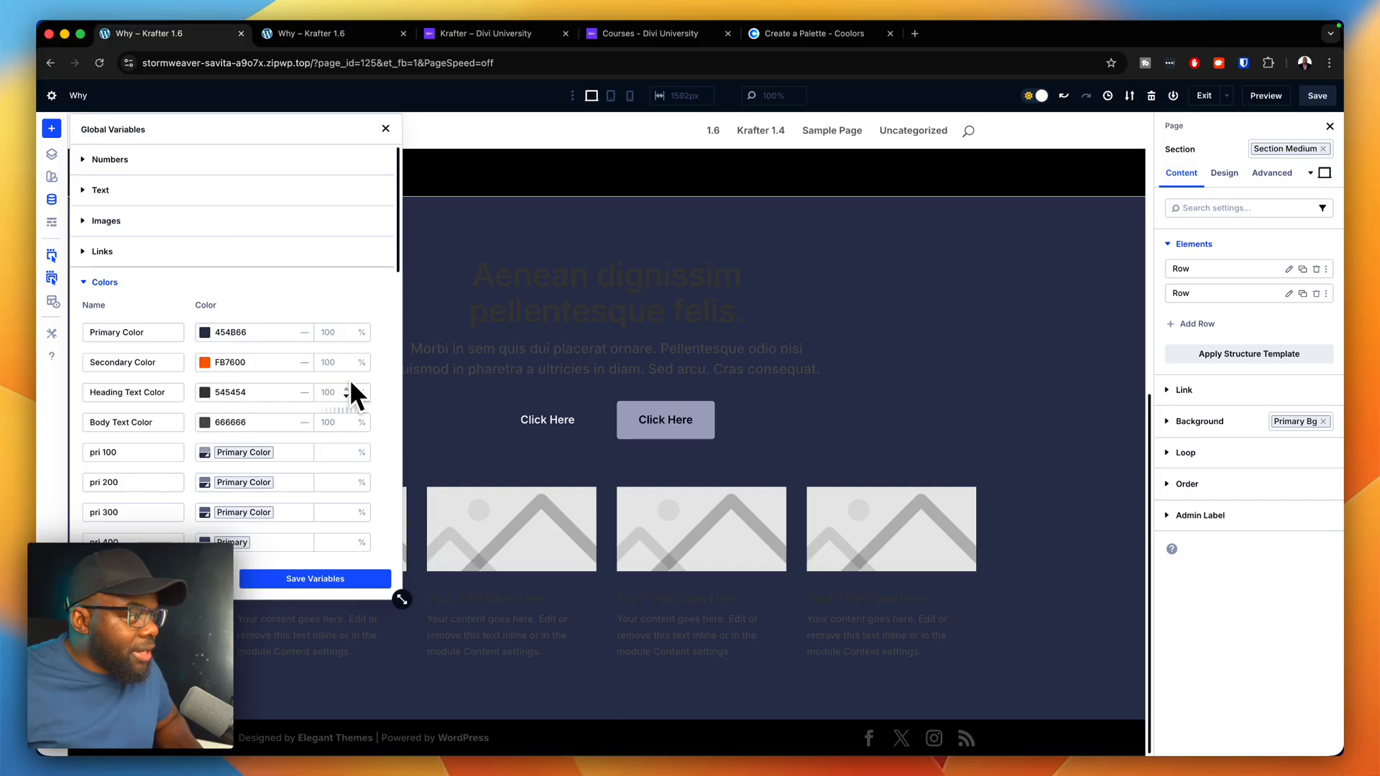
{"action": "mouse_move", "coordinate": [280, 508]}
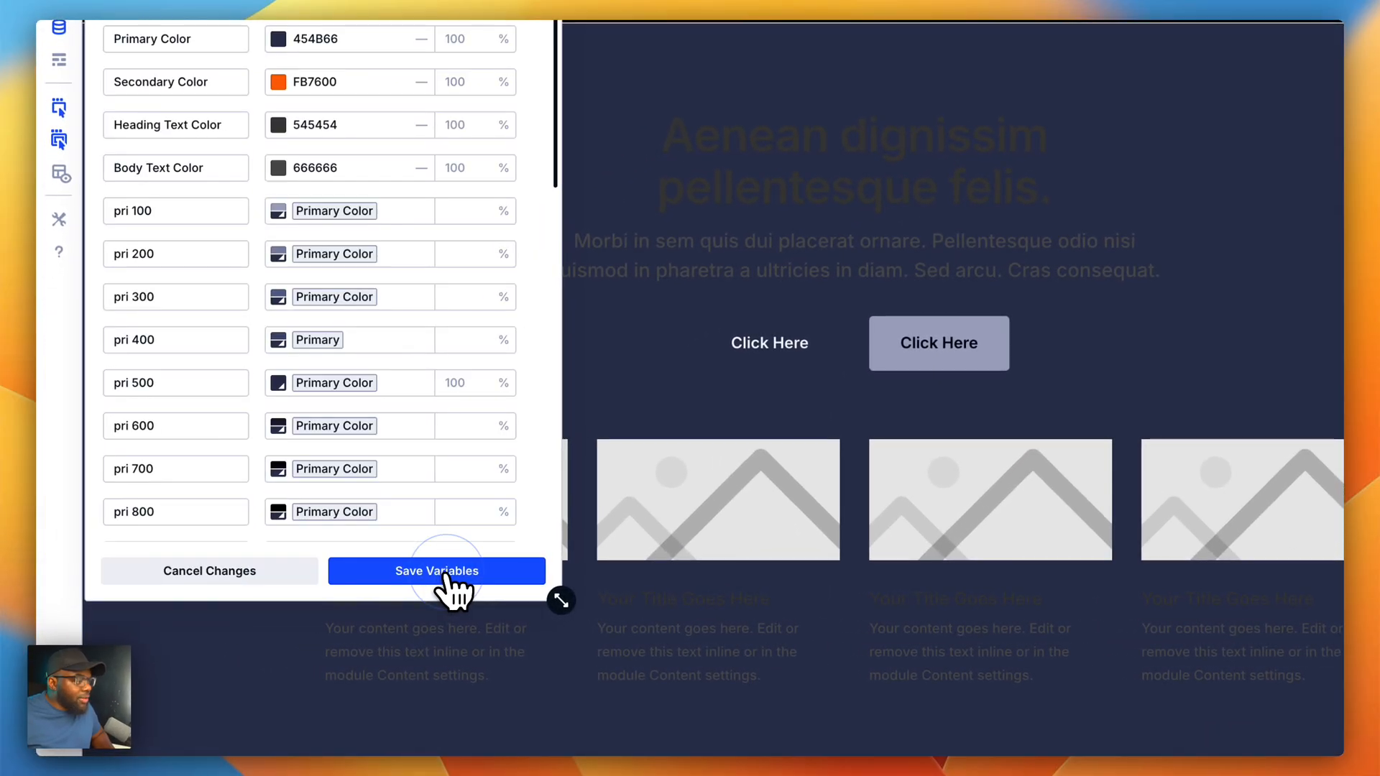
{"action": "left_click", "coordinate": [437, 570]}
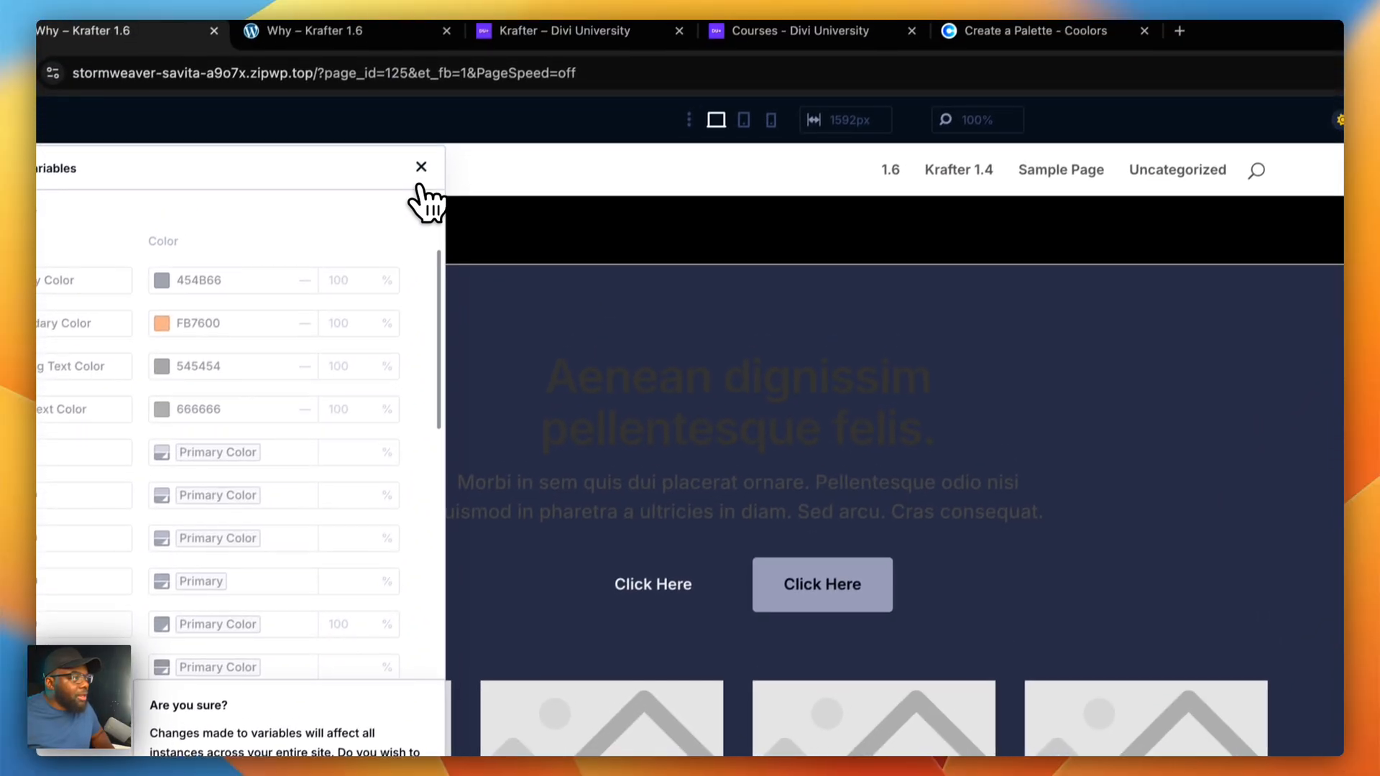
Step: Confirm the sitewide variable change and scroll down to the dark section's heading
{"action": "left_click", "coordinate": [421, 167]}
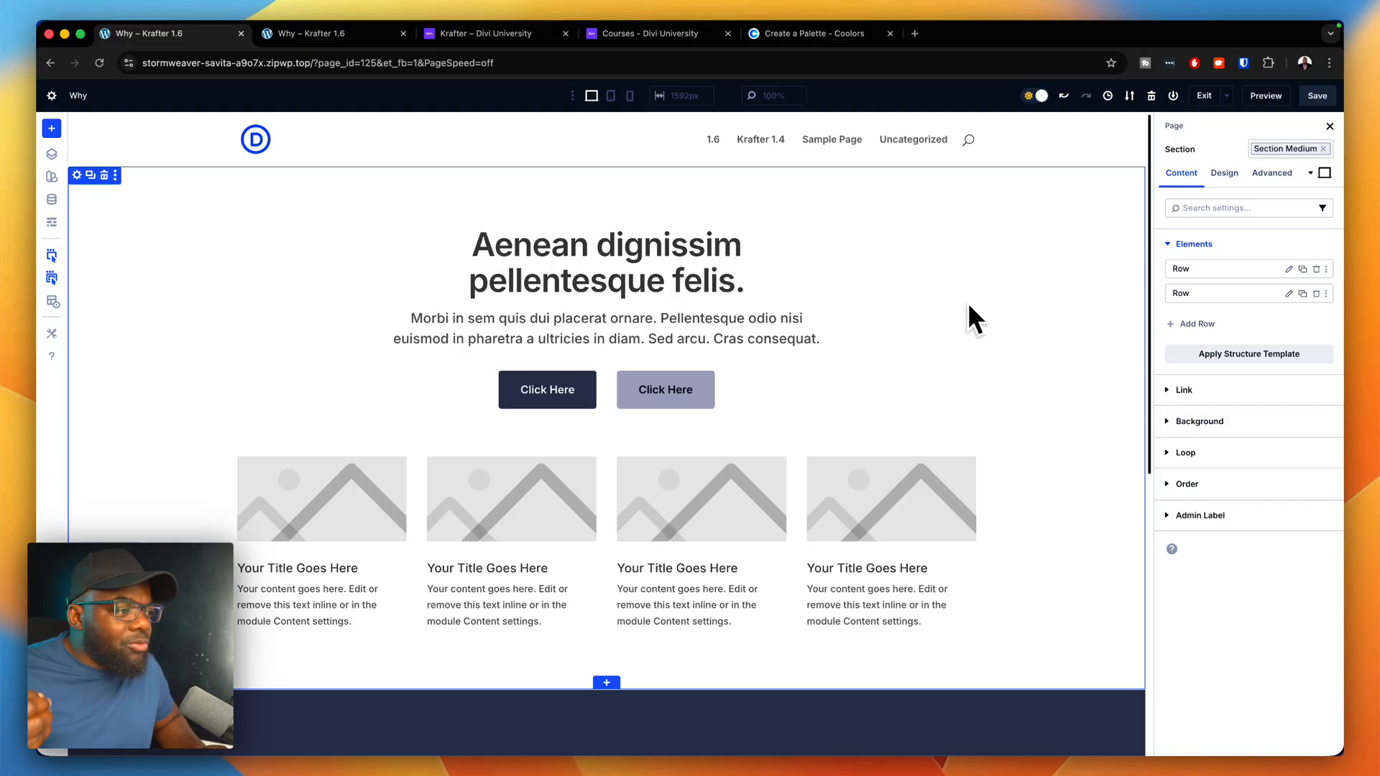
{"action": "scroll", "scroll_direction": "down", "scroll_amount": 3}
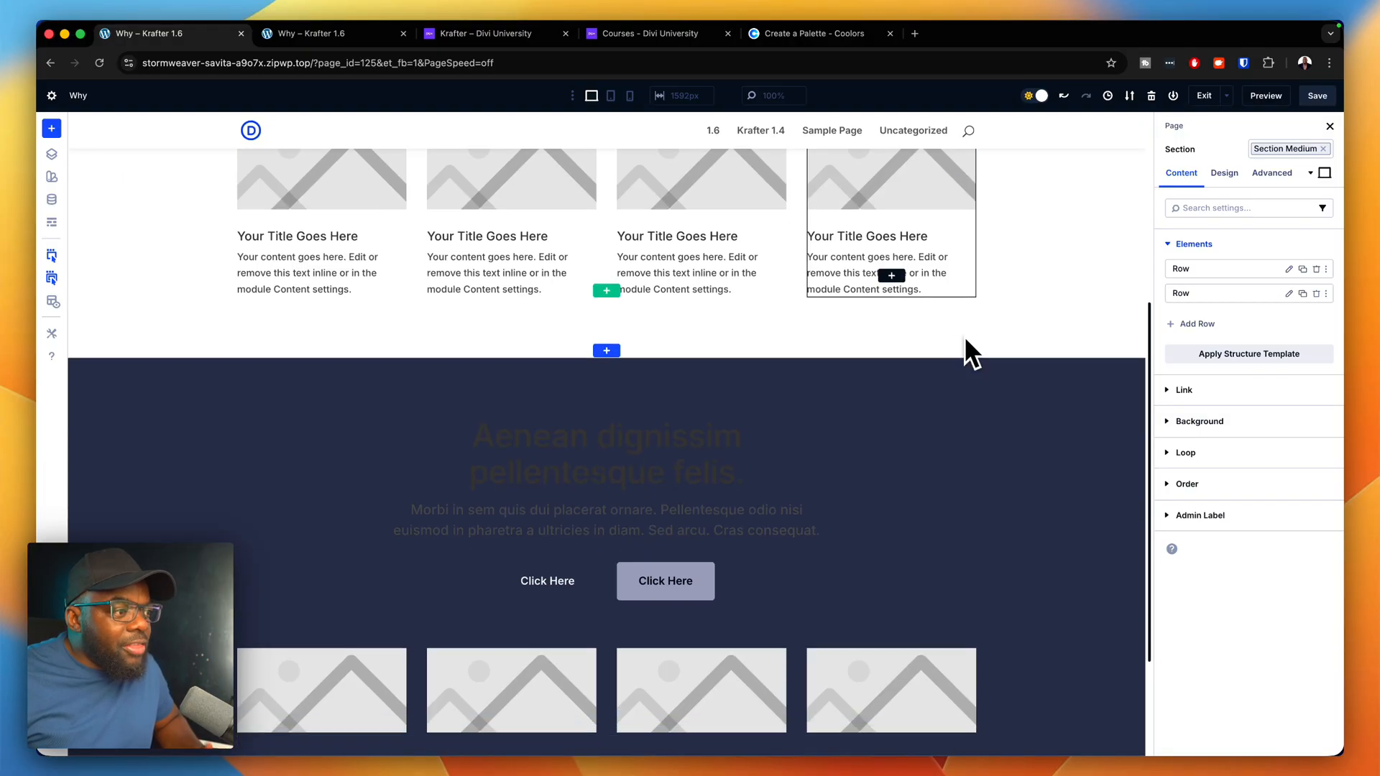
{"action": "scroll", "scroll_direction": "down", "scroll_amount": 3}
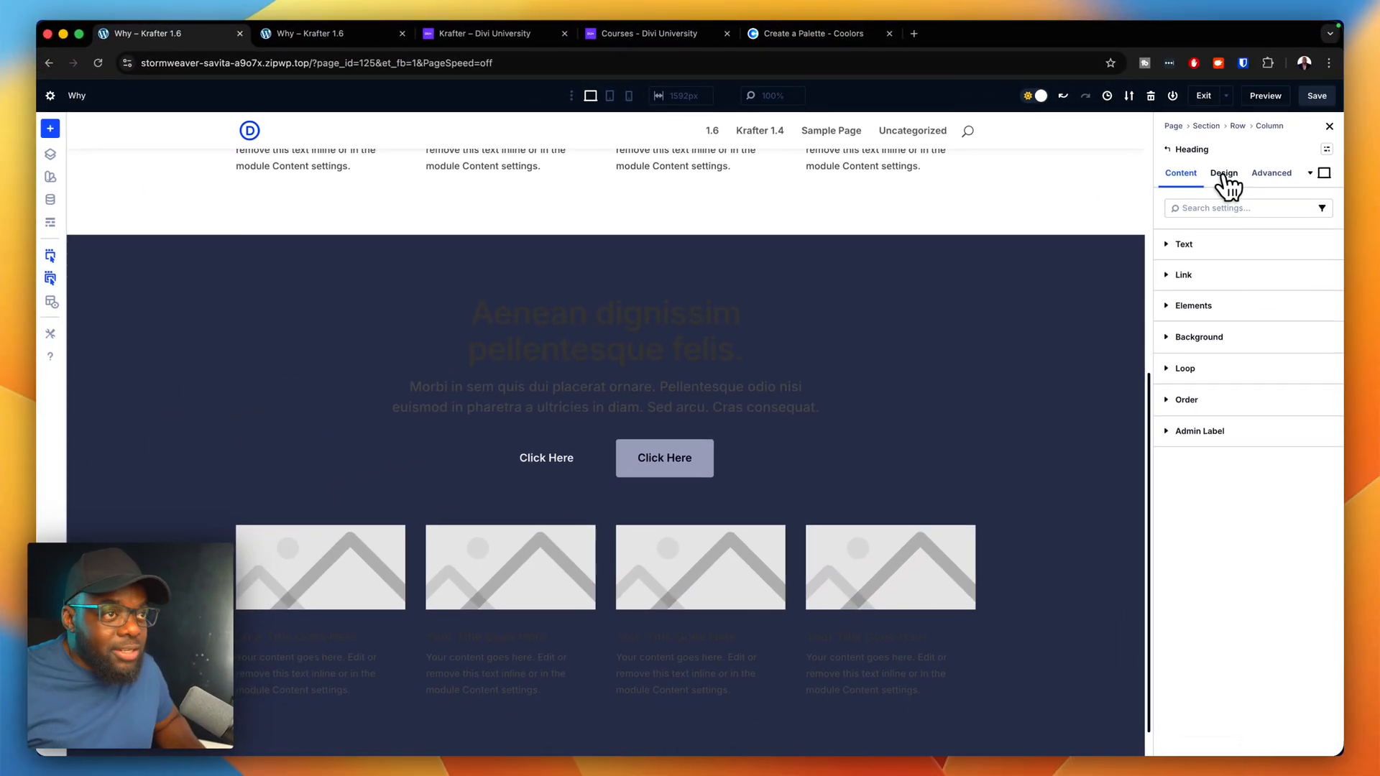
Step: Set the heading text to Pri 100, lighten the paragraph text and open the first button's styling
{"action": "left_click", "coordinate": [1221, 173]}
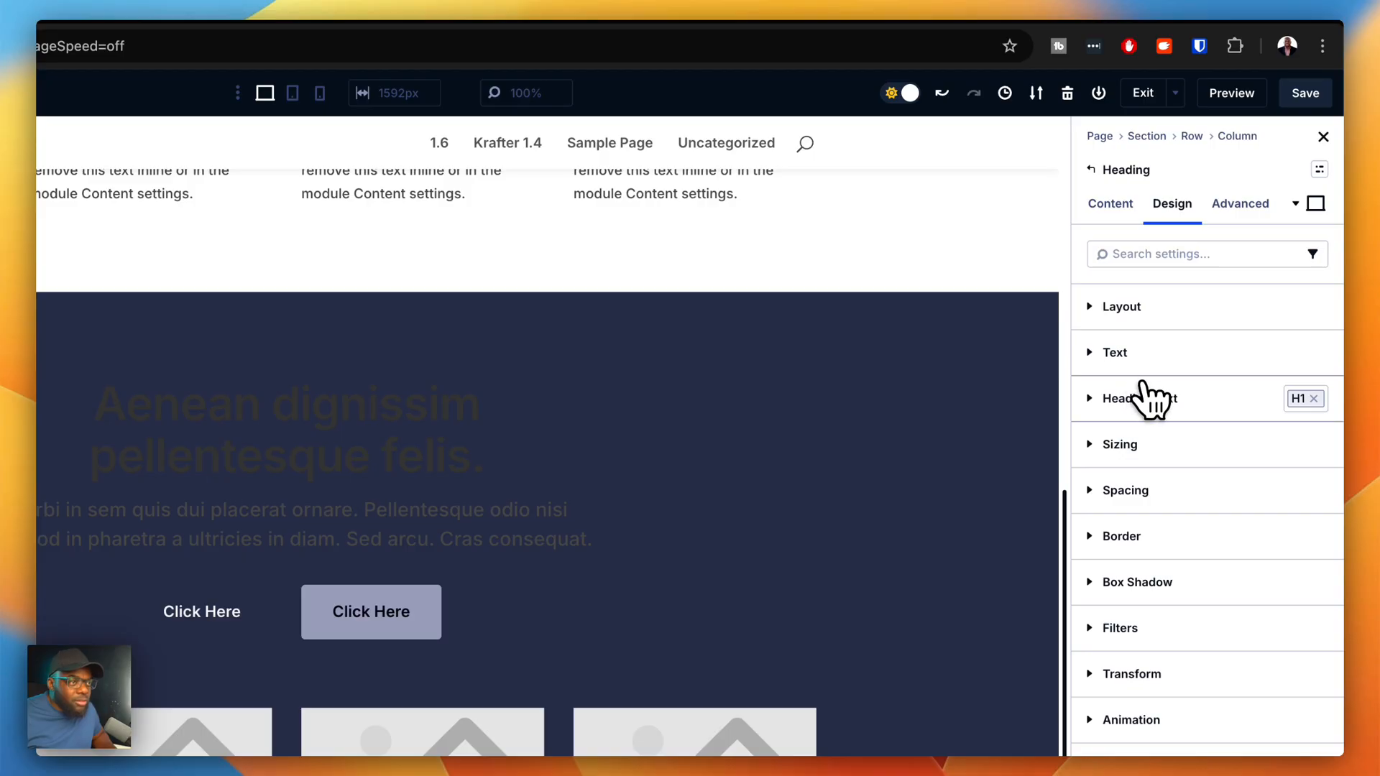
{"action": "left_click", "coordinate": [1127, 399]}
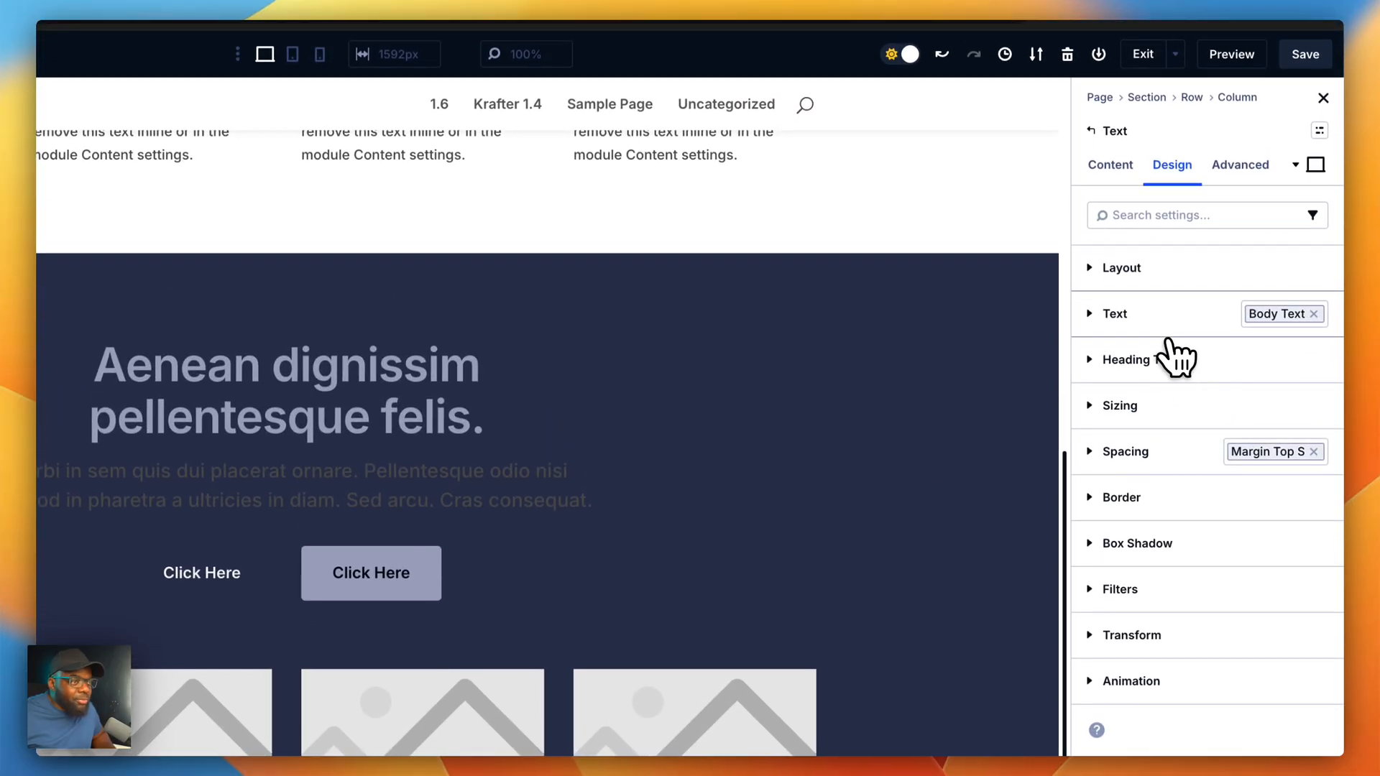
{"action": "left_click", "coordinate": [1114, 313]}
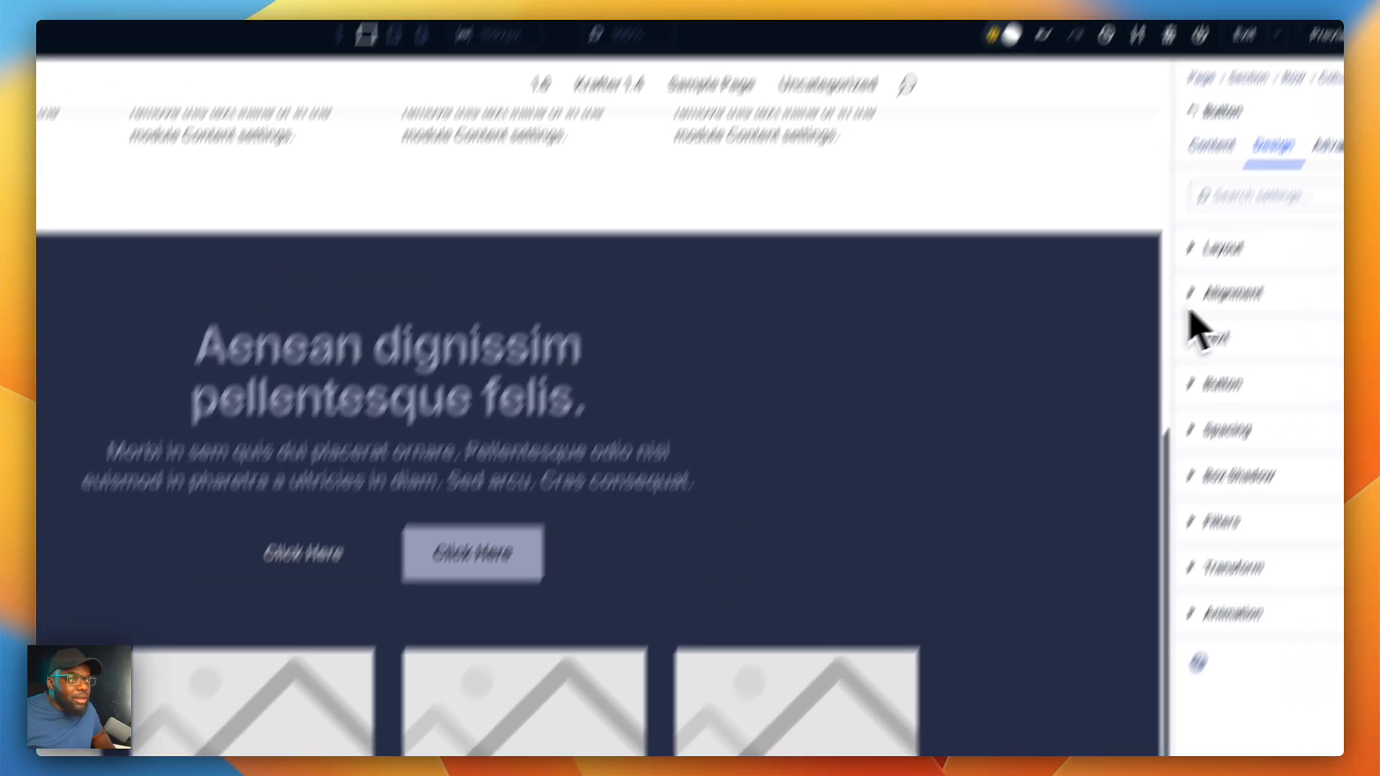
{"action": "left_click", "coordinate": [1318, 206]}
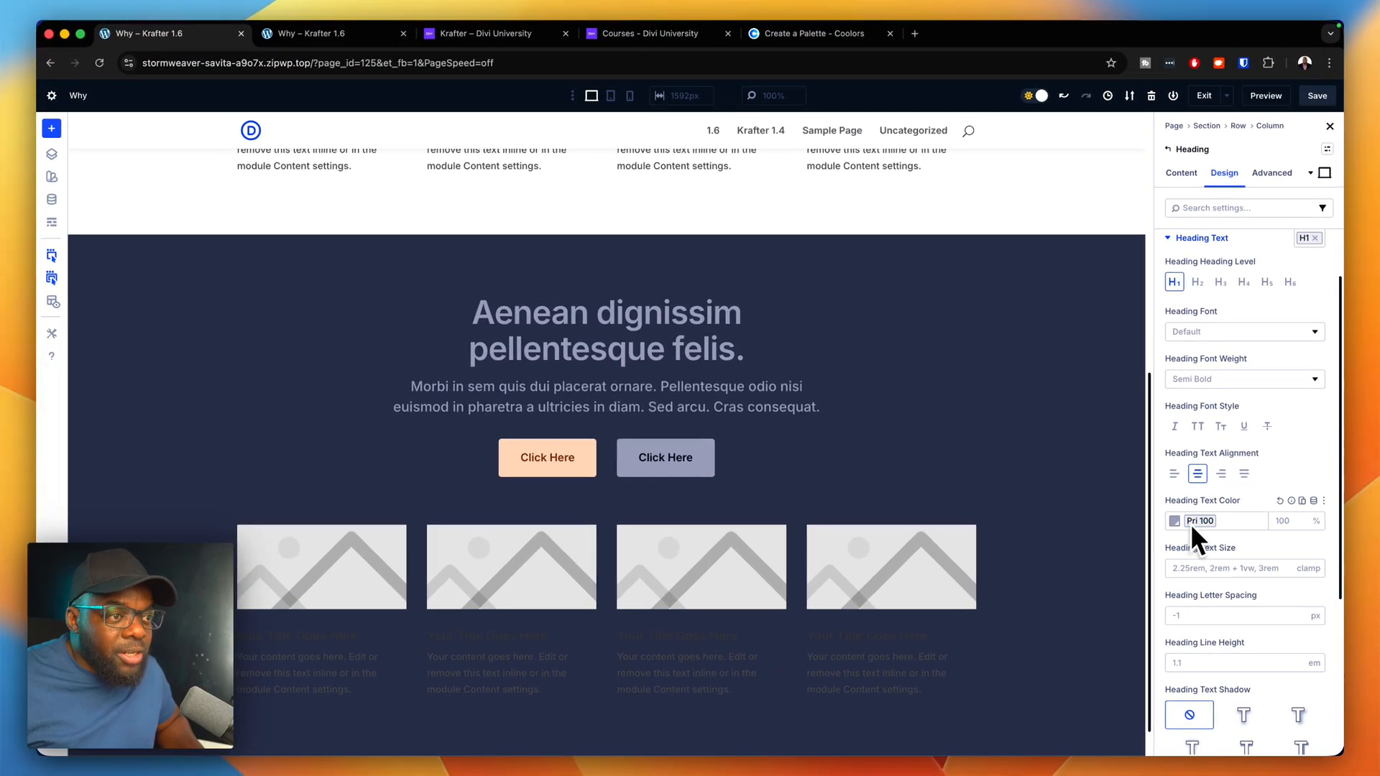
Step: Try lightness filters on the heading's Pri 100 colour, then apply the Gray 50 global colour instead
{"action": "left_click", "coordinate": [1177, 520]}
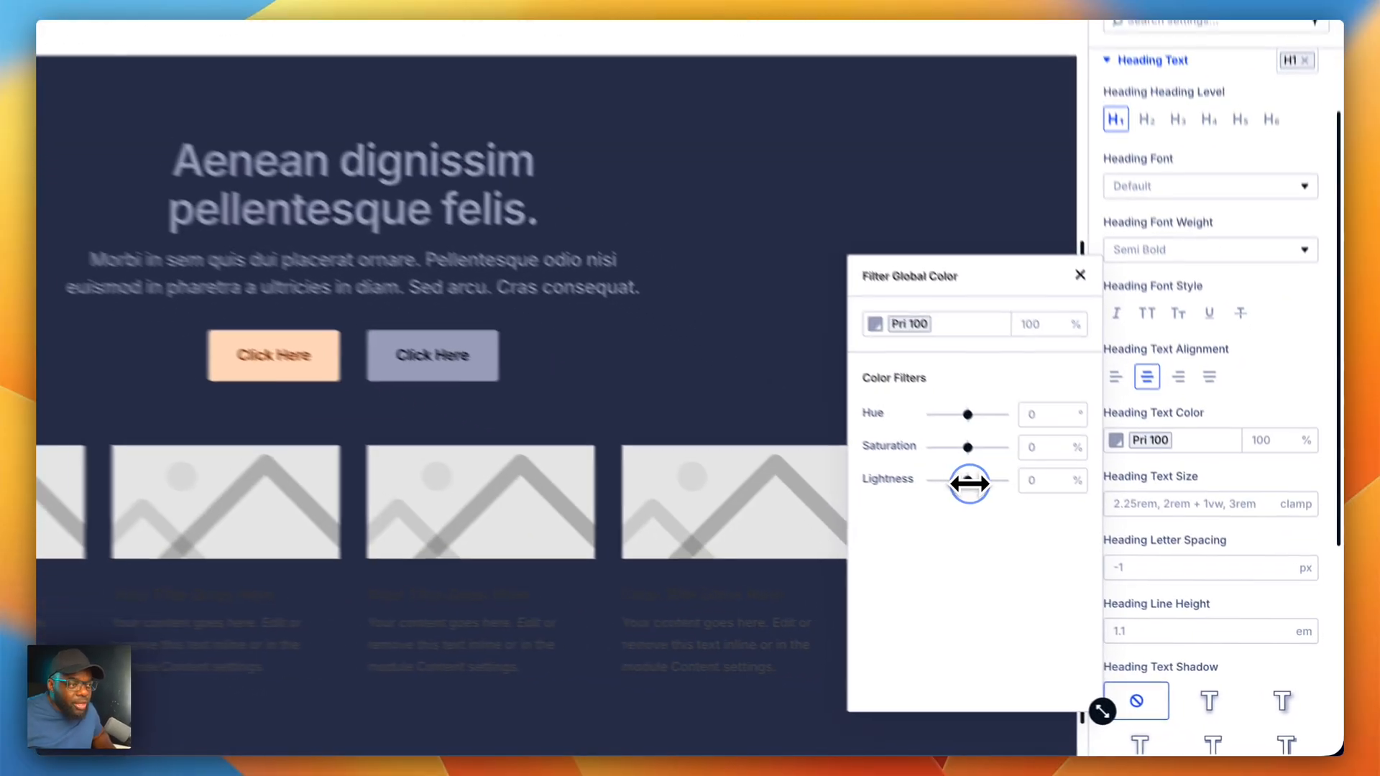
{"action": "left_click_drag", "start_coordinate": [968, 480], "coordinate": [1070, 547]}
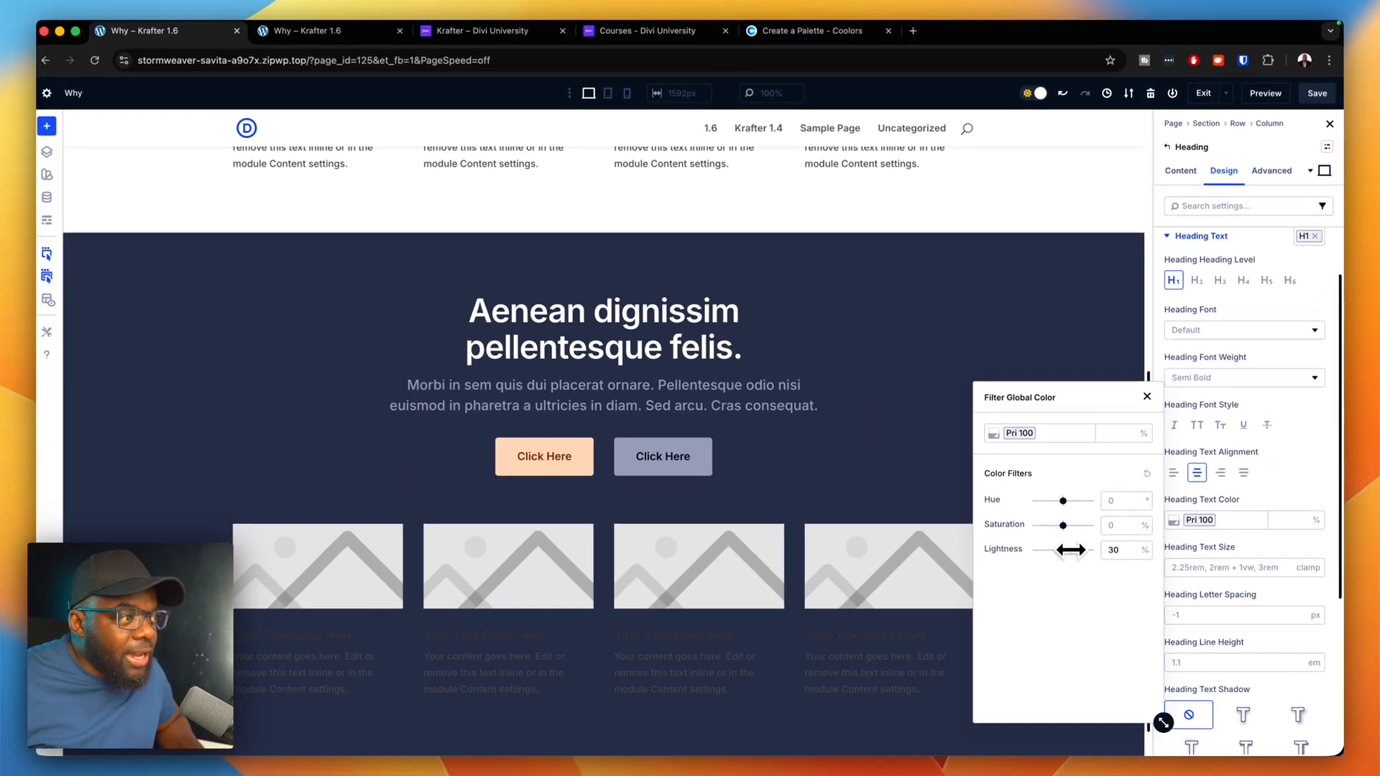
{"action": "left_click_drag", "start_coordinate": [1041, 549], "coordinate": [1082, 549]}
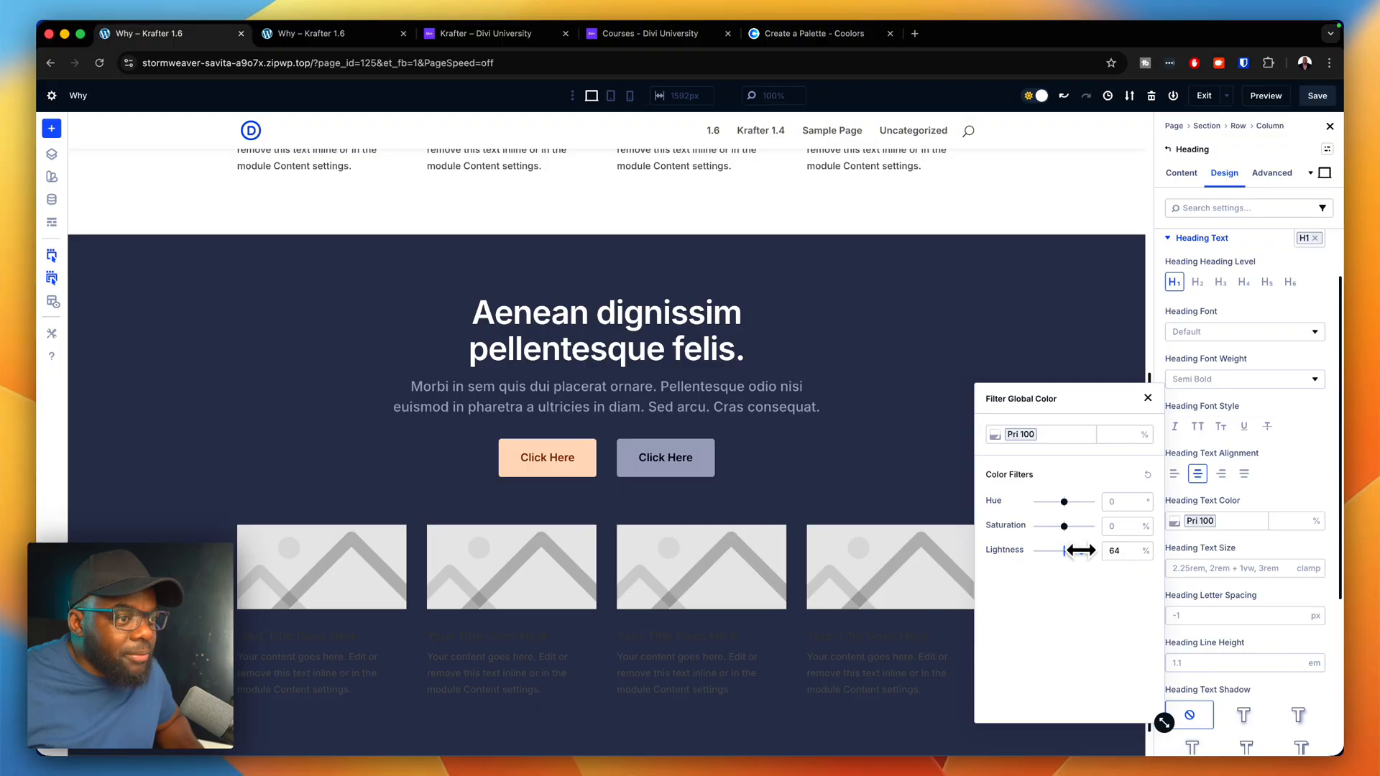
{"action": "left_click_drag", "start_coordinate": [1079, 549], "coordinate": [1053, 549]}
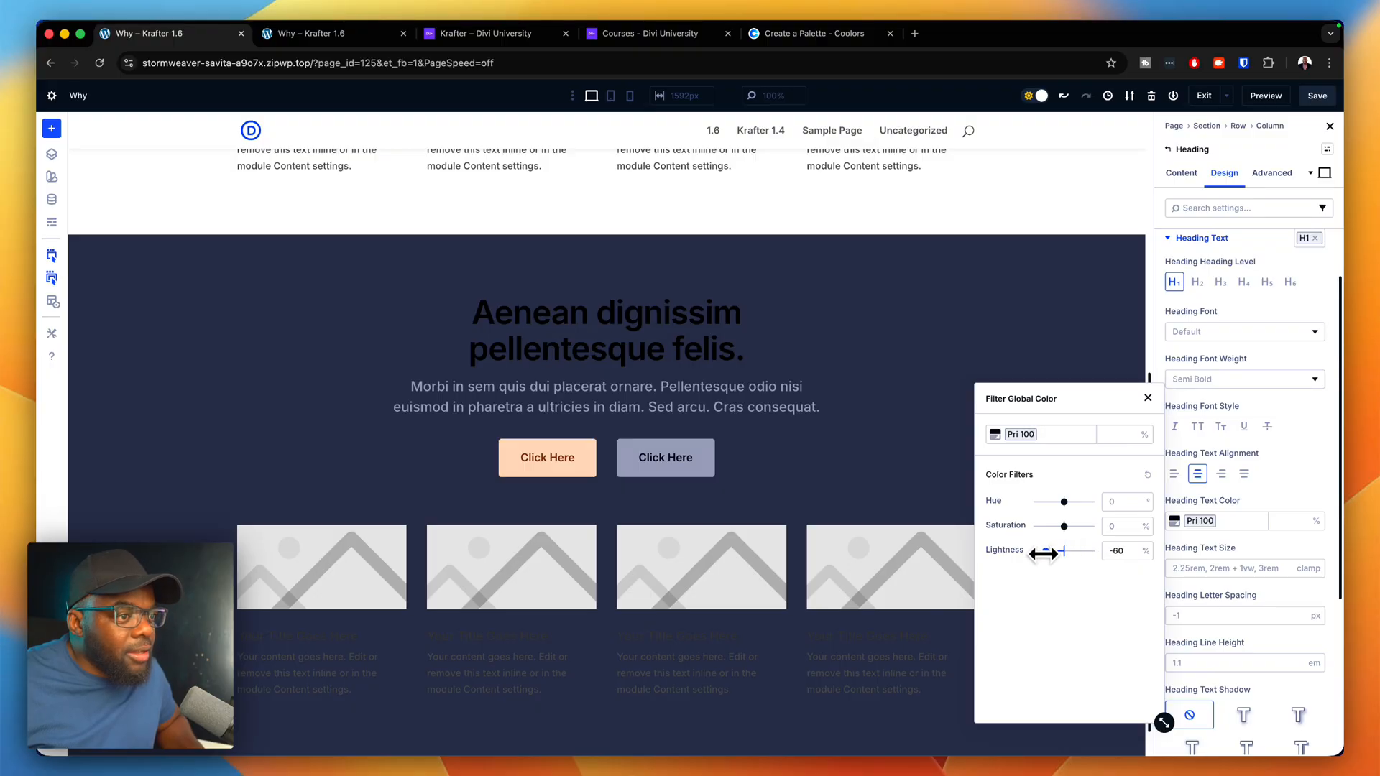
{"action": "left_click_drag", "start_coordinate": [1045, 551], "coordinate": [1065, 551]}
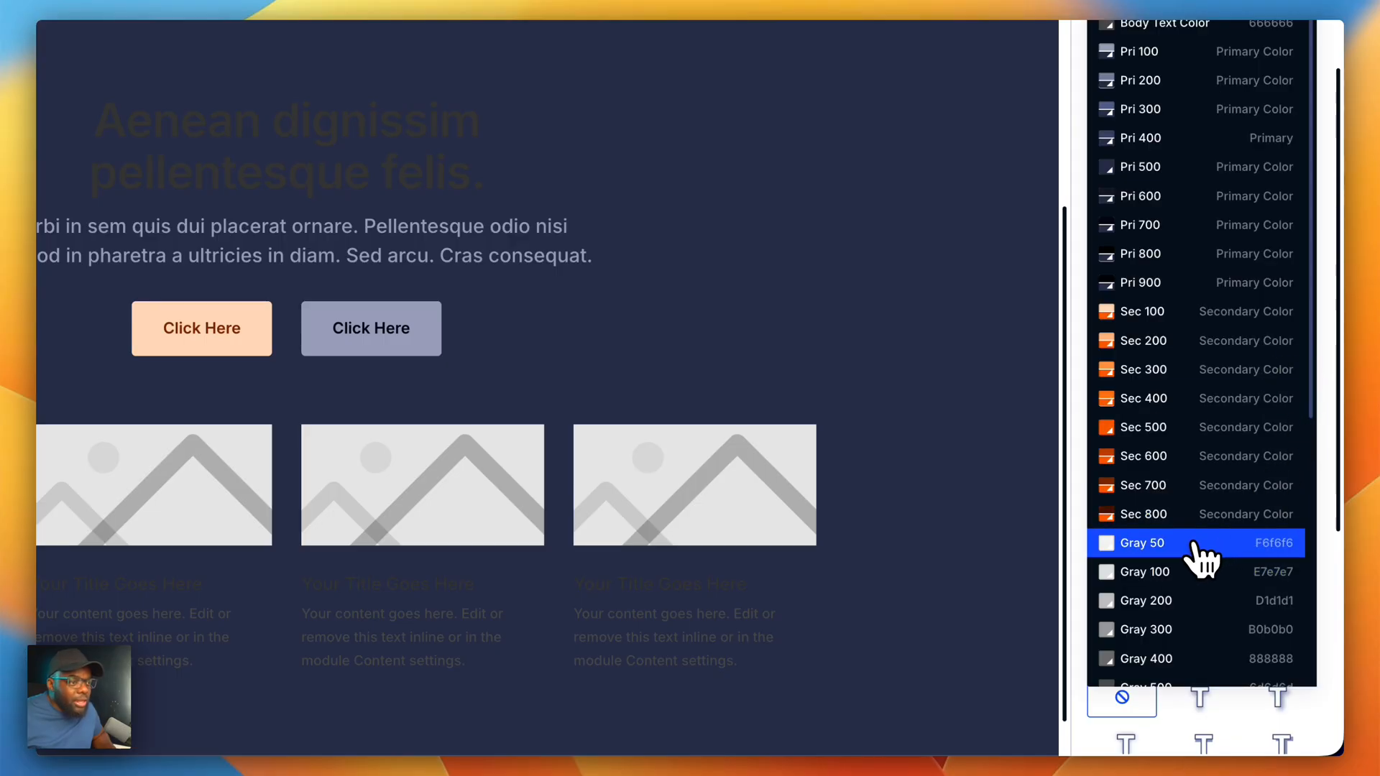
{"action": "left_click", "coordinate": [1140, 542]}
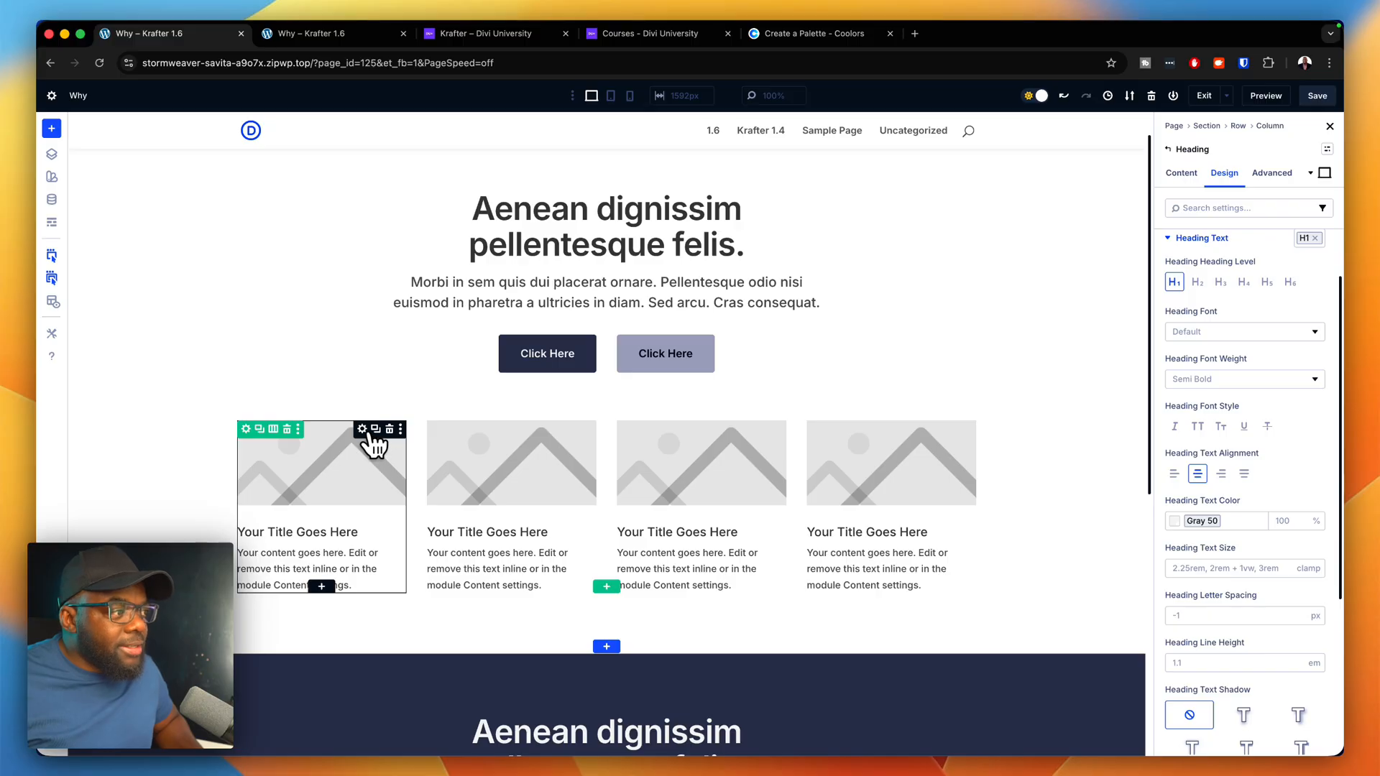
{"action": "mouse_move", "coordinate": [362, 429]}
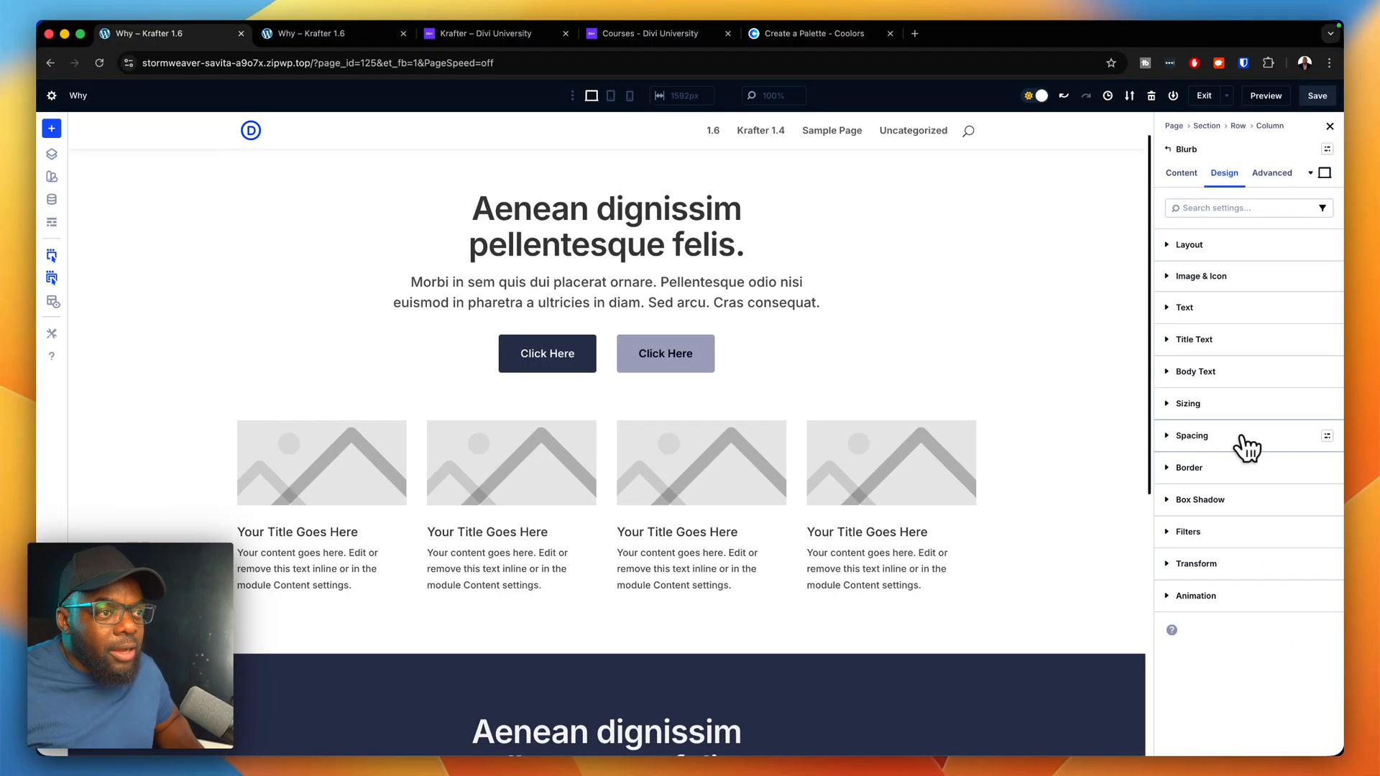
Step: Fill the first blurb card's background with the Sec 100 peach global colour
{"action": "left_click", "coordinate": [1326, 436]}
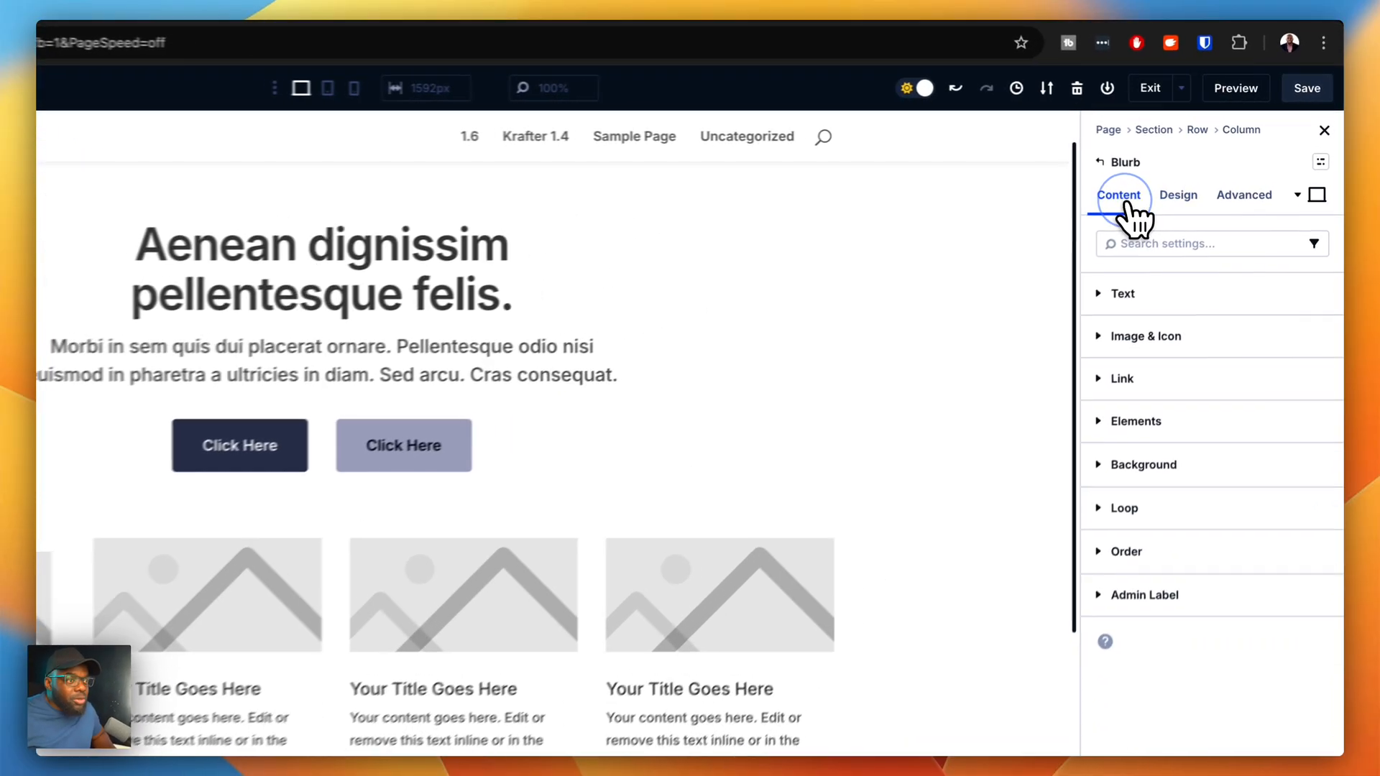
{"action": "left_click", "coordinate": [1143, 465]}
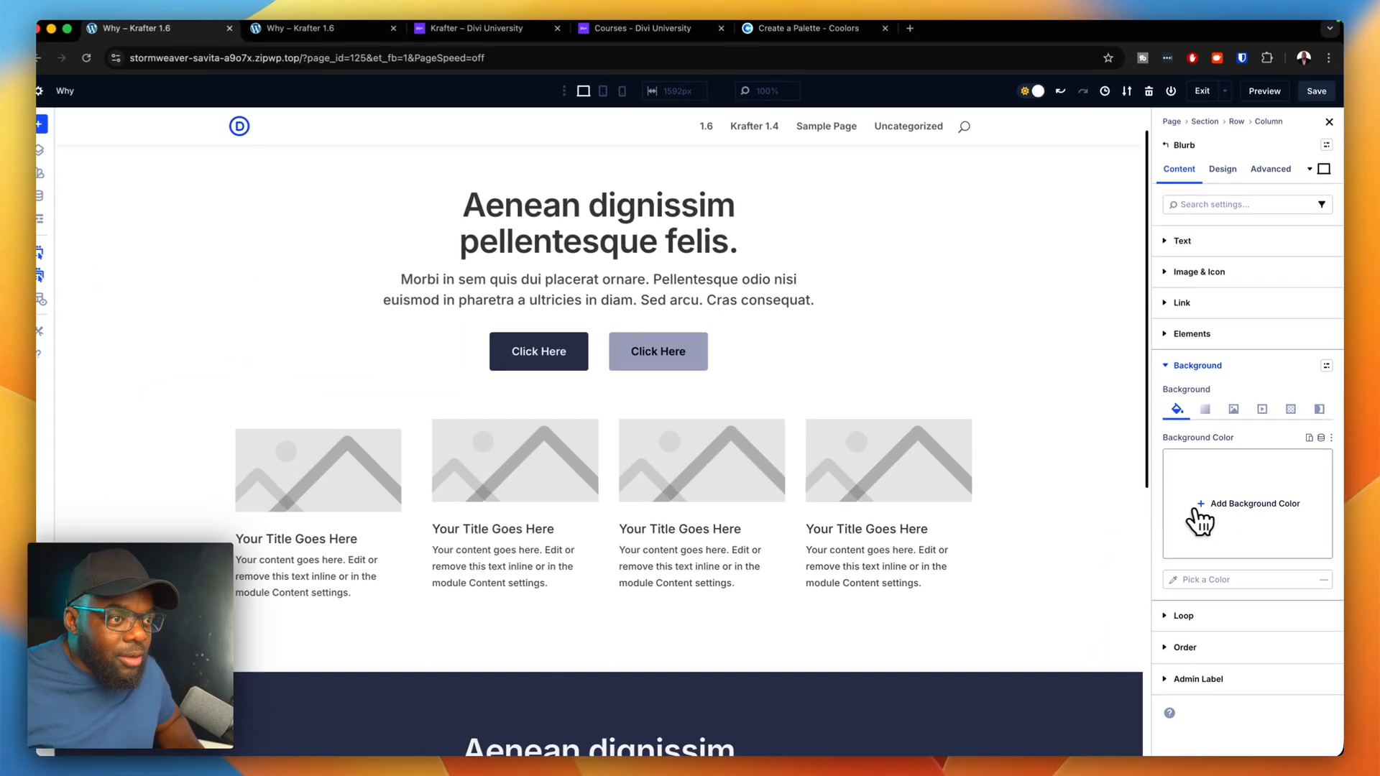
{"action": "left_click", "coordinate": [1247, 503]}
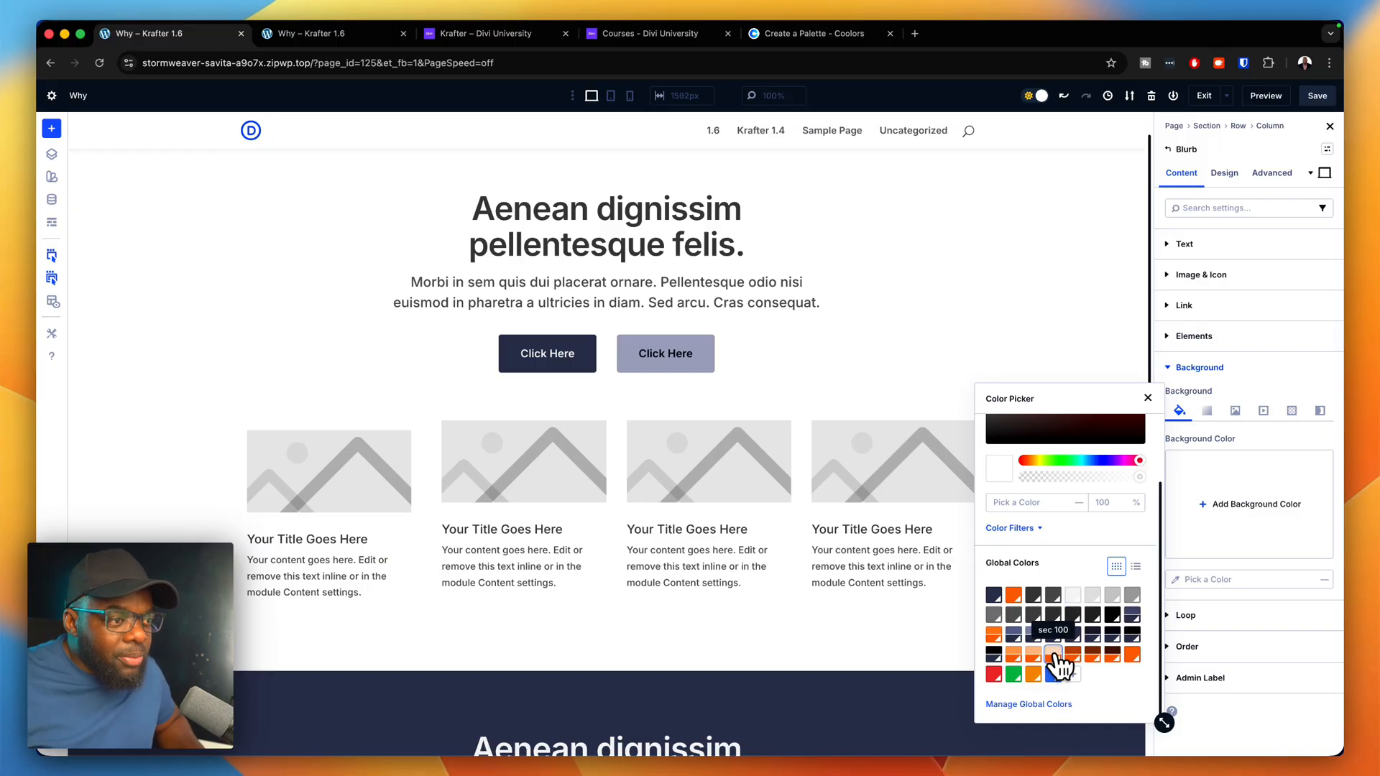
{"action": "left_click", "coordinate": [1054, 654]}
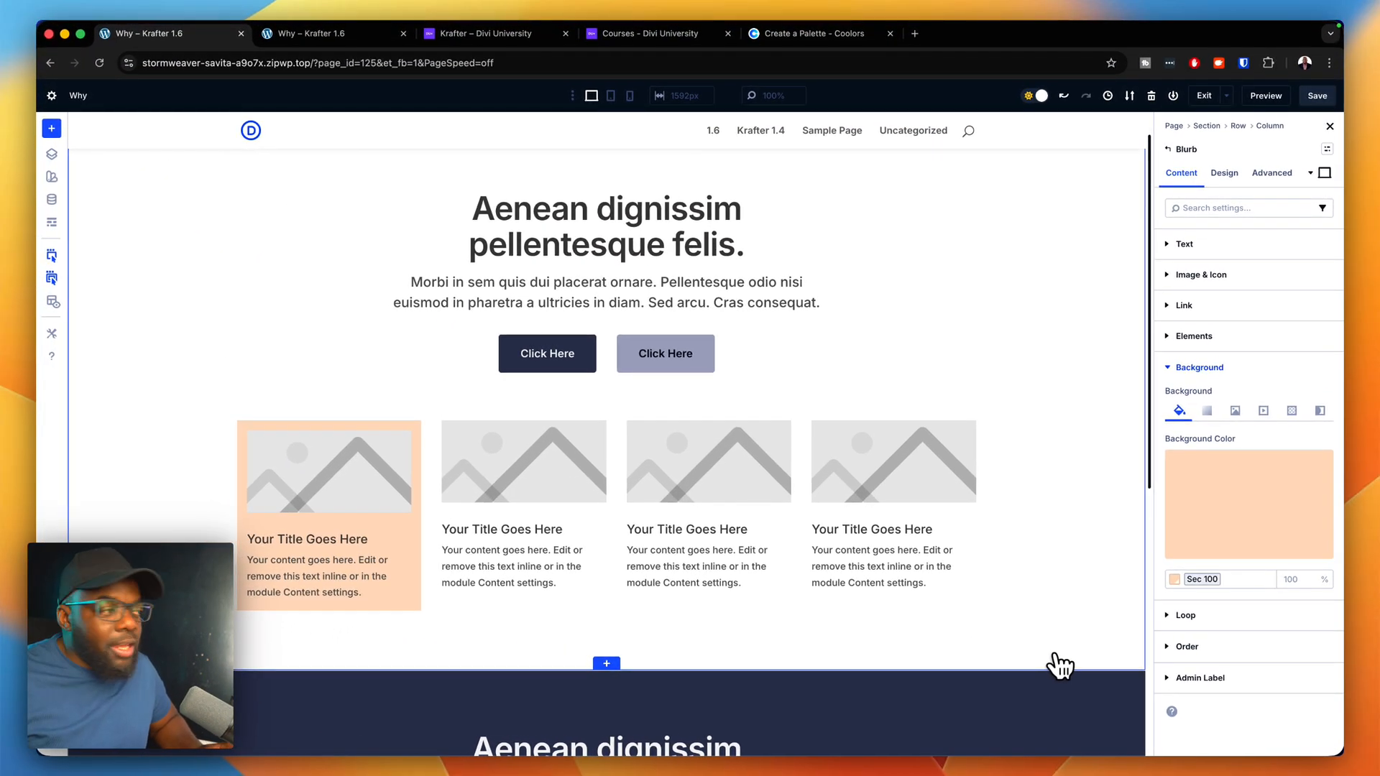
{"action": "mouse_move", "coordinate": [401, 510]}
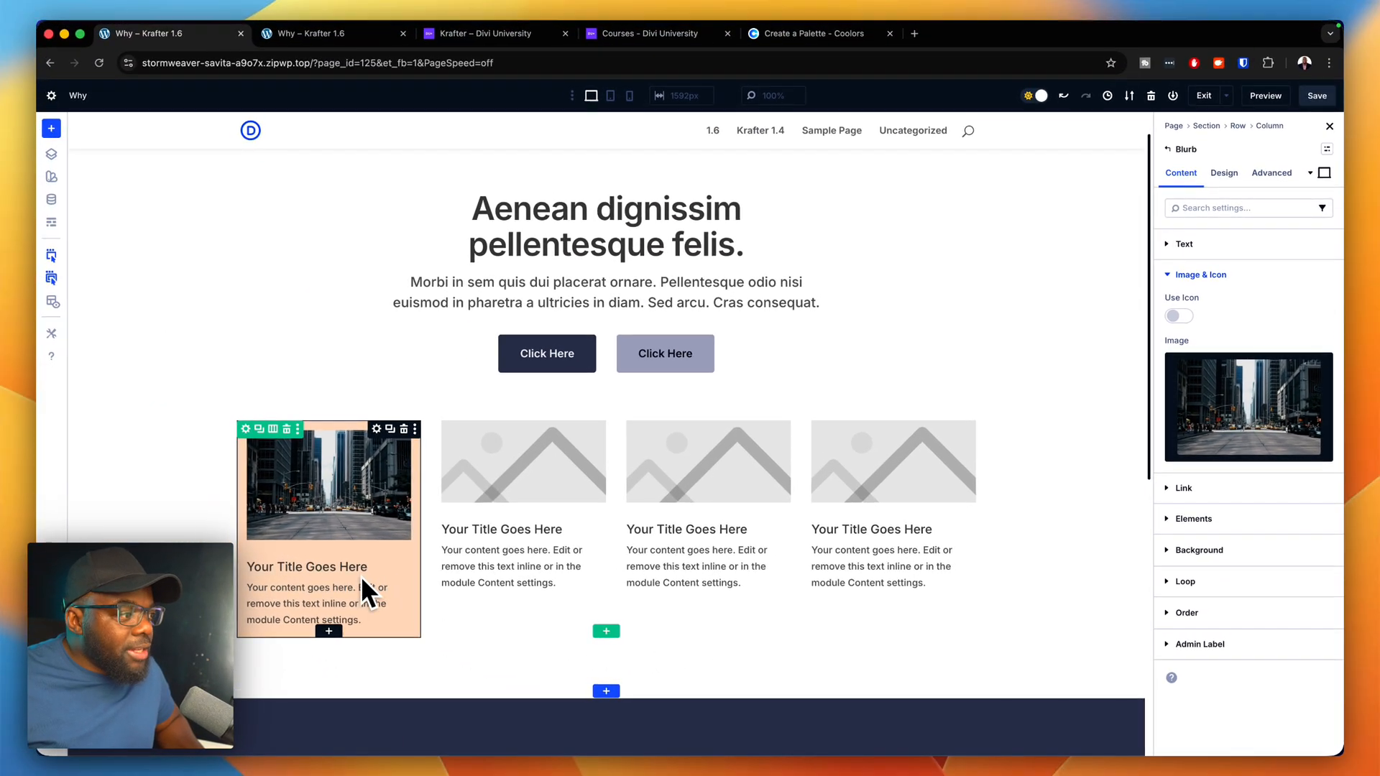
{"action": "mouse_move", "coordinate": [266, 585]}
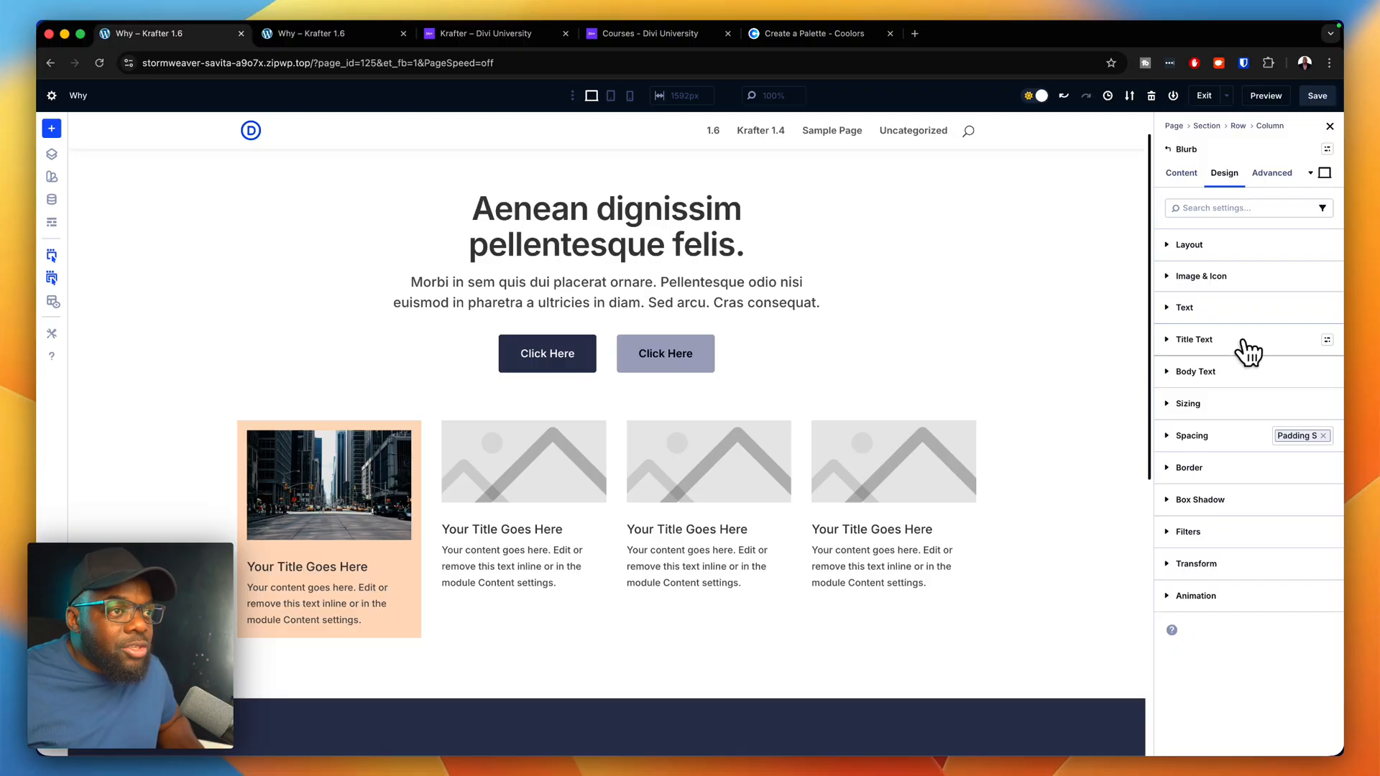
Step: Give the blurb title the H5 heading preset and the body the small body text preset
{"action": "left_click", "coordinate": [1193, 340]}
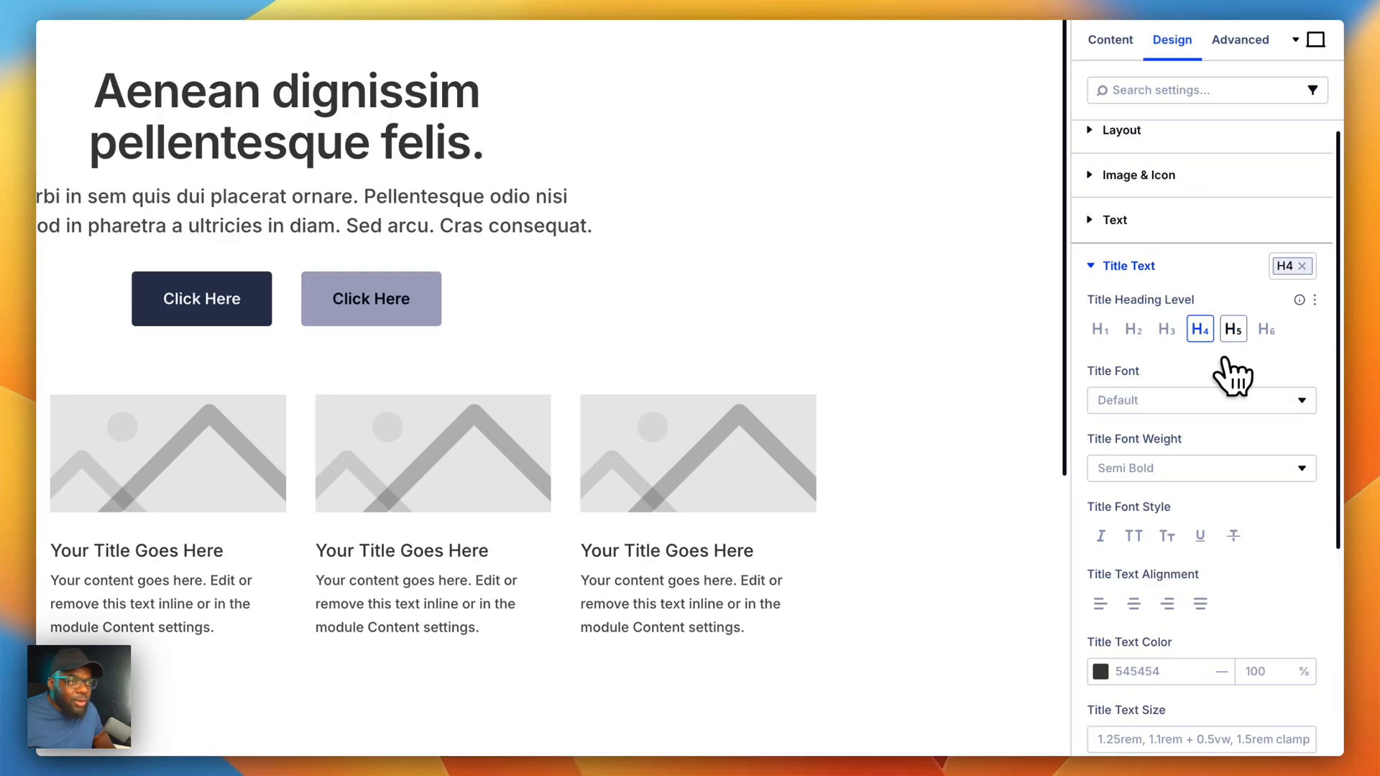
{"action": "left_click", "coordinate": [1286, 264]}
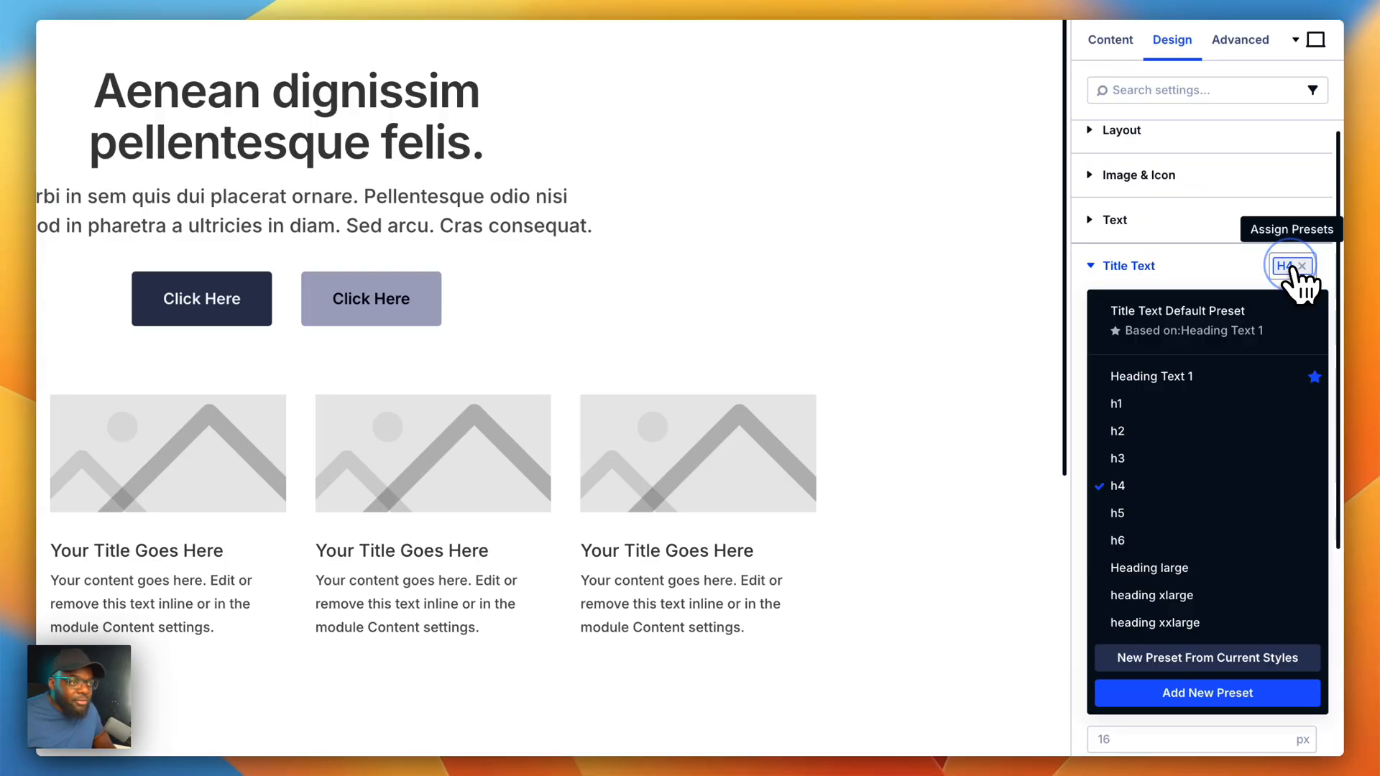
{"action": "left_click", "coordinate": [1117, 511]}
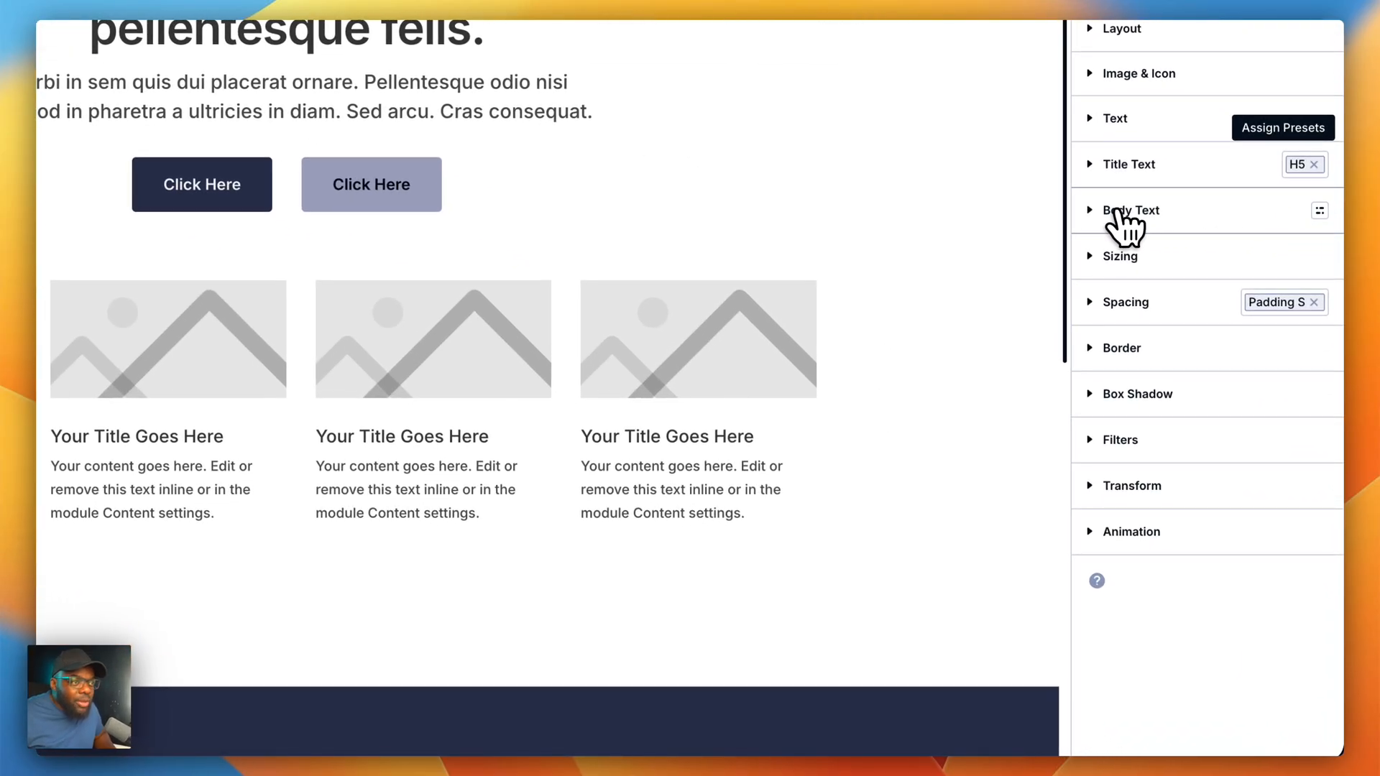
{"action": "left_click", "coordinate": [1131, 210]}
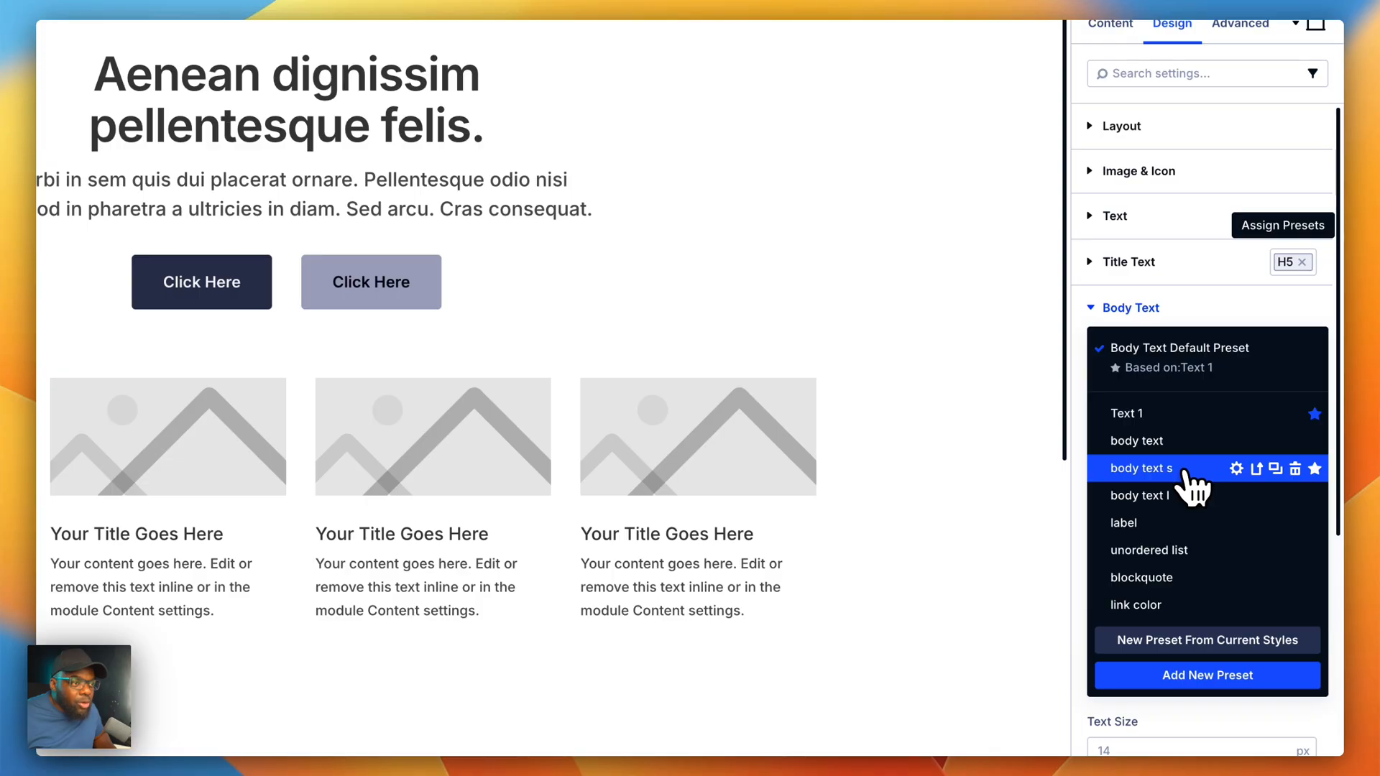
{"action": "left_click", "coordinate": [1140, 468]}
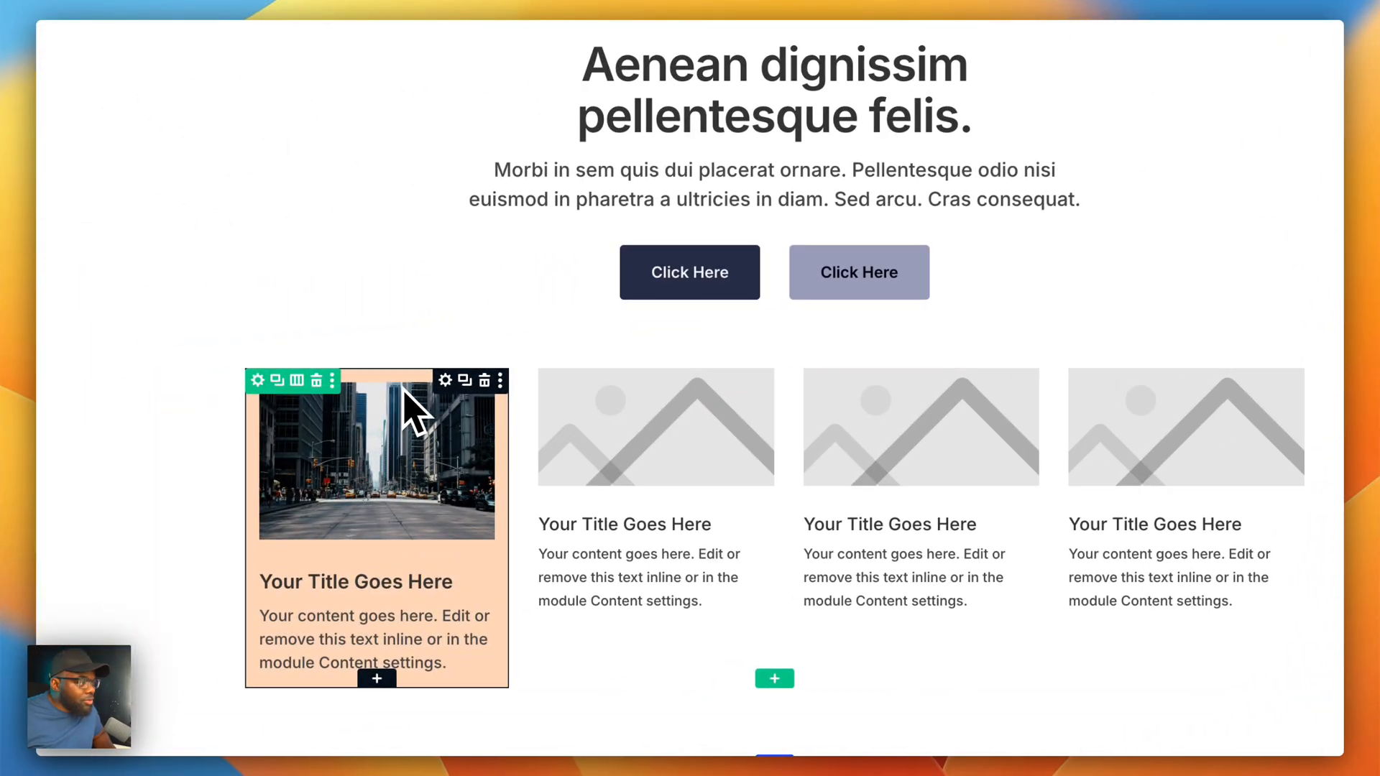
{"action": "left_click", "coordinate": [257, 379]}
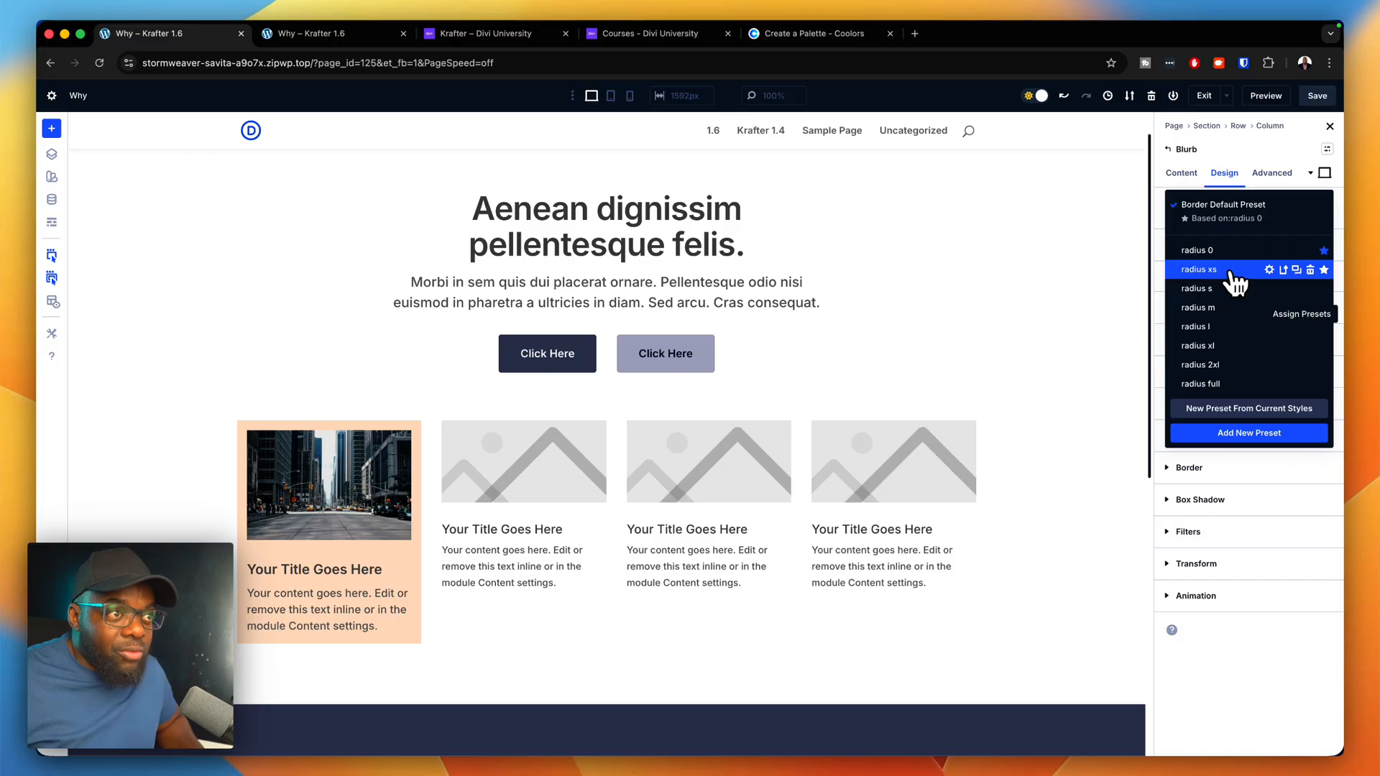
{"action": "mouse_move", "coordinate": [1219, 337]}
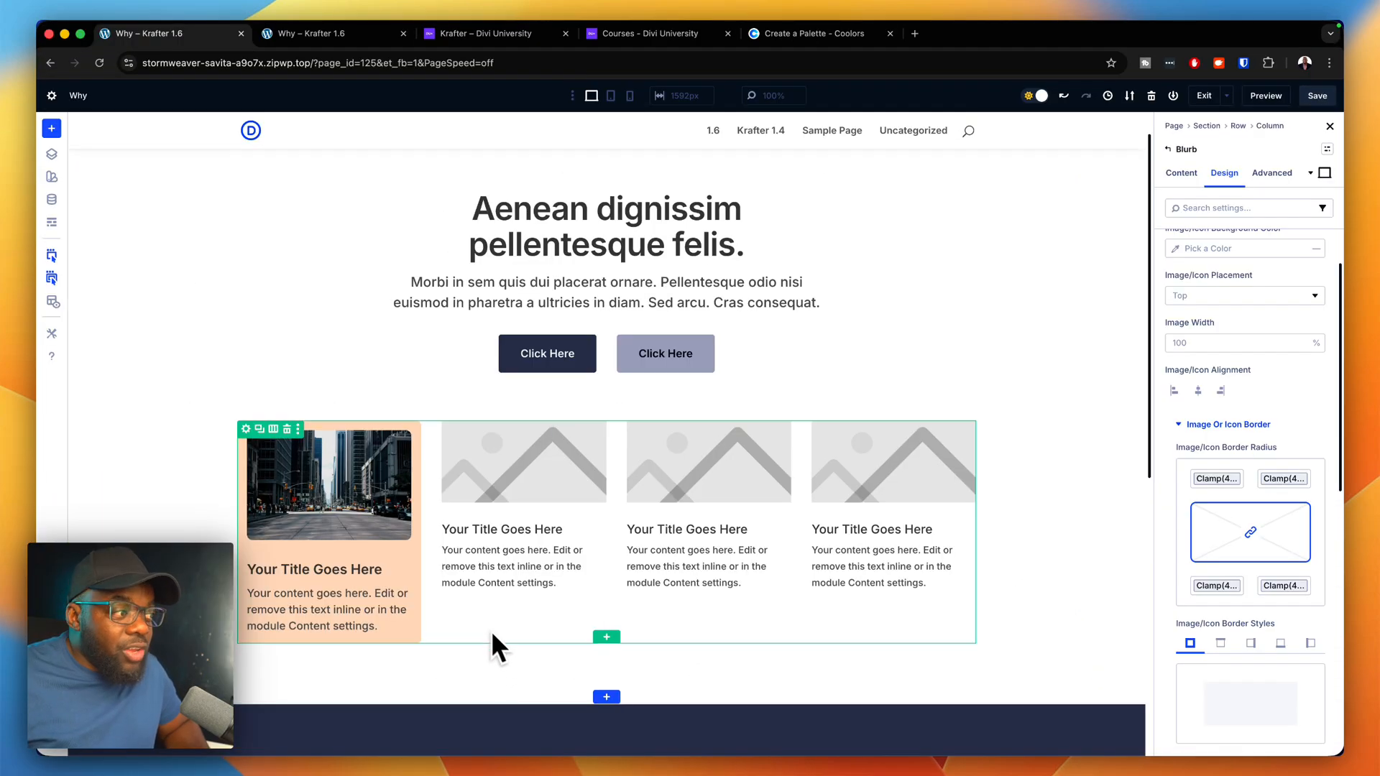
{"action": "mouse_move", "coordinate": [386, 440]}
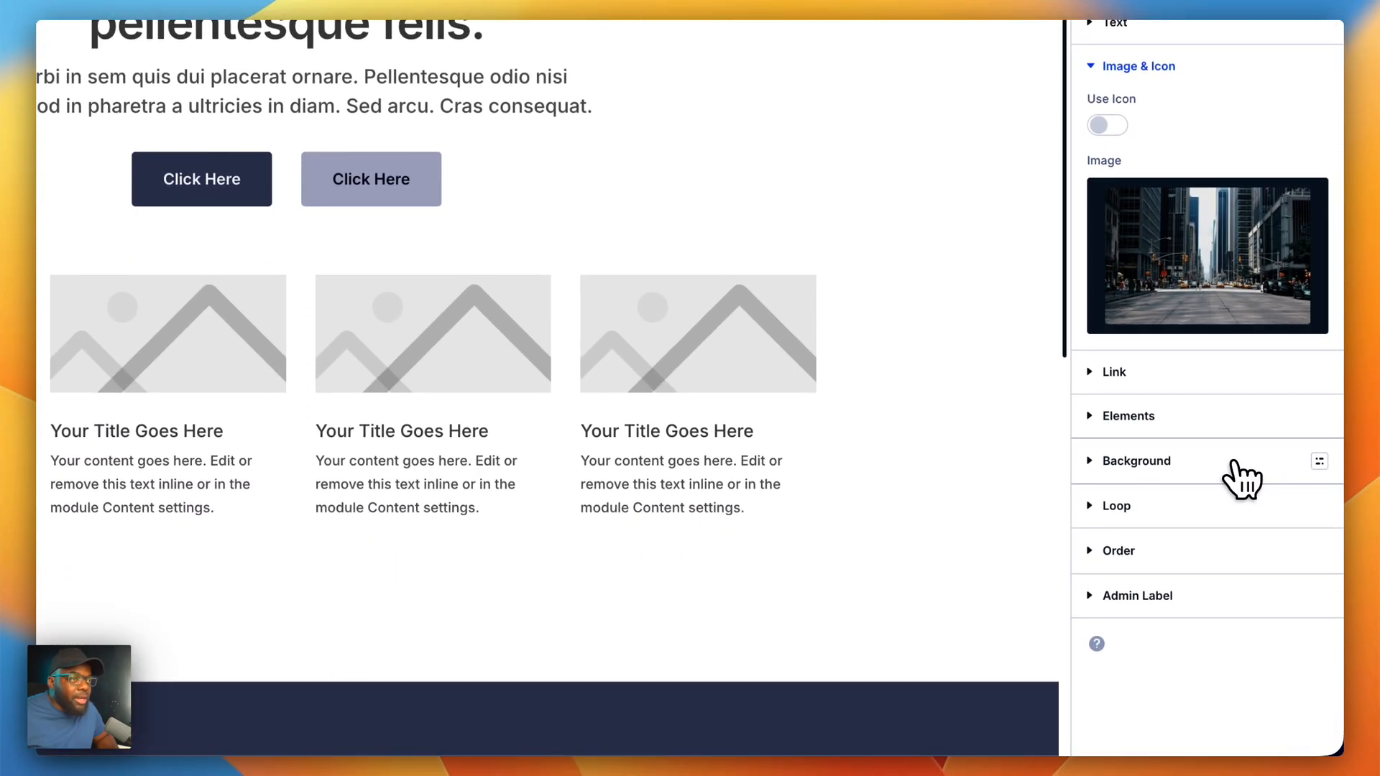
Step: Set the first blurb card's background to Gray 100, after trying and clearing Gray 50
{"action": "left_click", "coordinate": [1136, 460]}
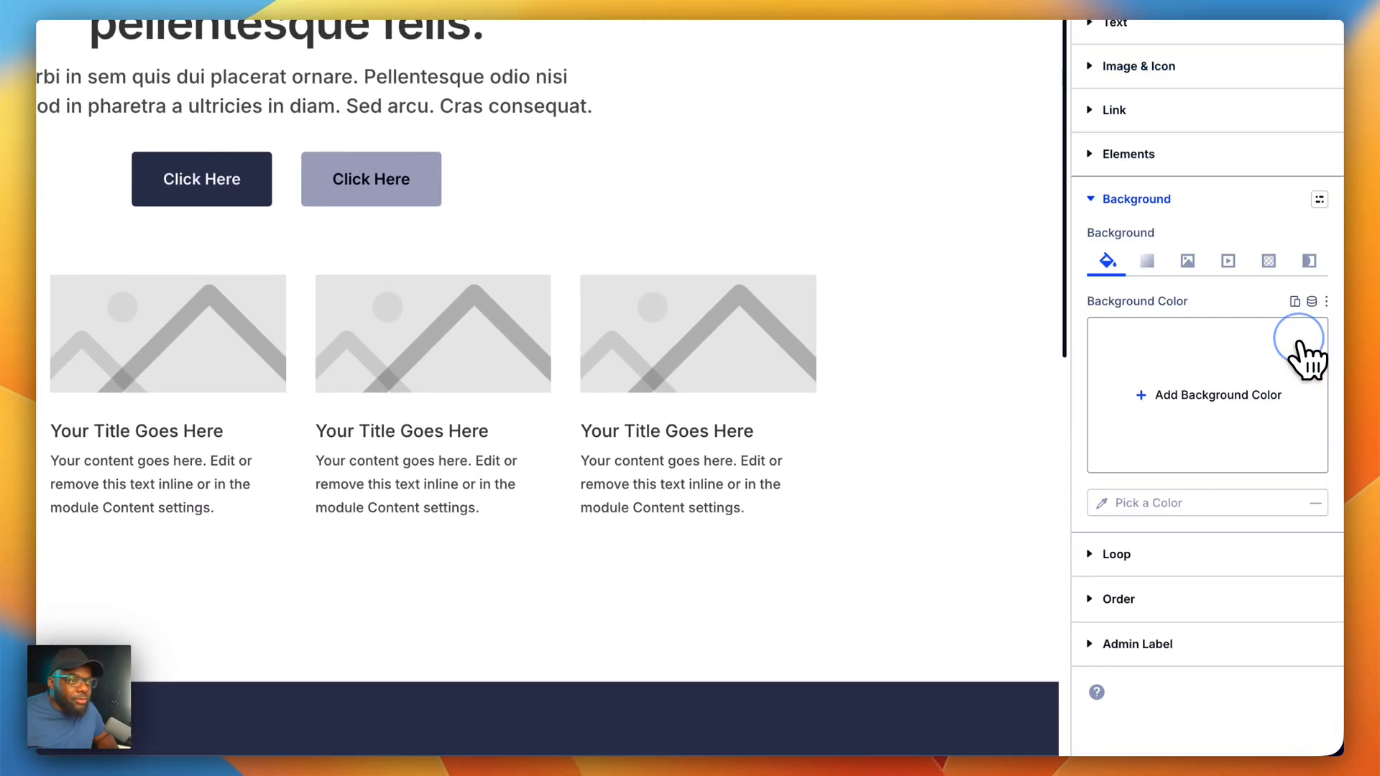
{"action": "left_click", "coordinate": [1298, 337]}
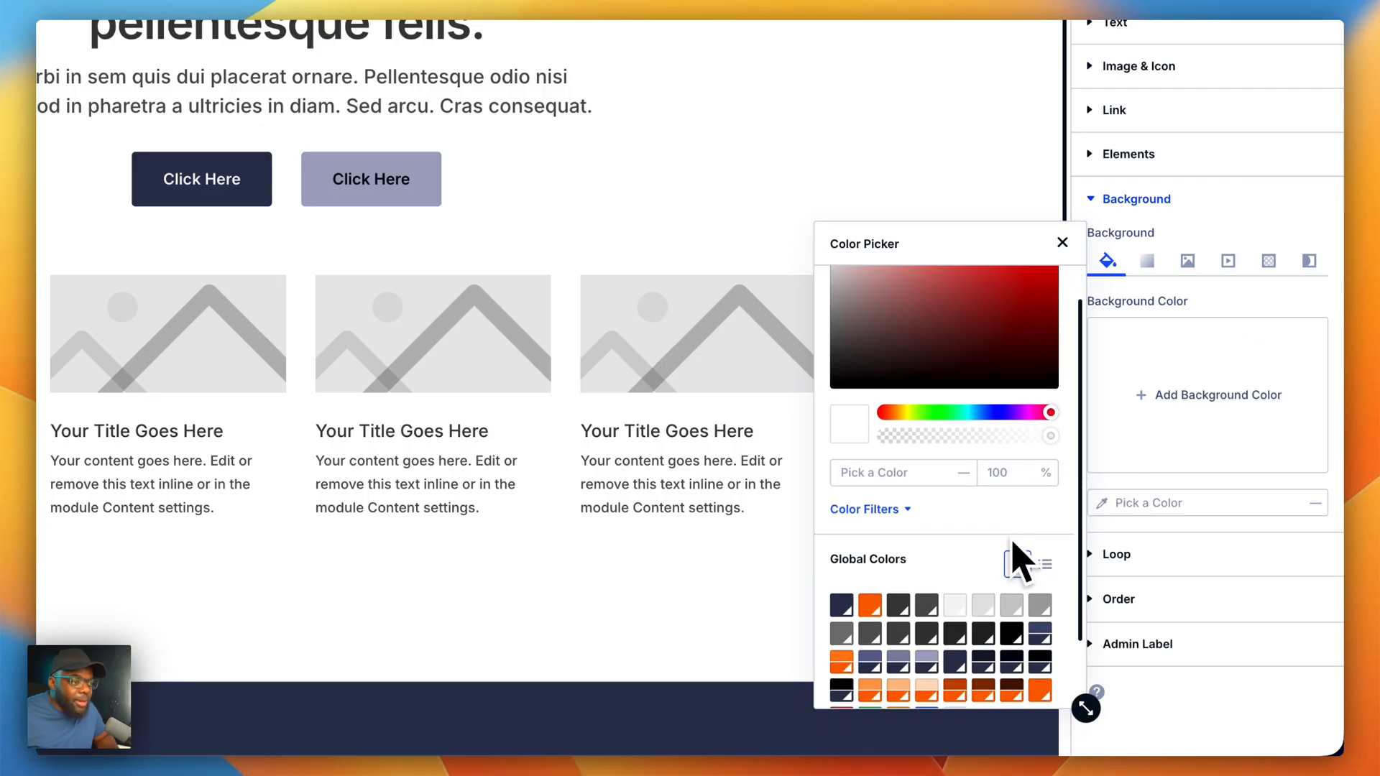
{"action": "left_click", "coordinate": [981, 605]}
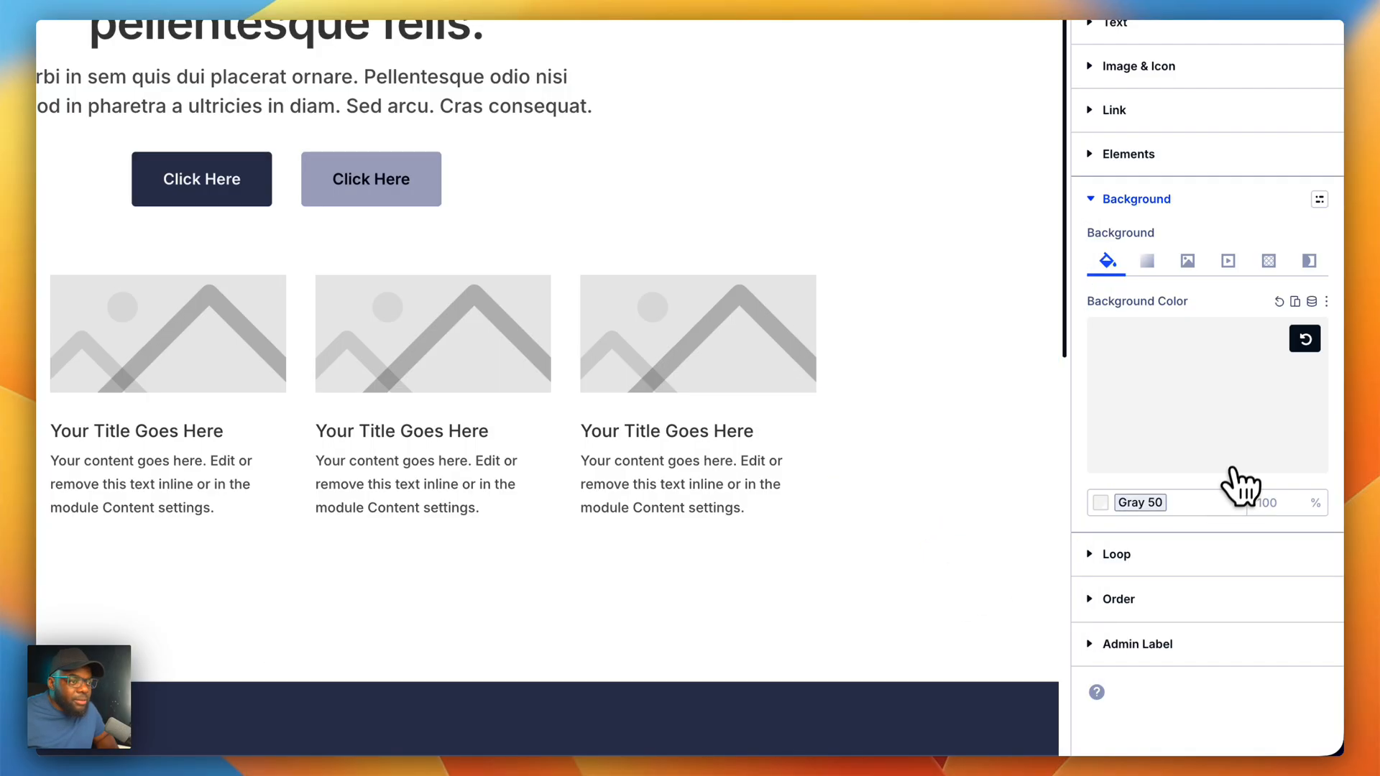
{"action": "left_click", "coordinate": [1206, 394]}
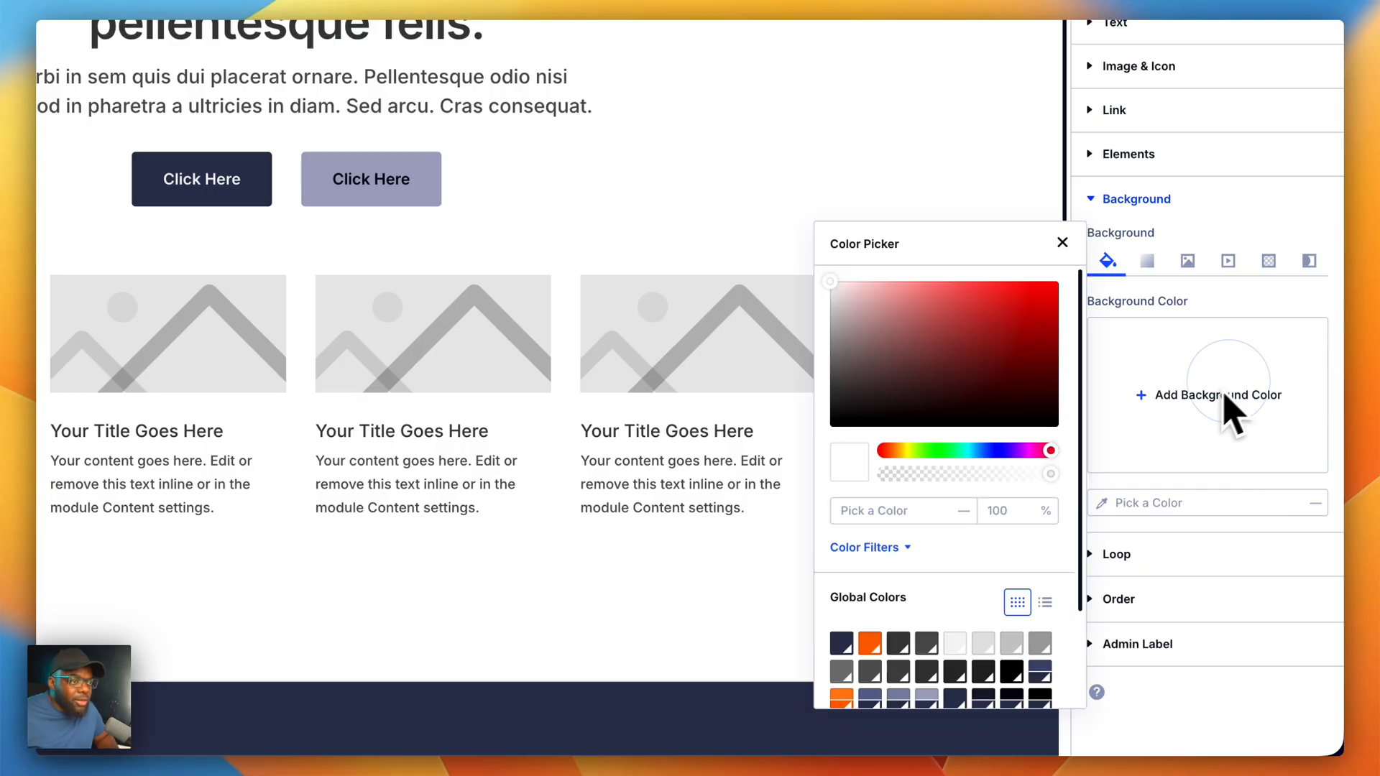
{"action": "left_click", "coordinate": [1013, 643]}
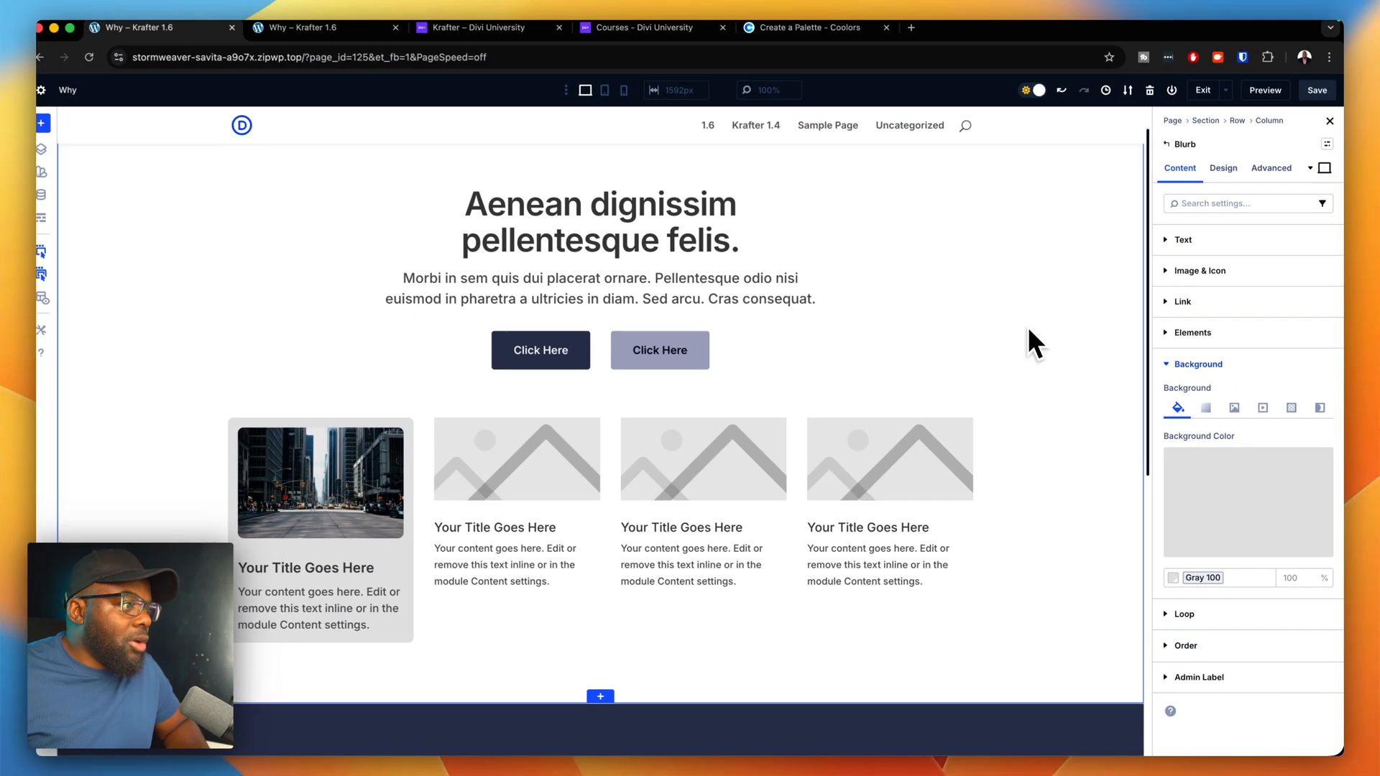
{"action": "mouse_move", "coordinate": [361, 510]}
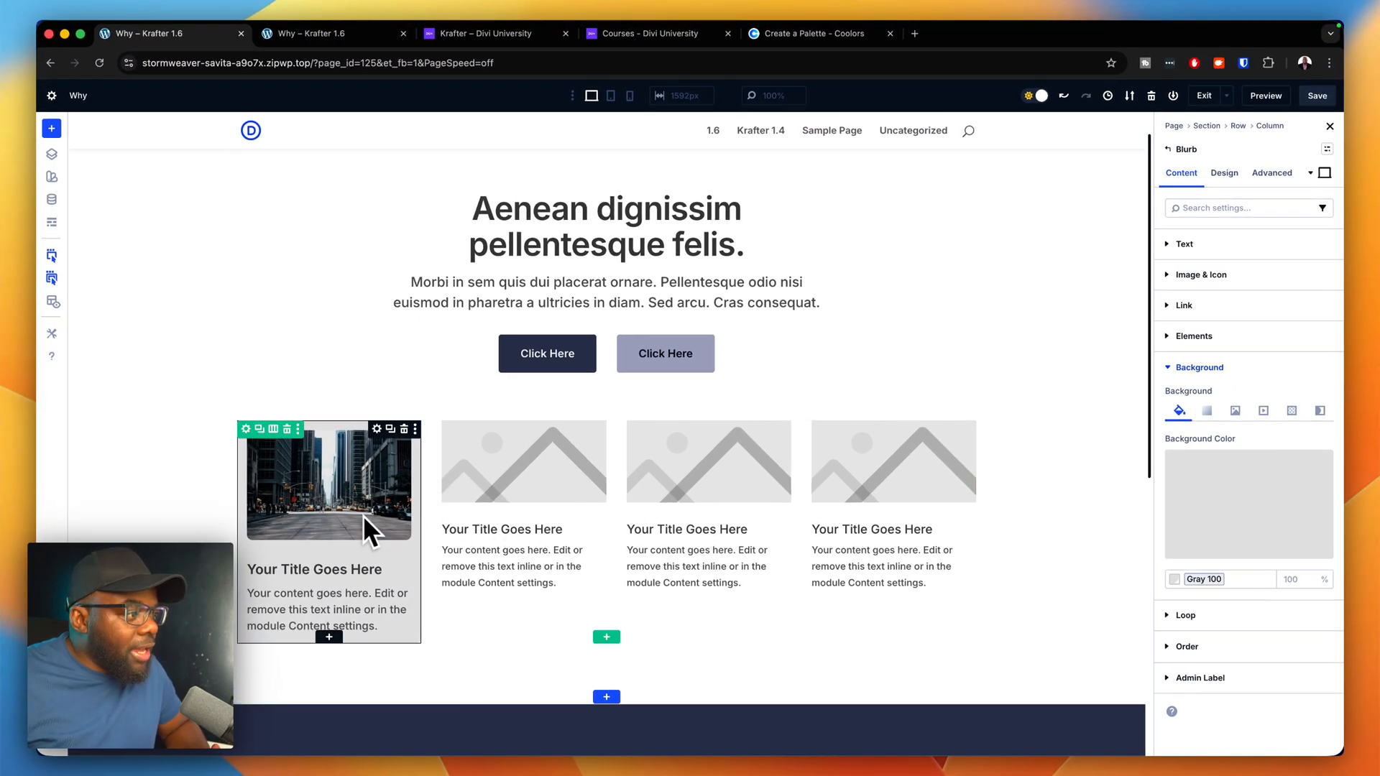
{"action": "mouse_move", "coordinate": [600, 431]}
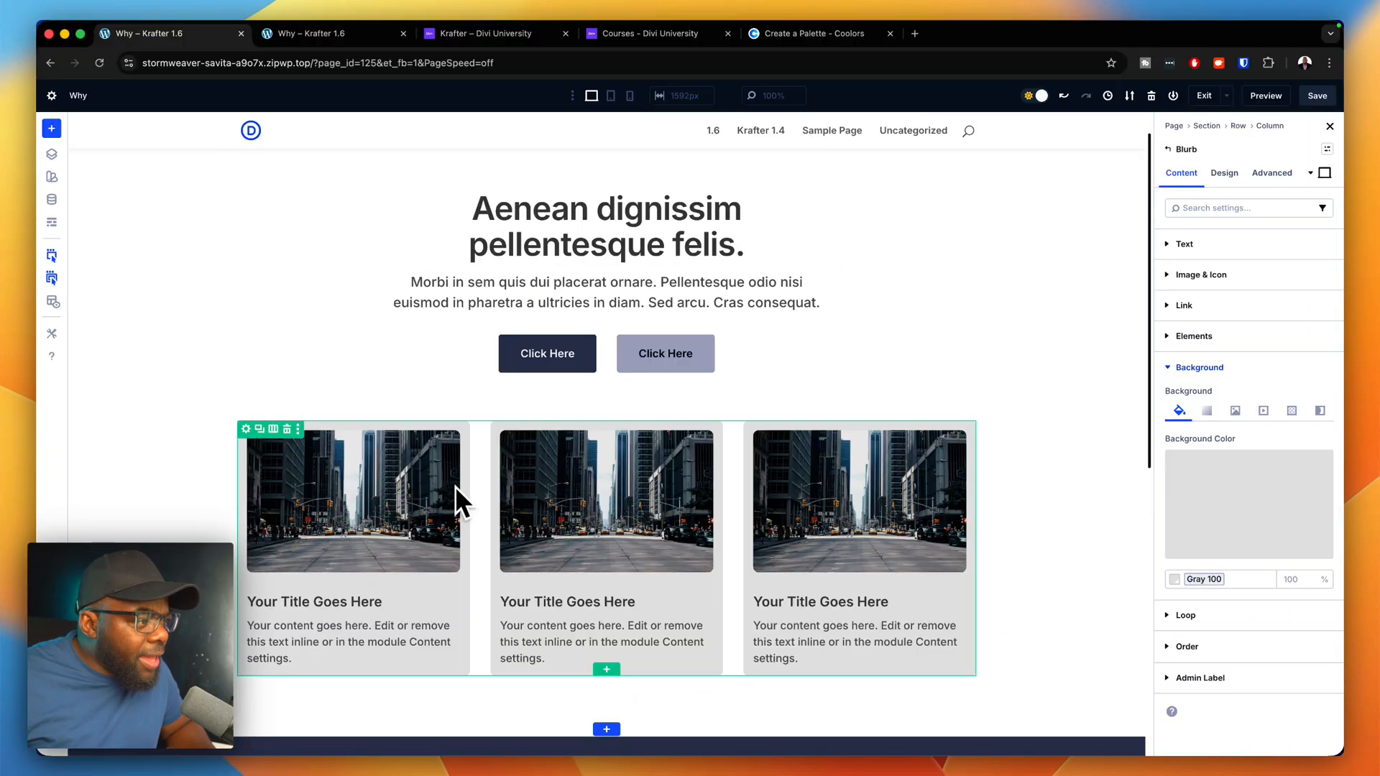
{"action": "mouse_move", "coordinate": [734, 506]}
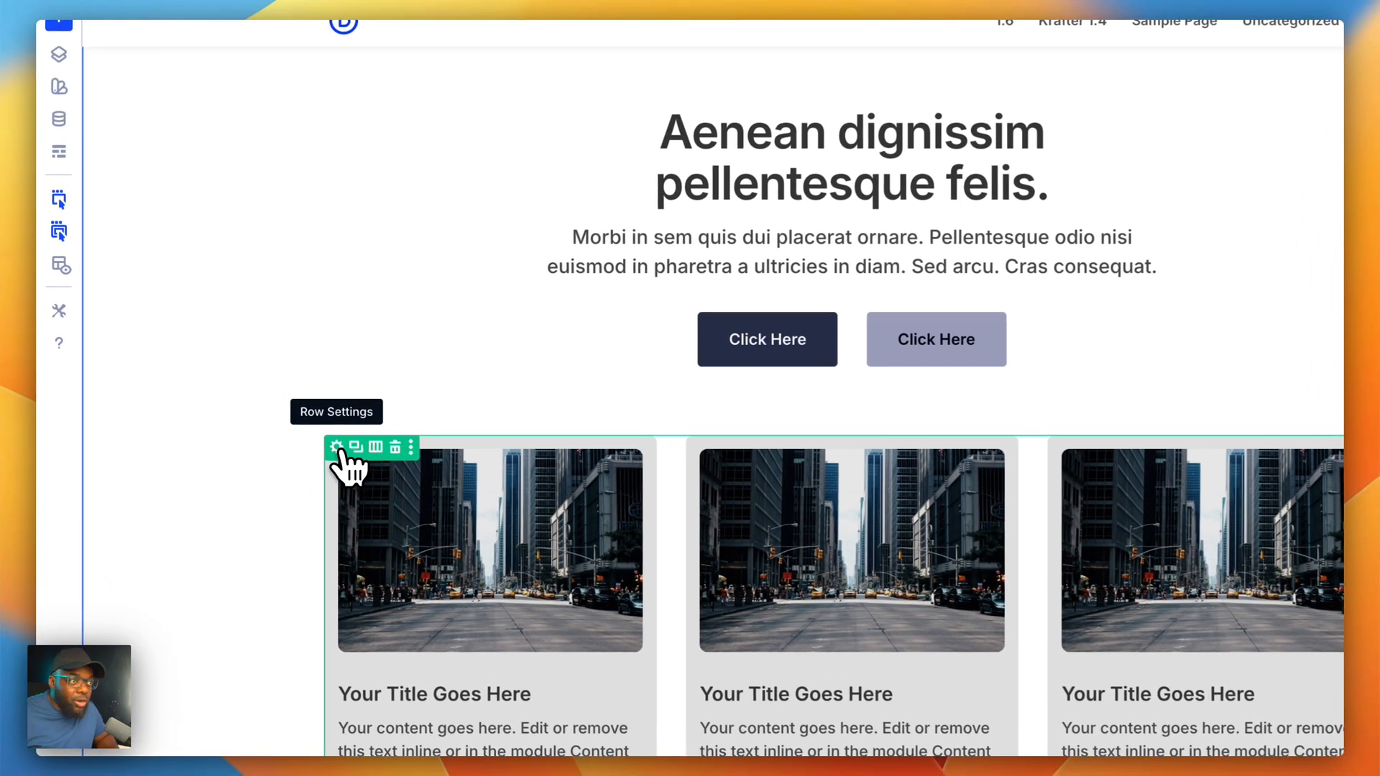
Step: In the cards' column Design settings, apply the Gap 0 layout preset
{"action": "left_click", "coordinate": [337, 445]}
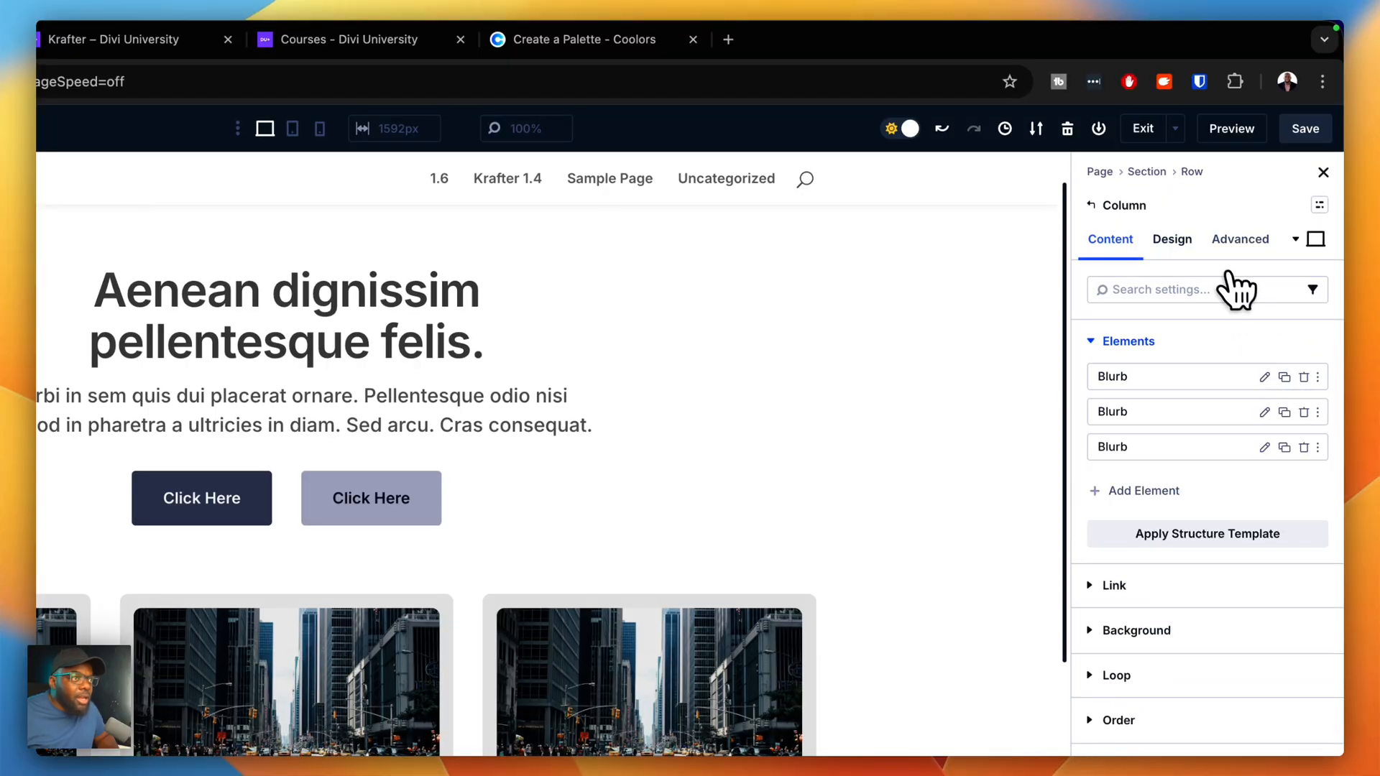
{"action": "left_click", "coordinate": [1172, 239]}
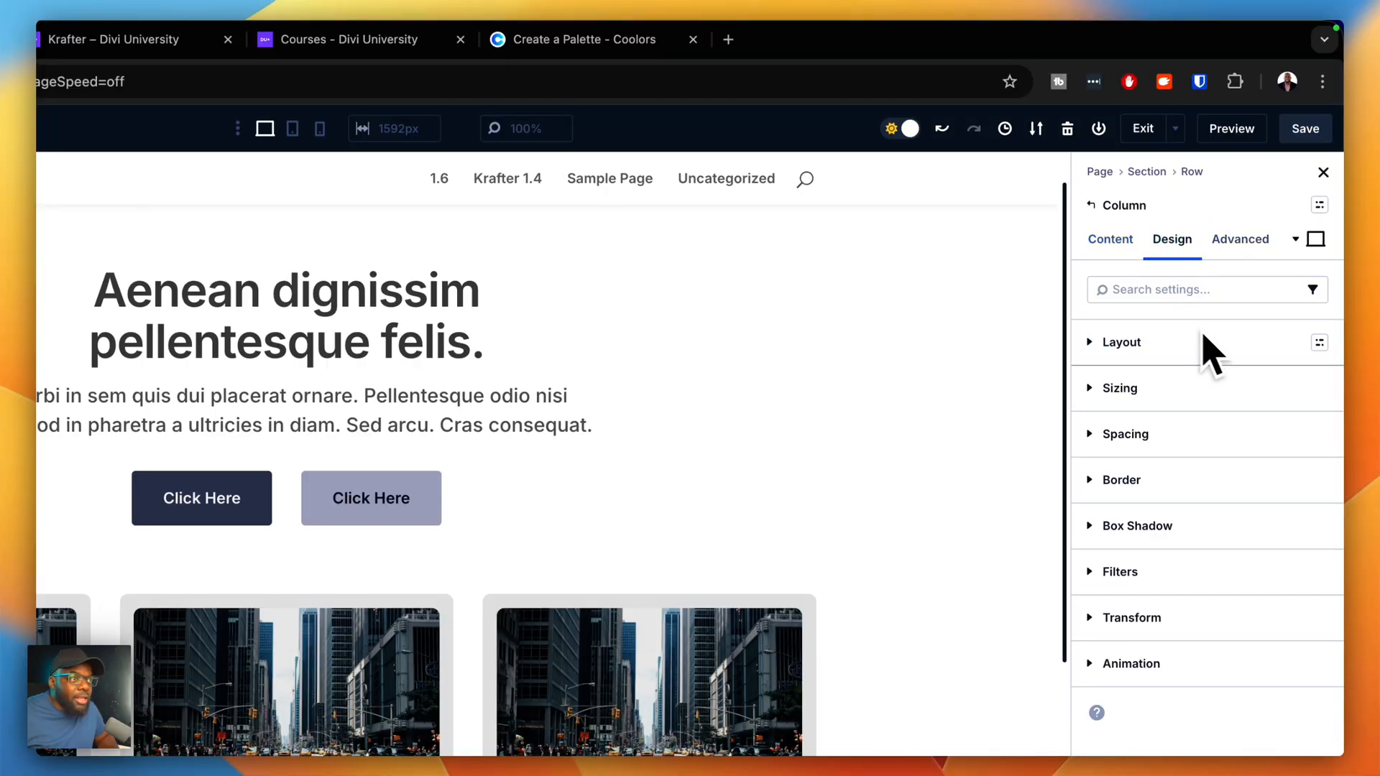
{"action": "left_click", "coordinate": [1320, 342]}
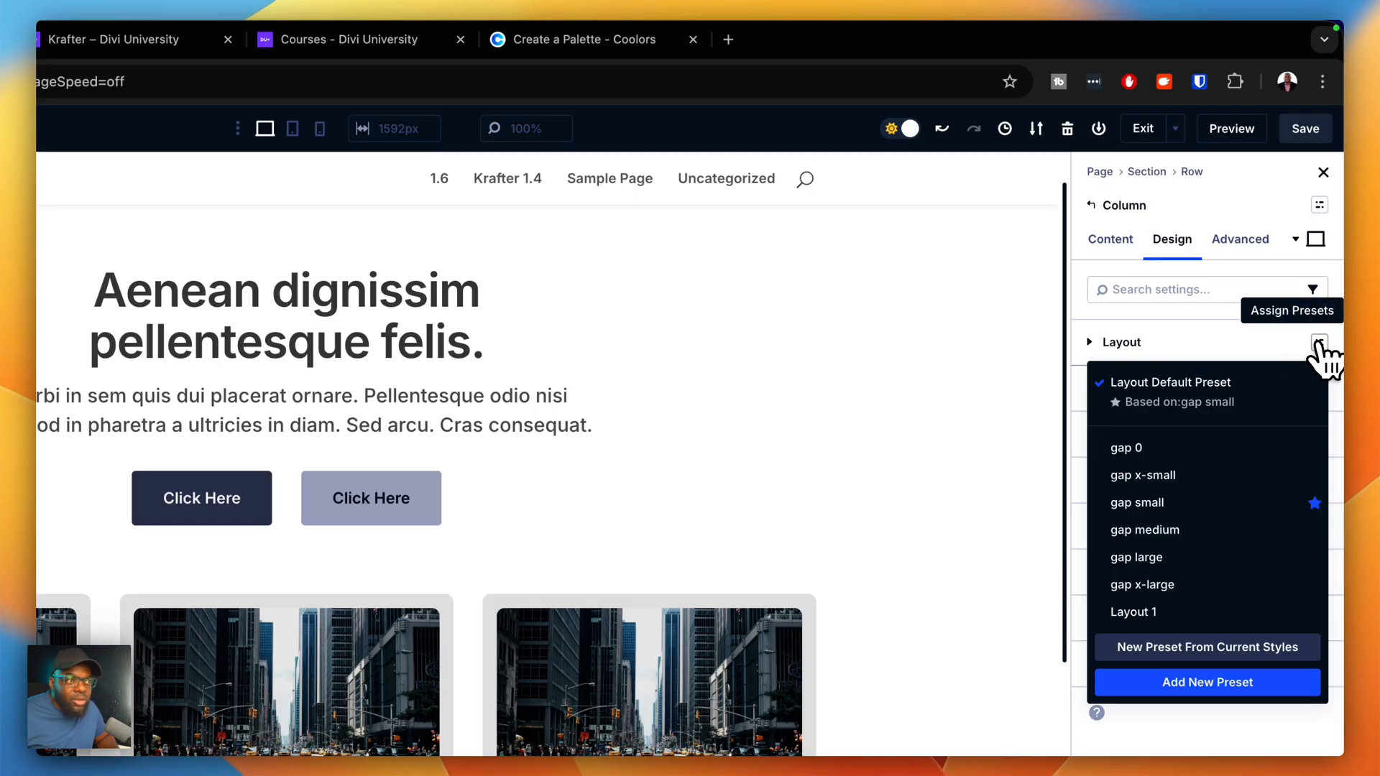
{"action": "left_click", "coordinate": [1142, 474]}
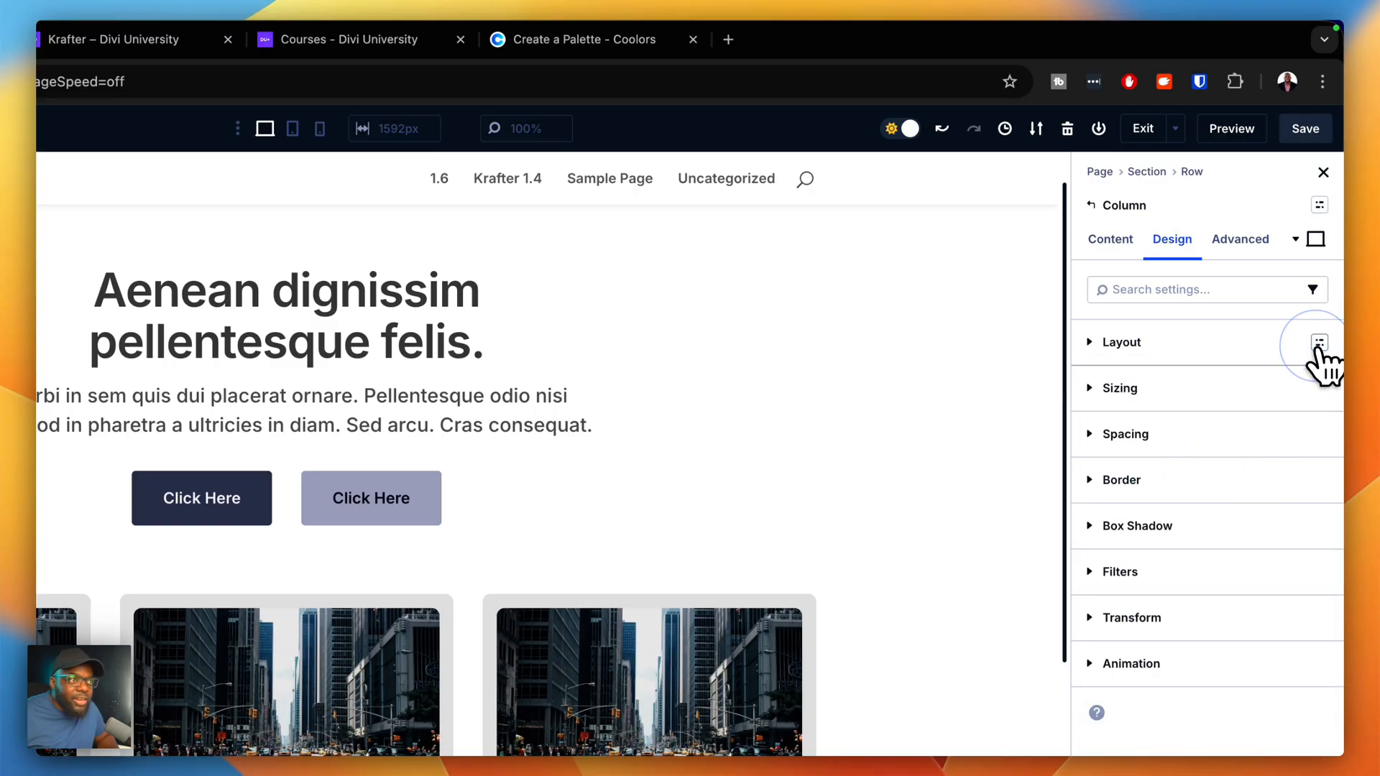
{"action": "left_click", "coordinate": [1318, 342]}
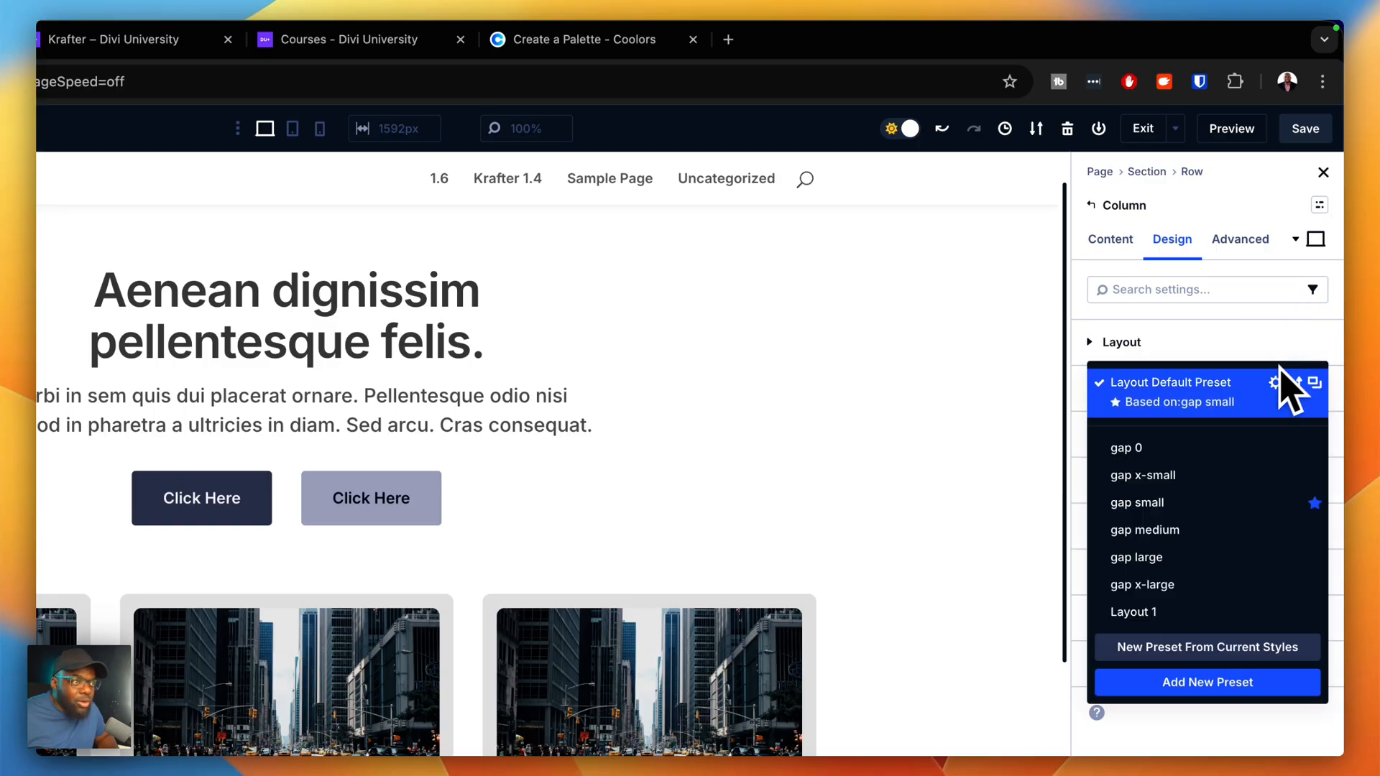
{"action": "left_click", "coordinate": [1126, 447]}
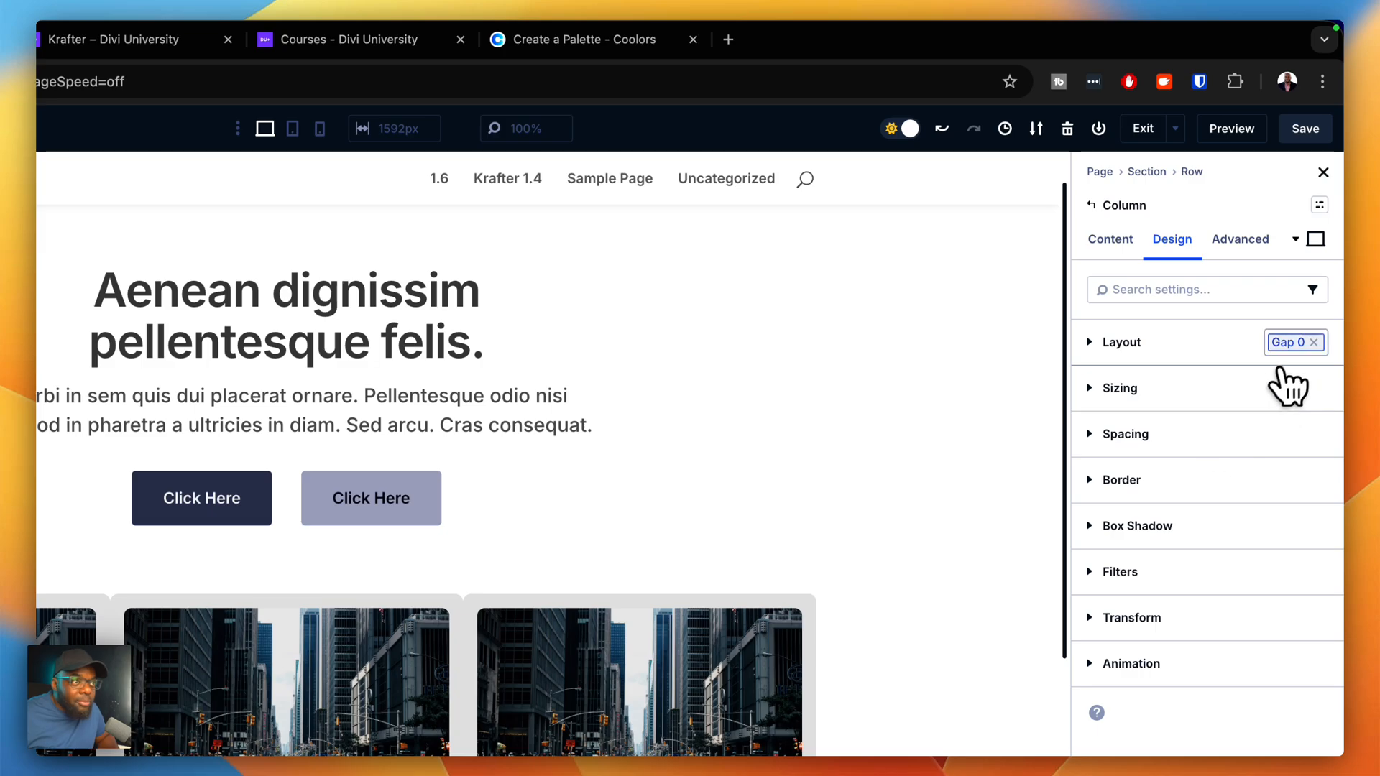
Step: Remove Gap 0 and apply the Gap Medium layout preset between the cards
{"action": "left_click", "coordinate": [1318, 343]}
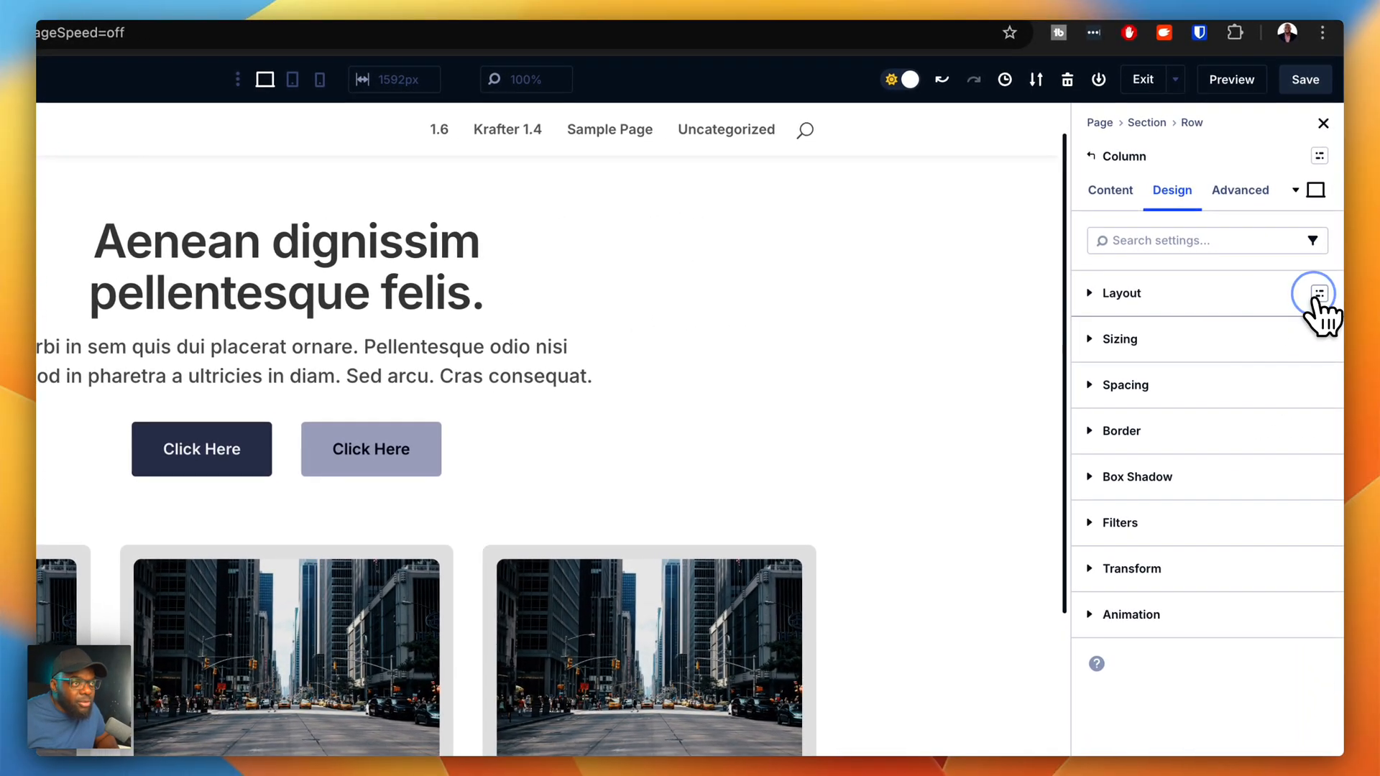
{"action": "left_click", "coordinate": [1315, 293]}
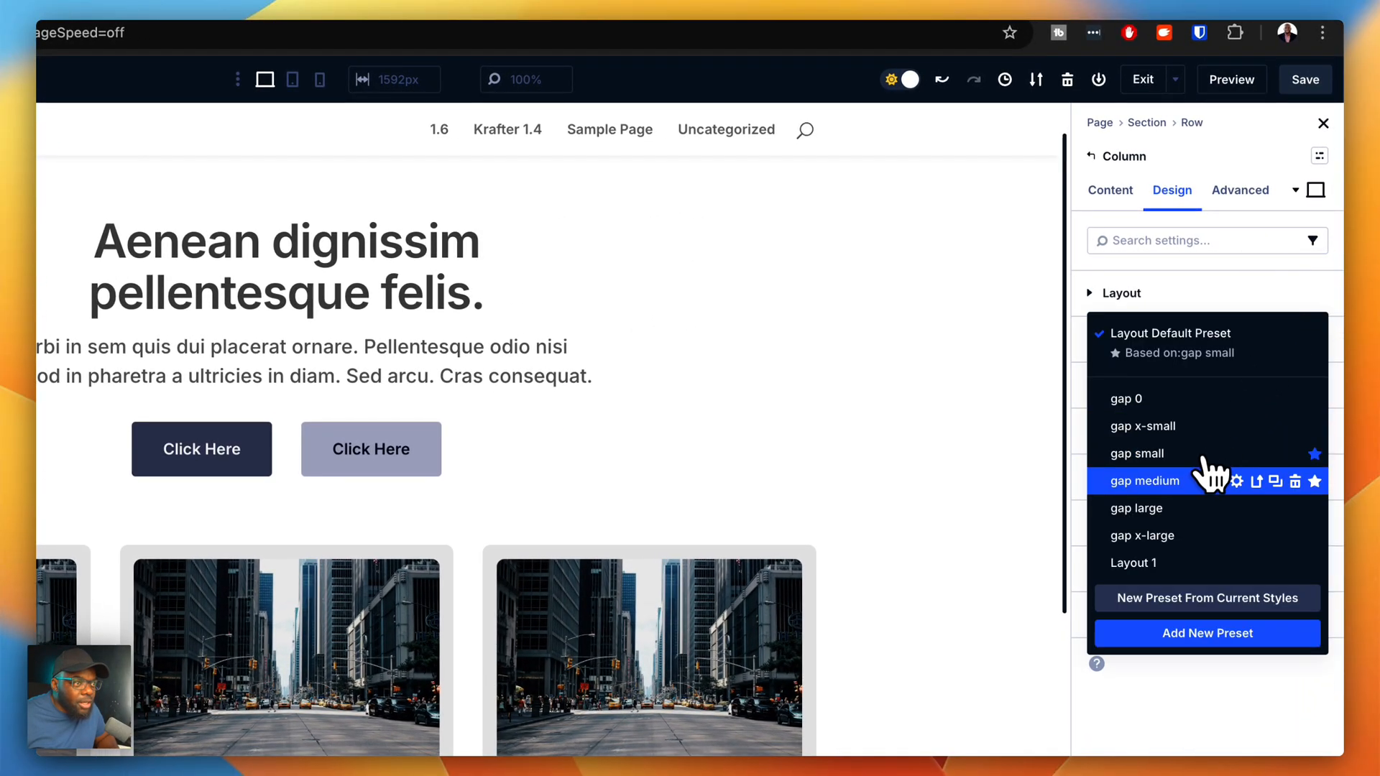
{"action": "left_click", "coordinate": [1144, 480]}
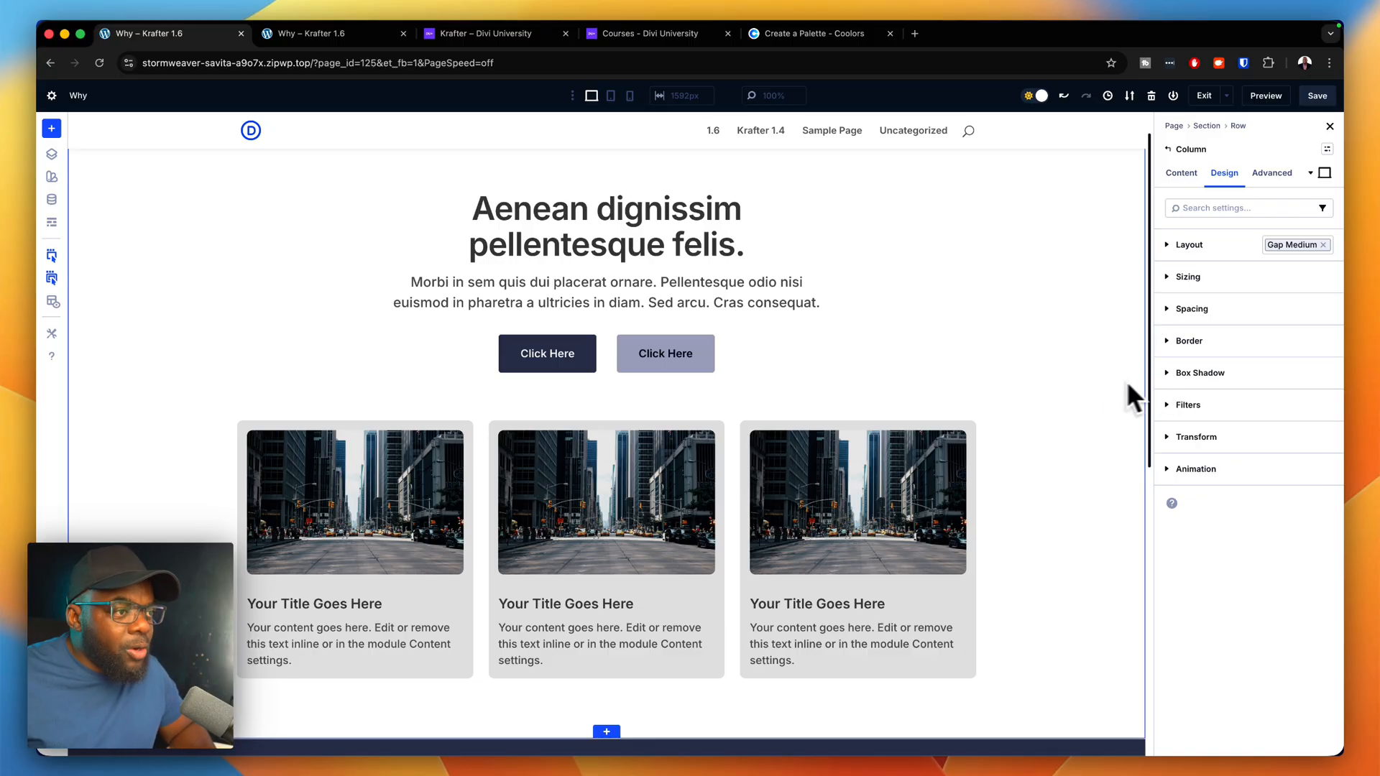
Step: Review the global color variables in the Global Variables panel's Colors list, then close it
{"action": "scroll", "scroll_direction": "down", "scroll_amount": 3}
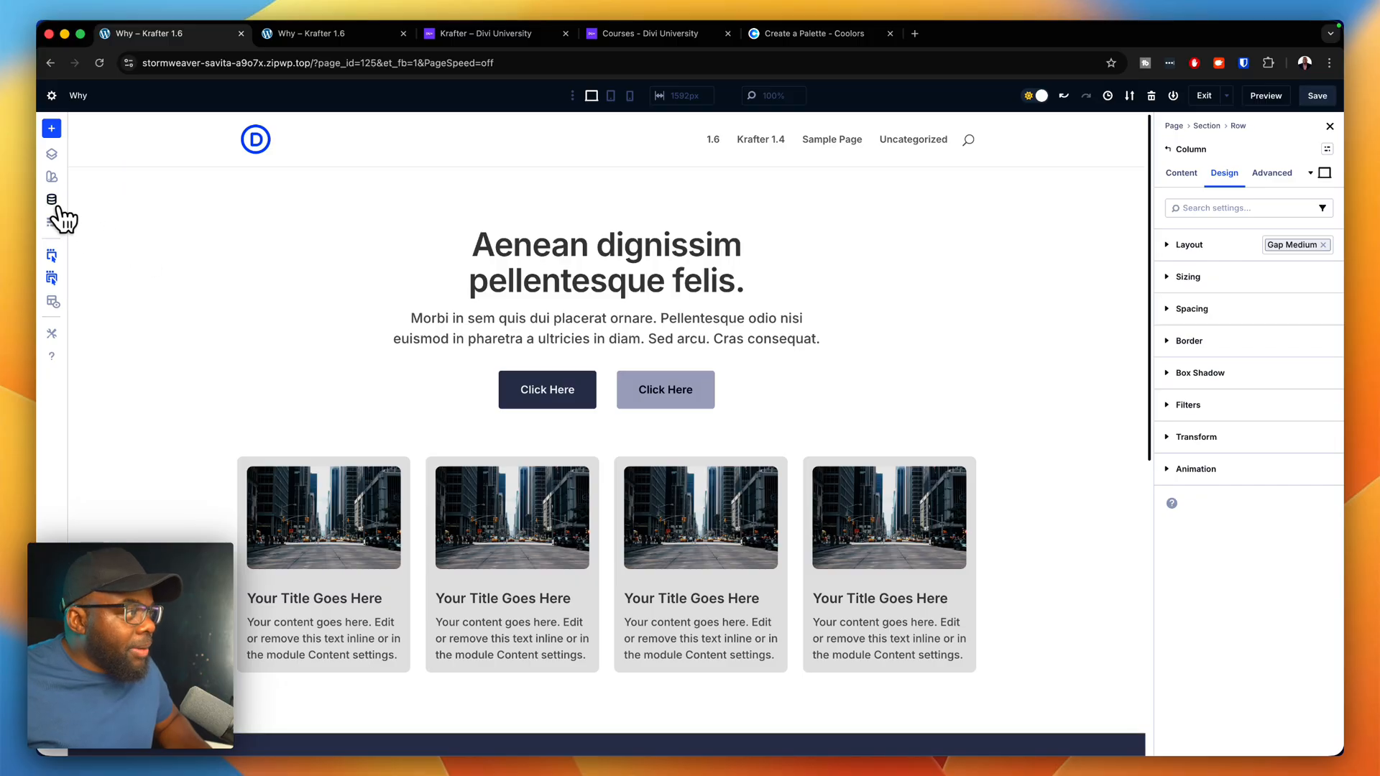
{"action": "left_click", "coordinate": [52, 199]}
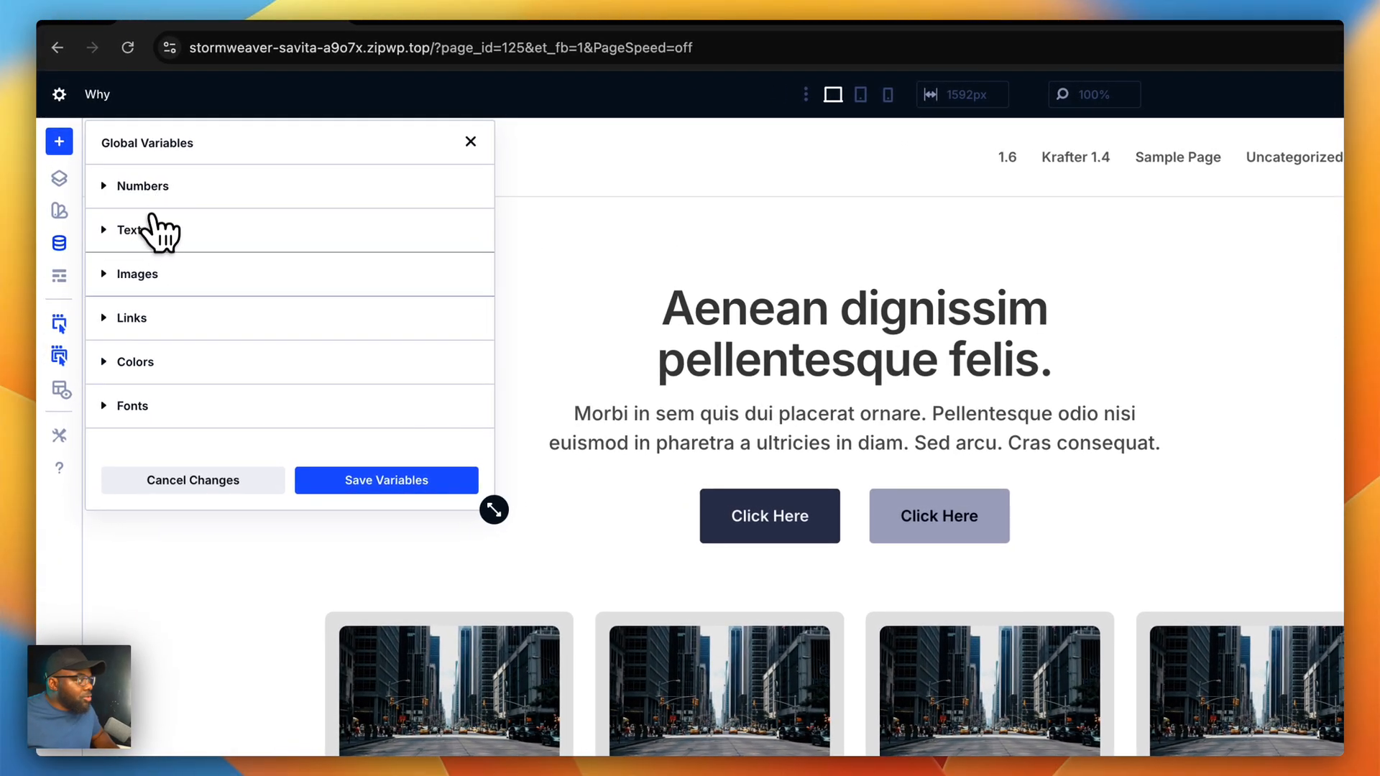
{"action": "left_click", "coordinate": [134, 362]}
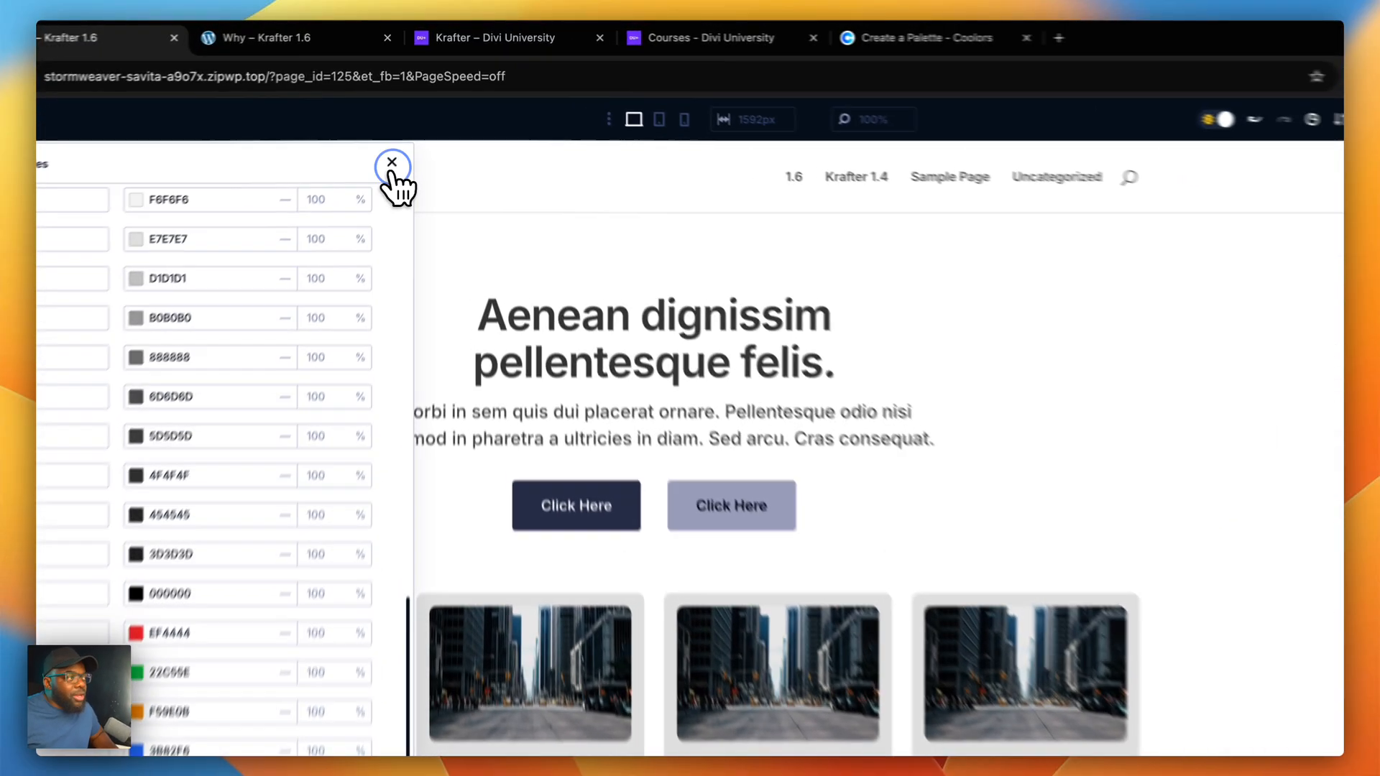
{"action": "left_click", "coordinate": [391, 163]}
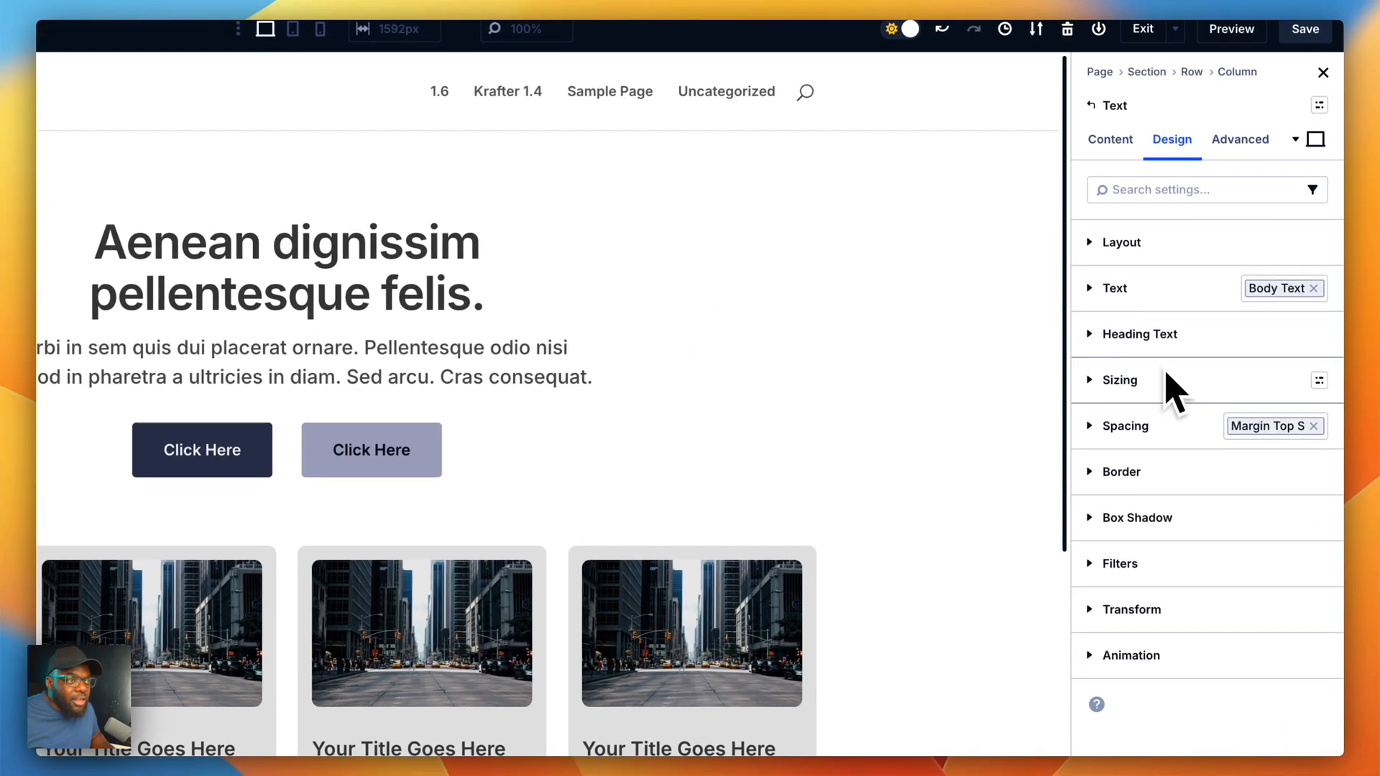
{"action": "left_click", "coordinate": [1113, 287]}
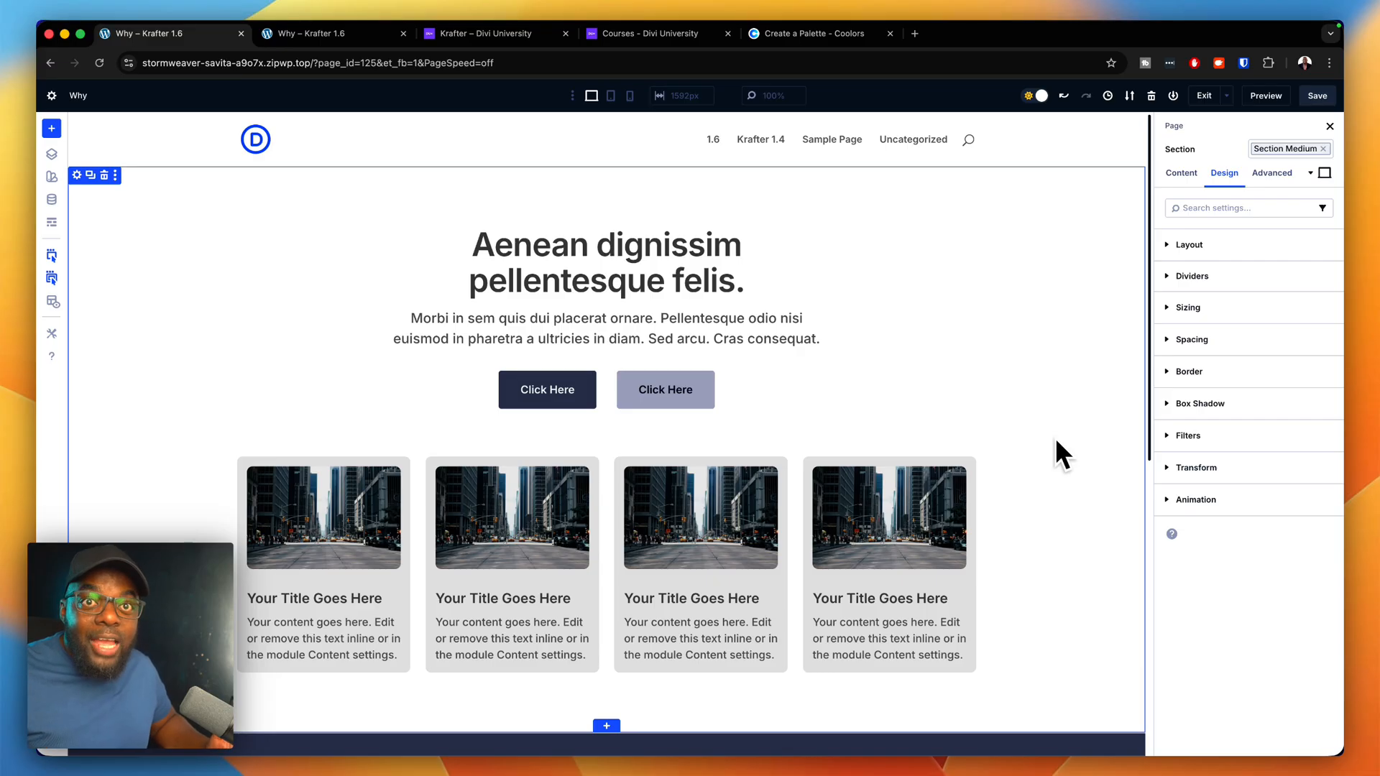
{"action": "left_click", "coordinate": [496, 33]}
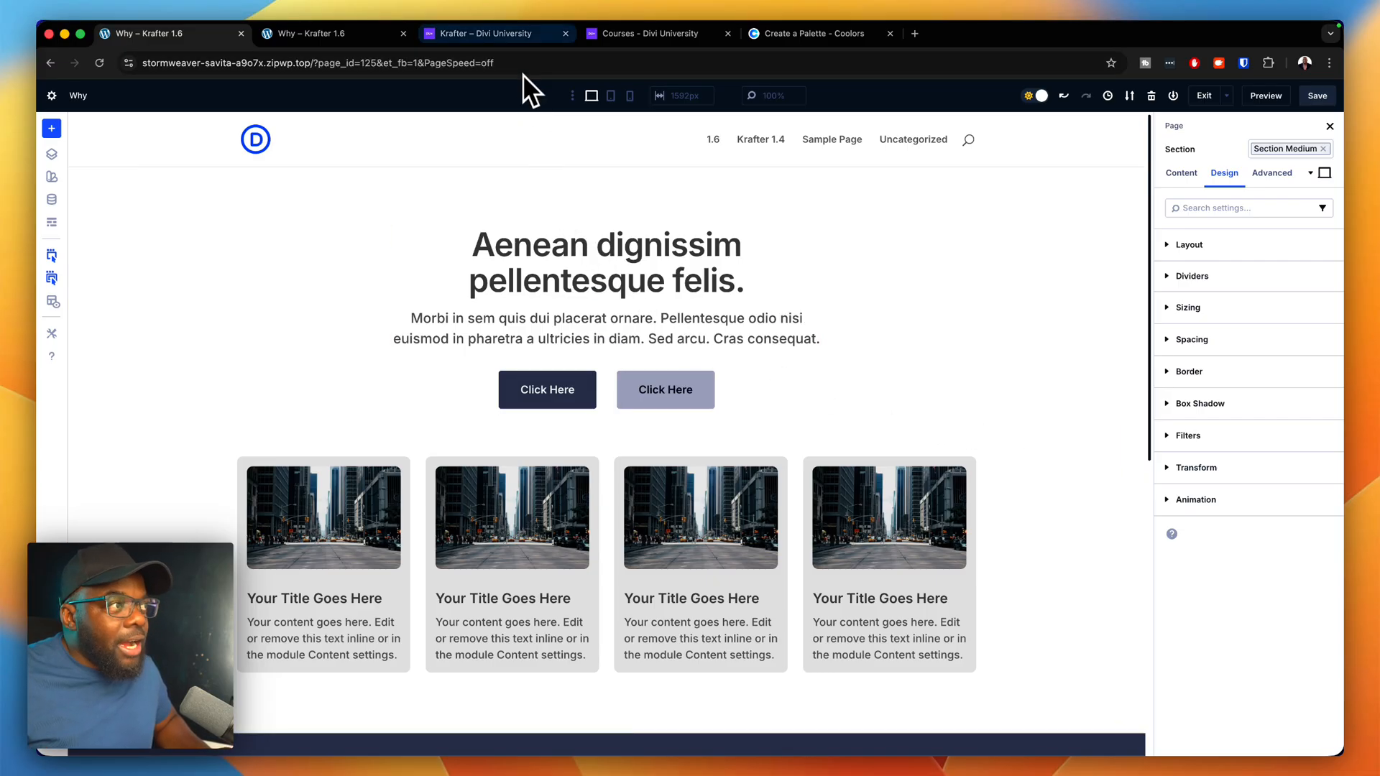
Step: View the Krafter product page, then the Divi University Courses catalogue listing five courses
{"action": "left_click", "coordinate": [482, 33]}
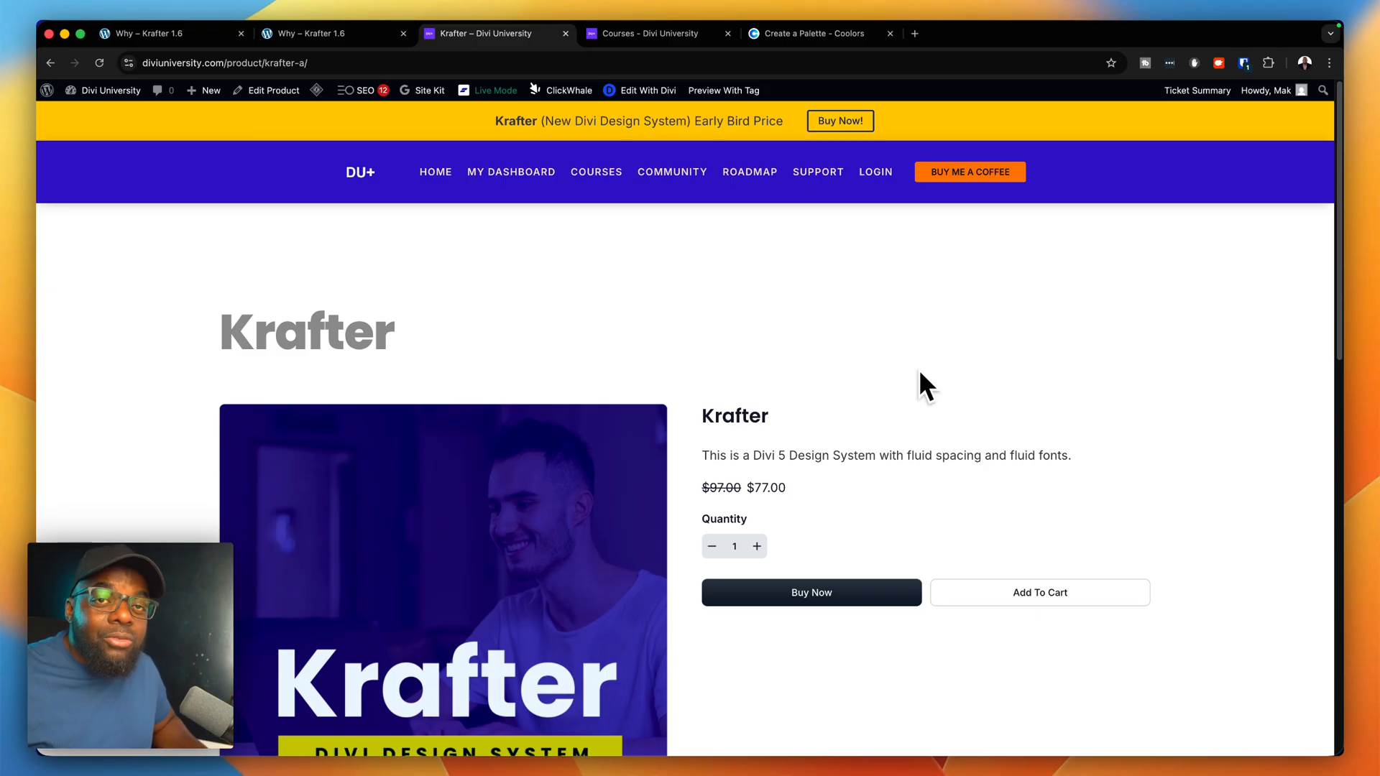
{"action": "mouse_move", "coordinate": [944, 403]}
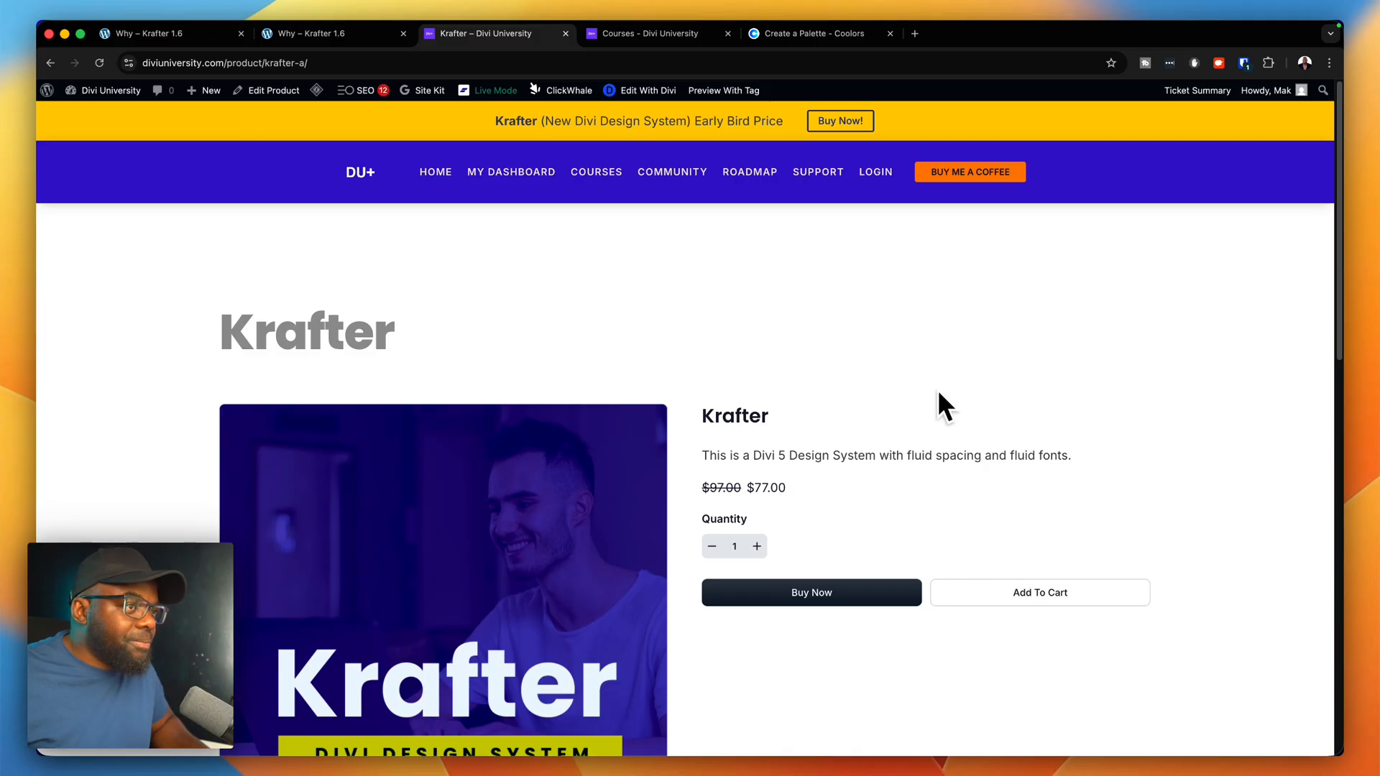
{"action": "left_click", "coordinate": [642, 33]}
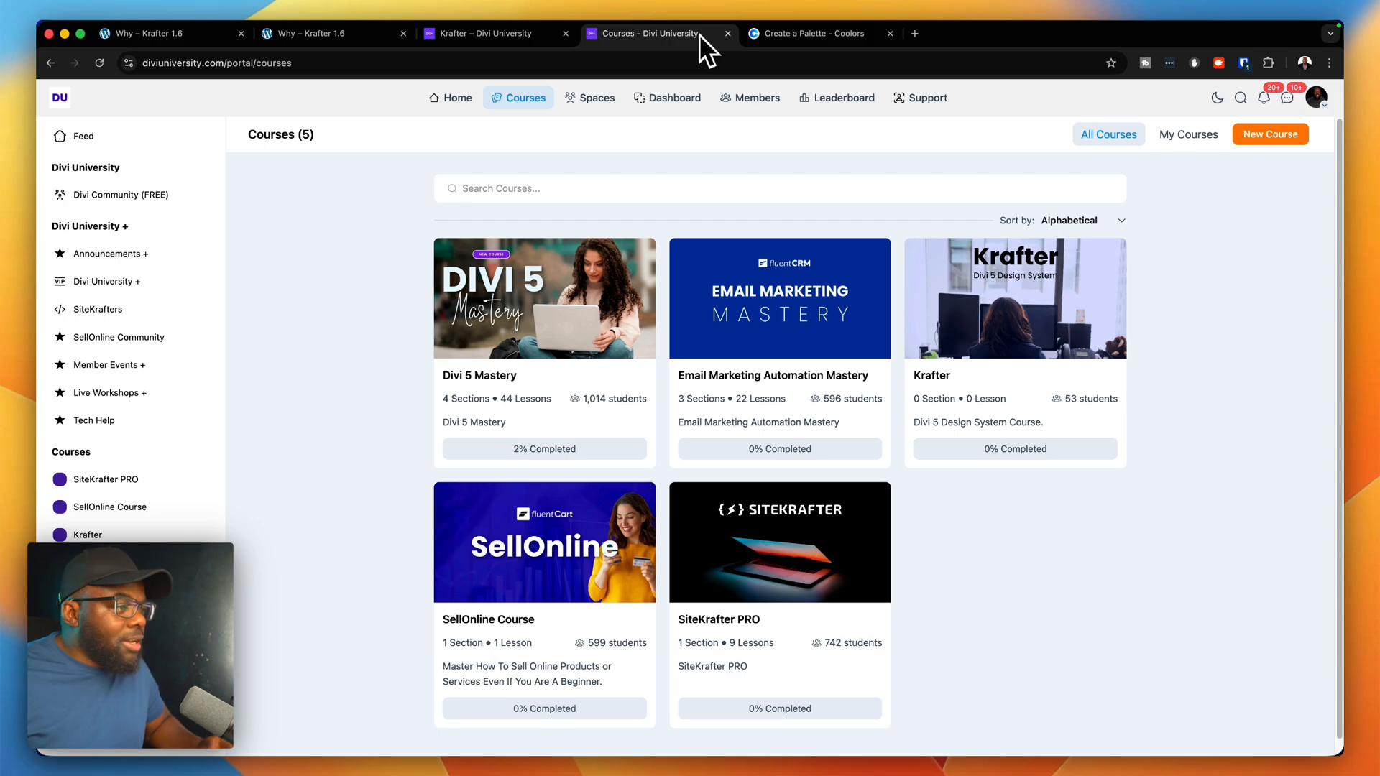
{"action": "mouse_move", "coordinate": [443, 344]}
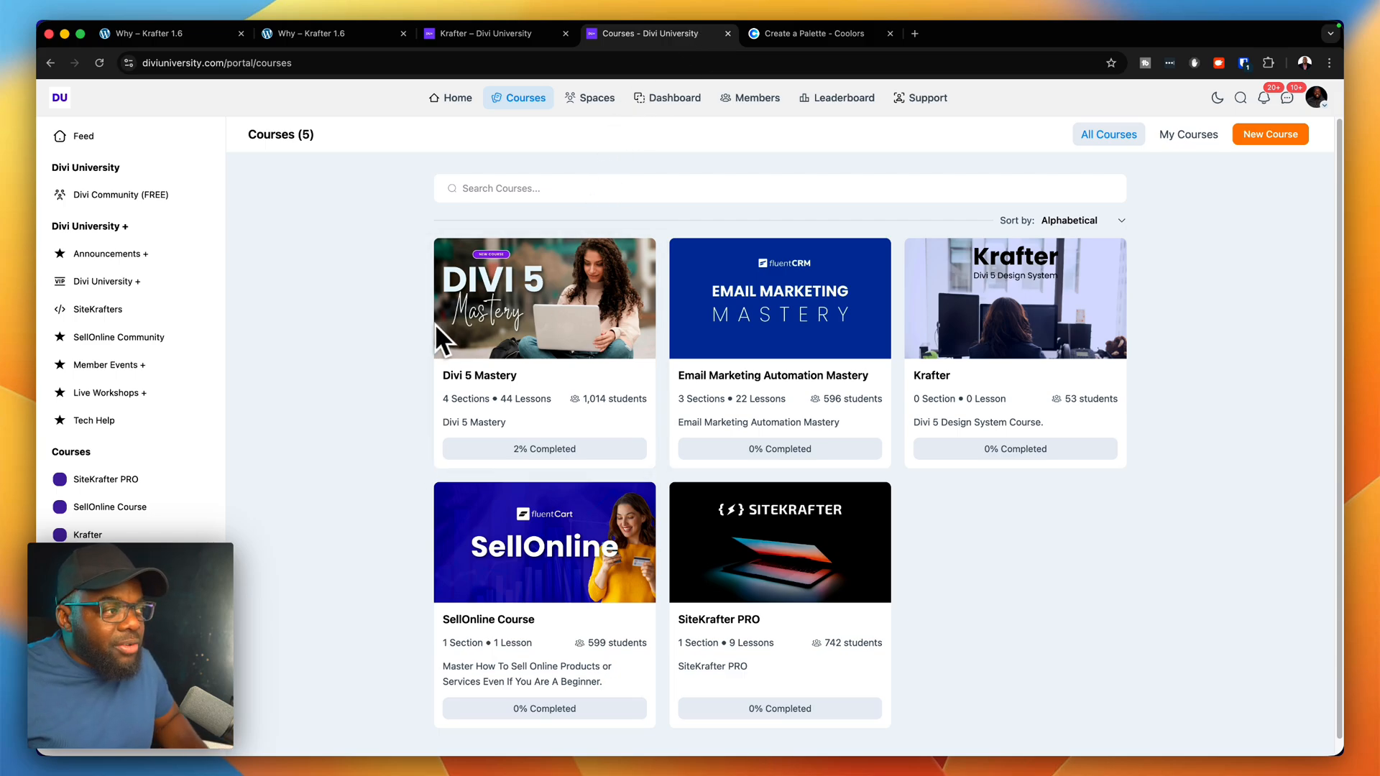
{"action": "mouse_move", "coordinate": [406, 351]}
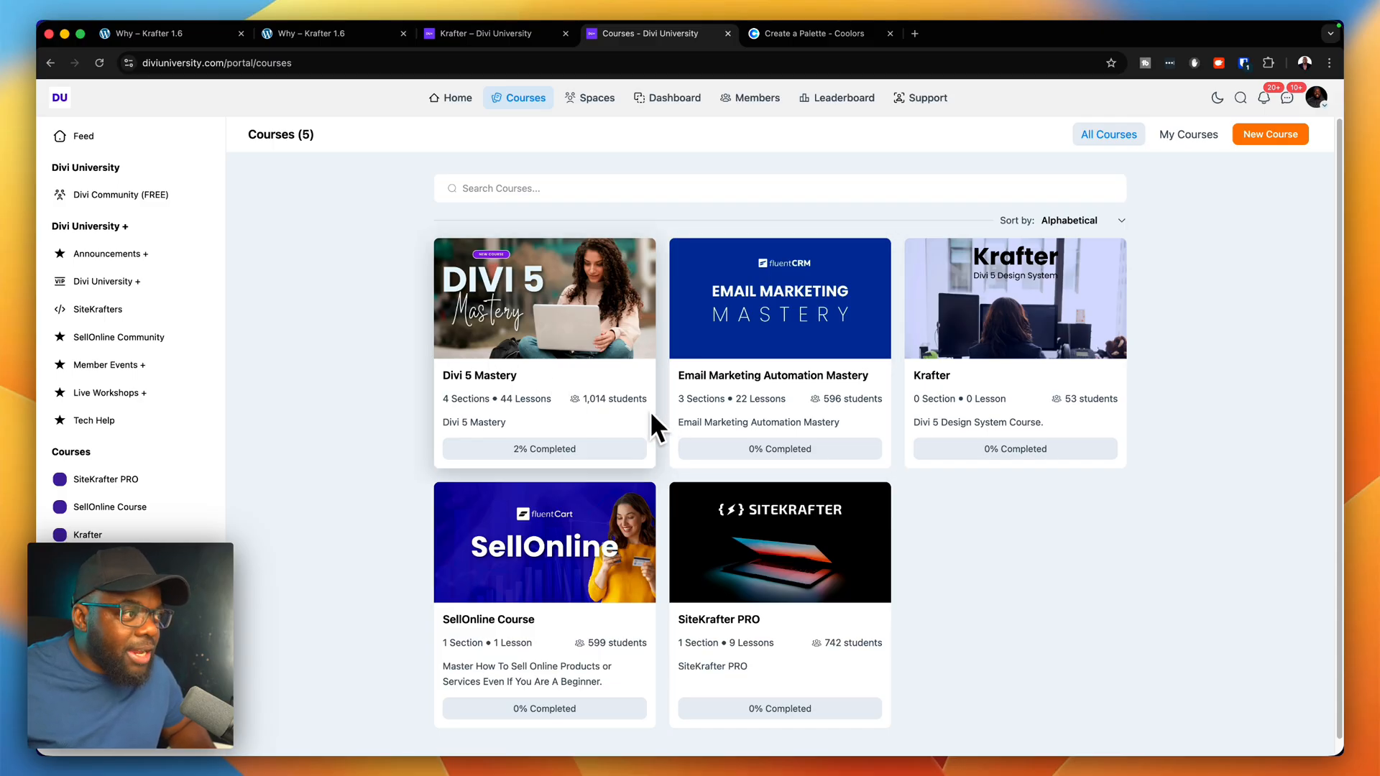
{"action": "mouse_move", "coordinate": [401, 423]}
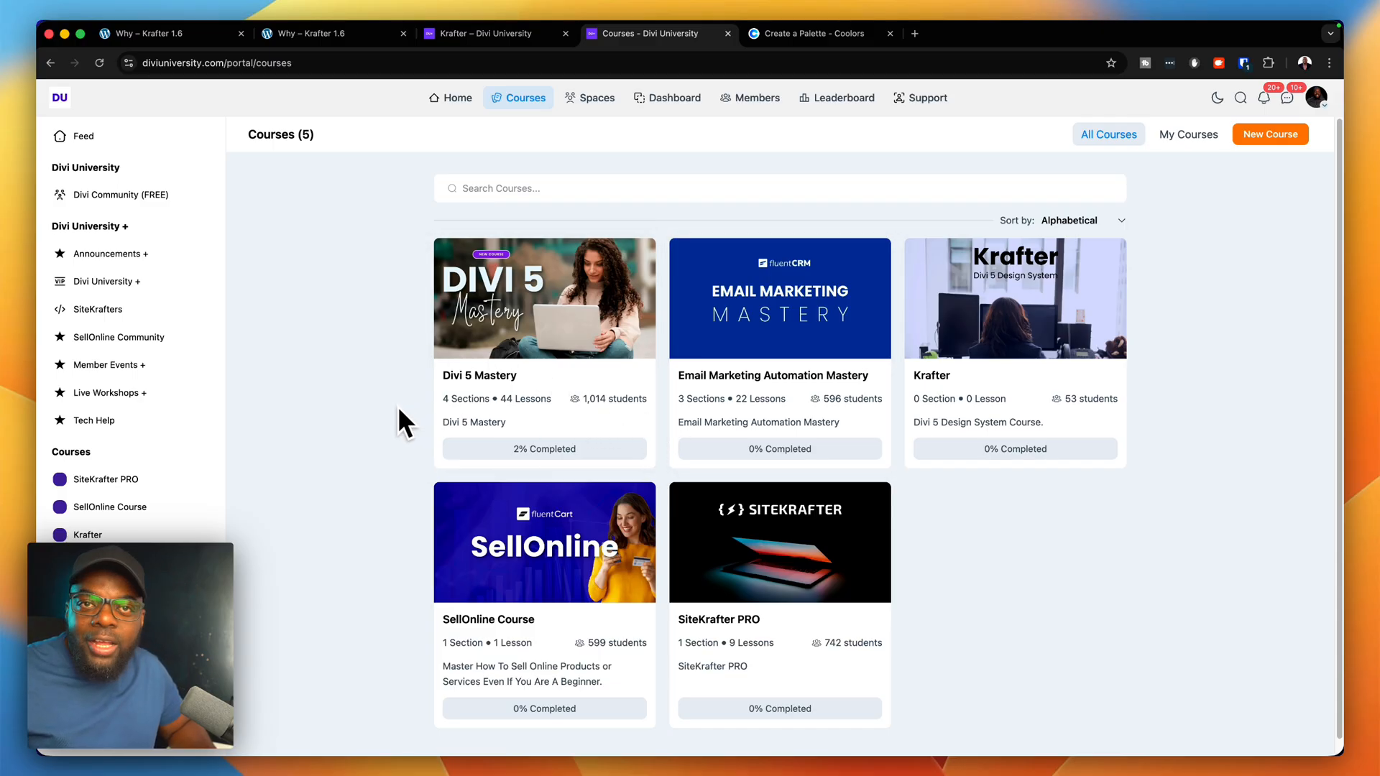